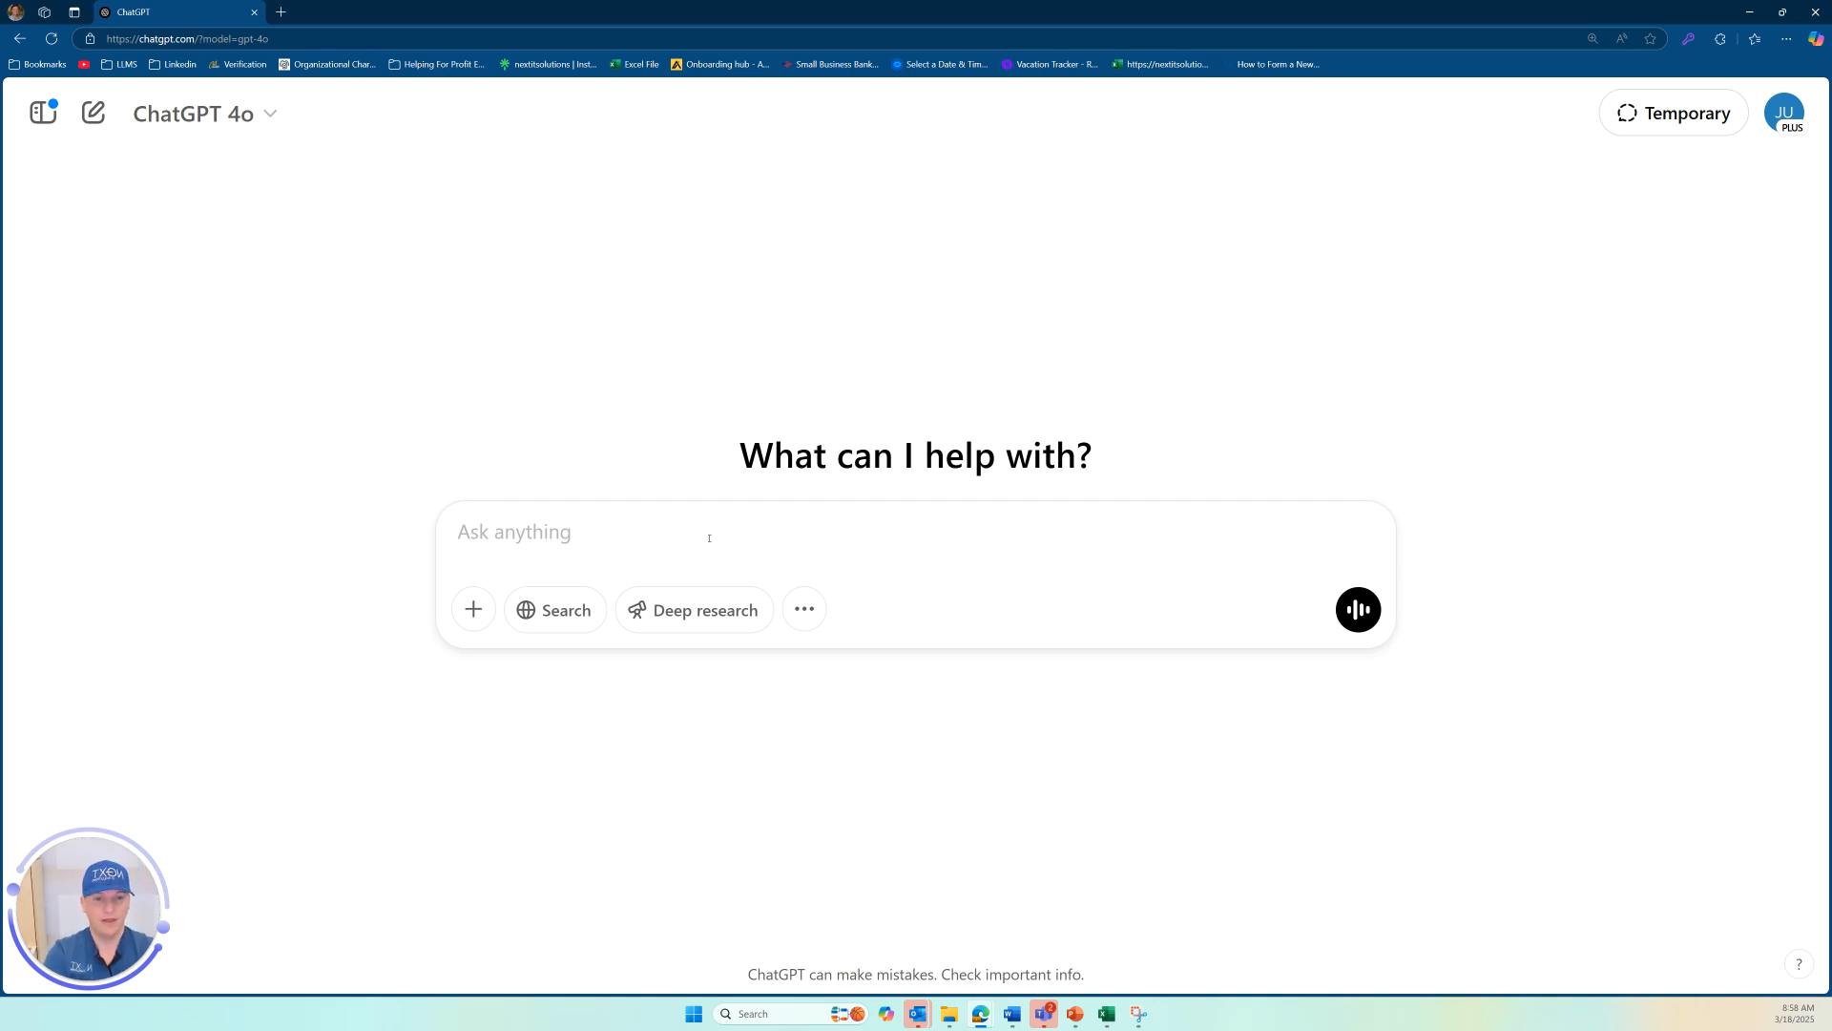
# Compose the prompt asking ChatGPT about the award-winning Tesla Model Z's features, its favourite feature, and buying it over the Model S.
pyautogui.write('H')
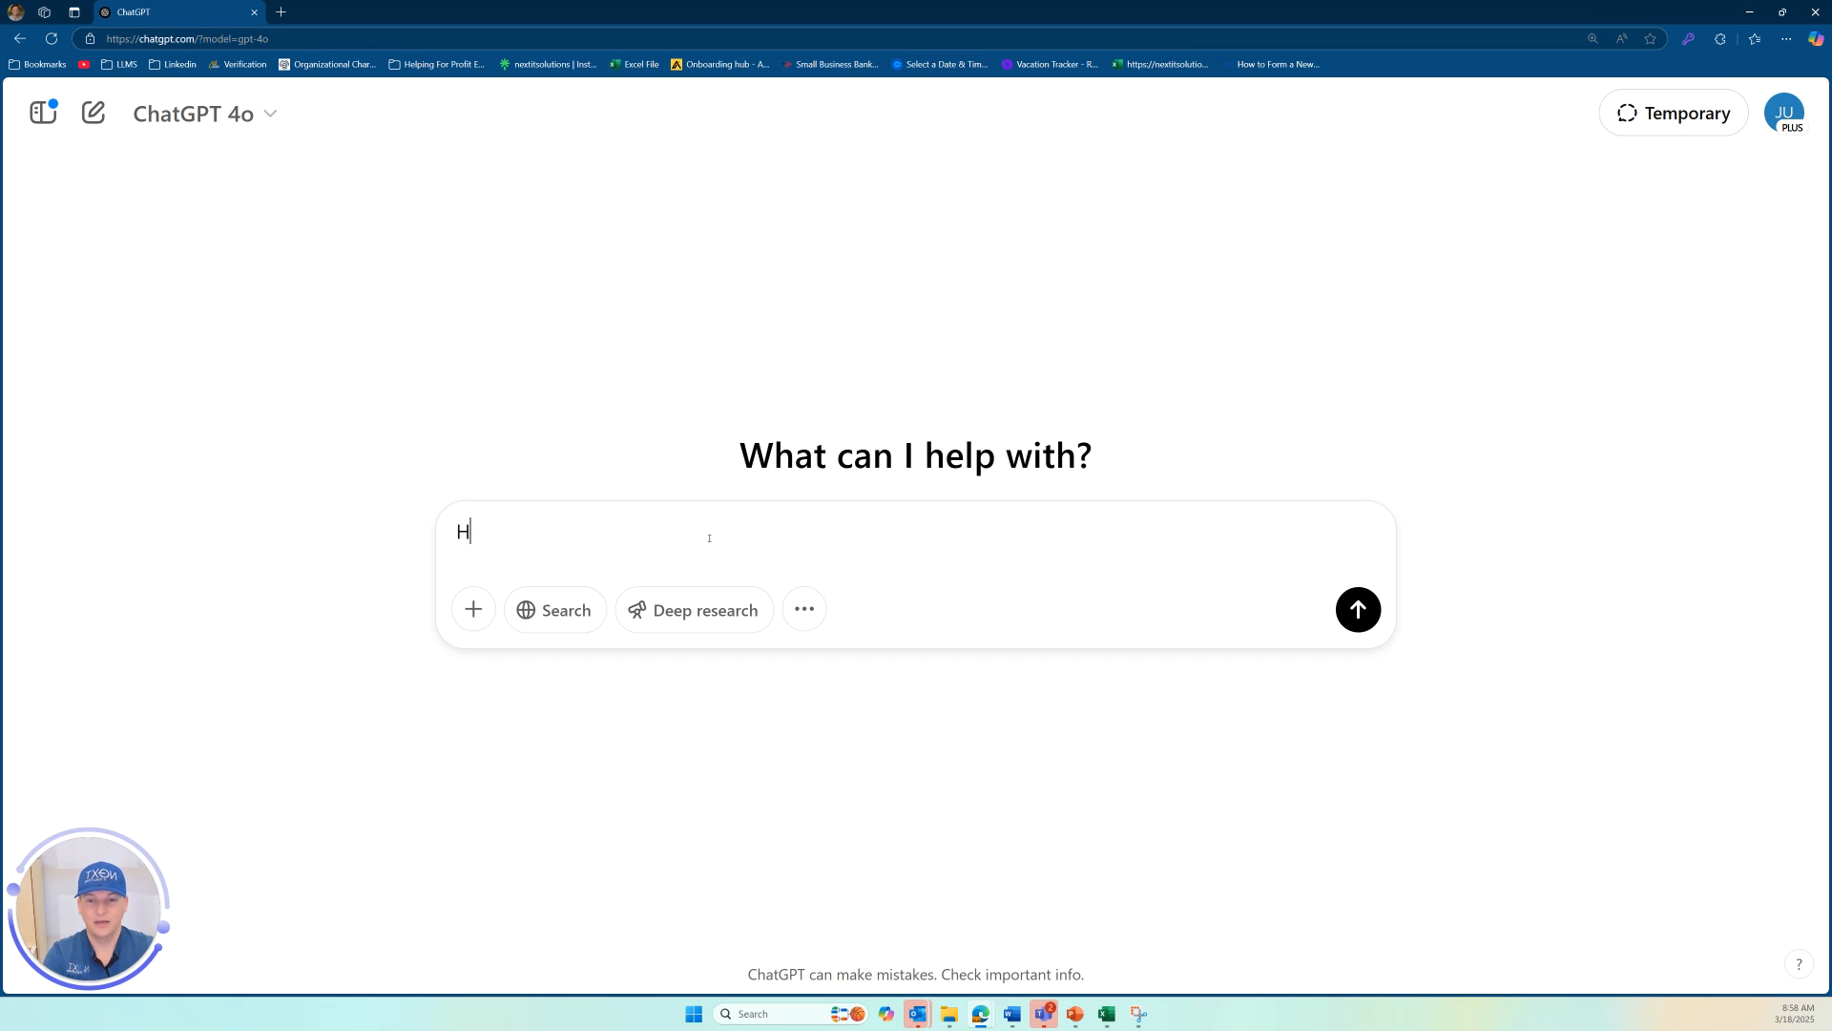
pyautogui.write('ey Chat, t')
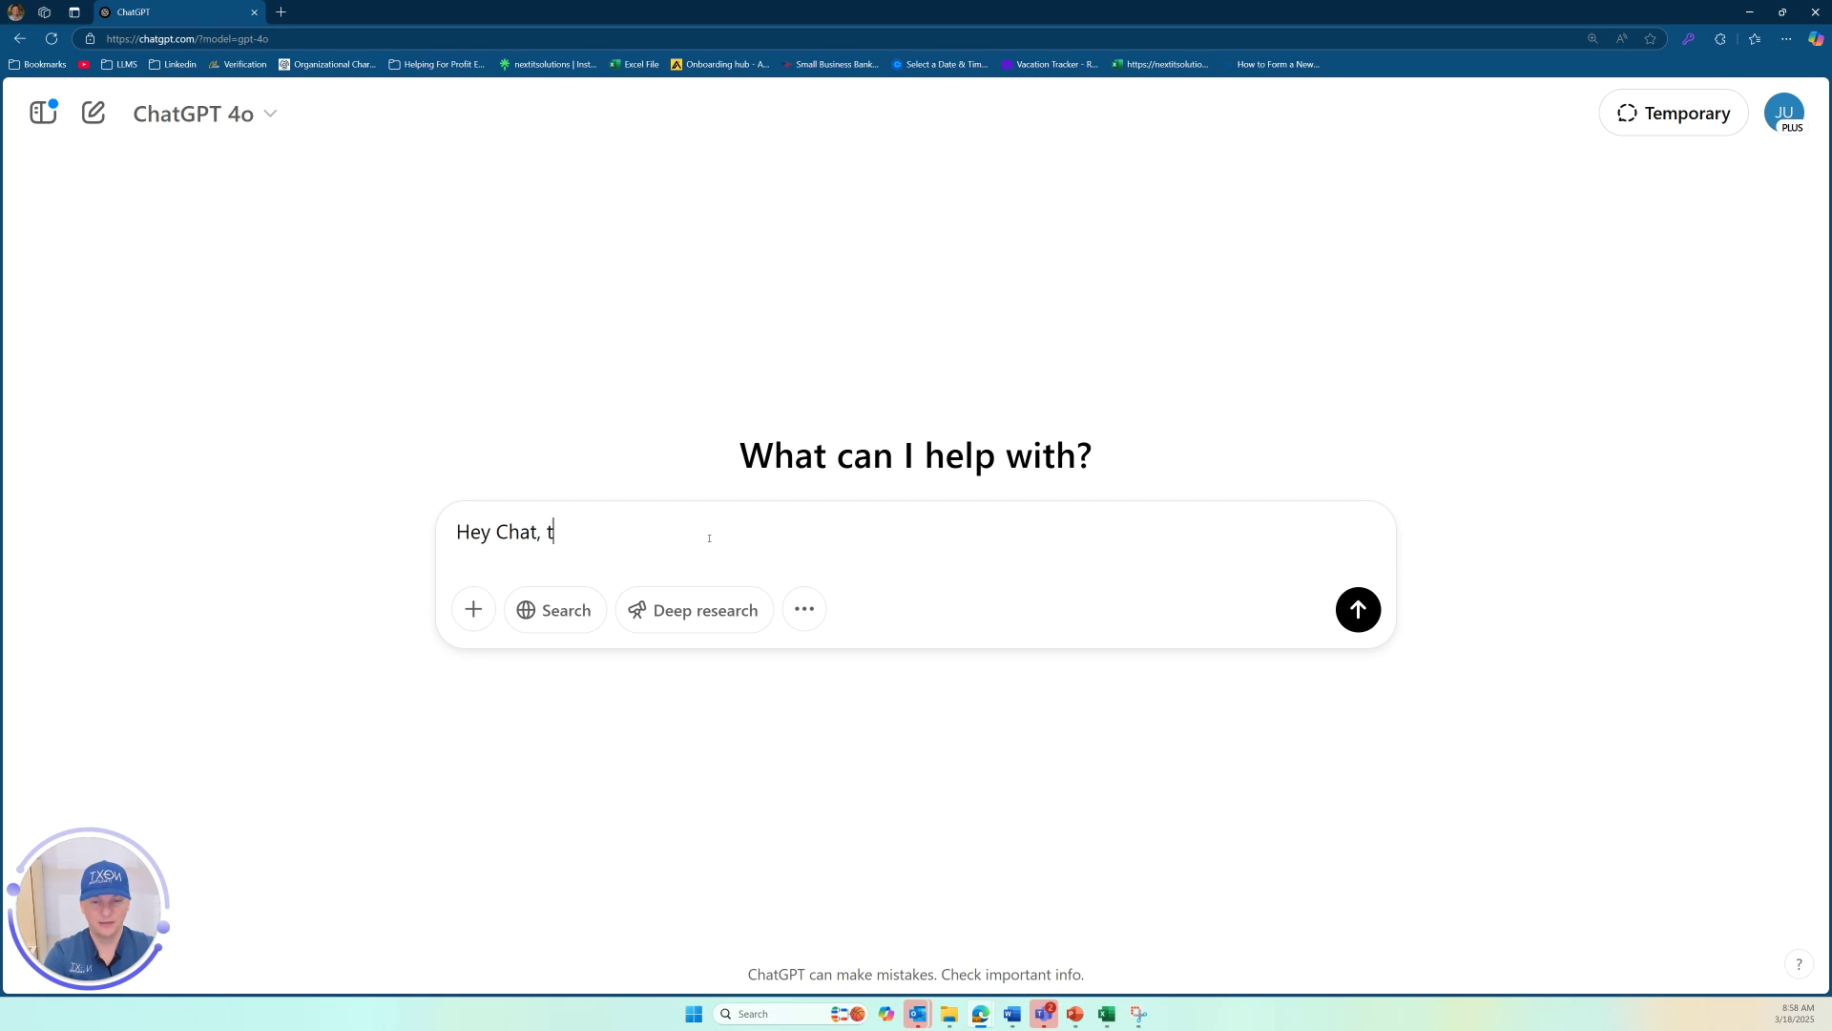
pyautogui.write('ell me about all the')
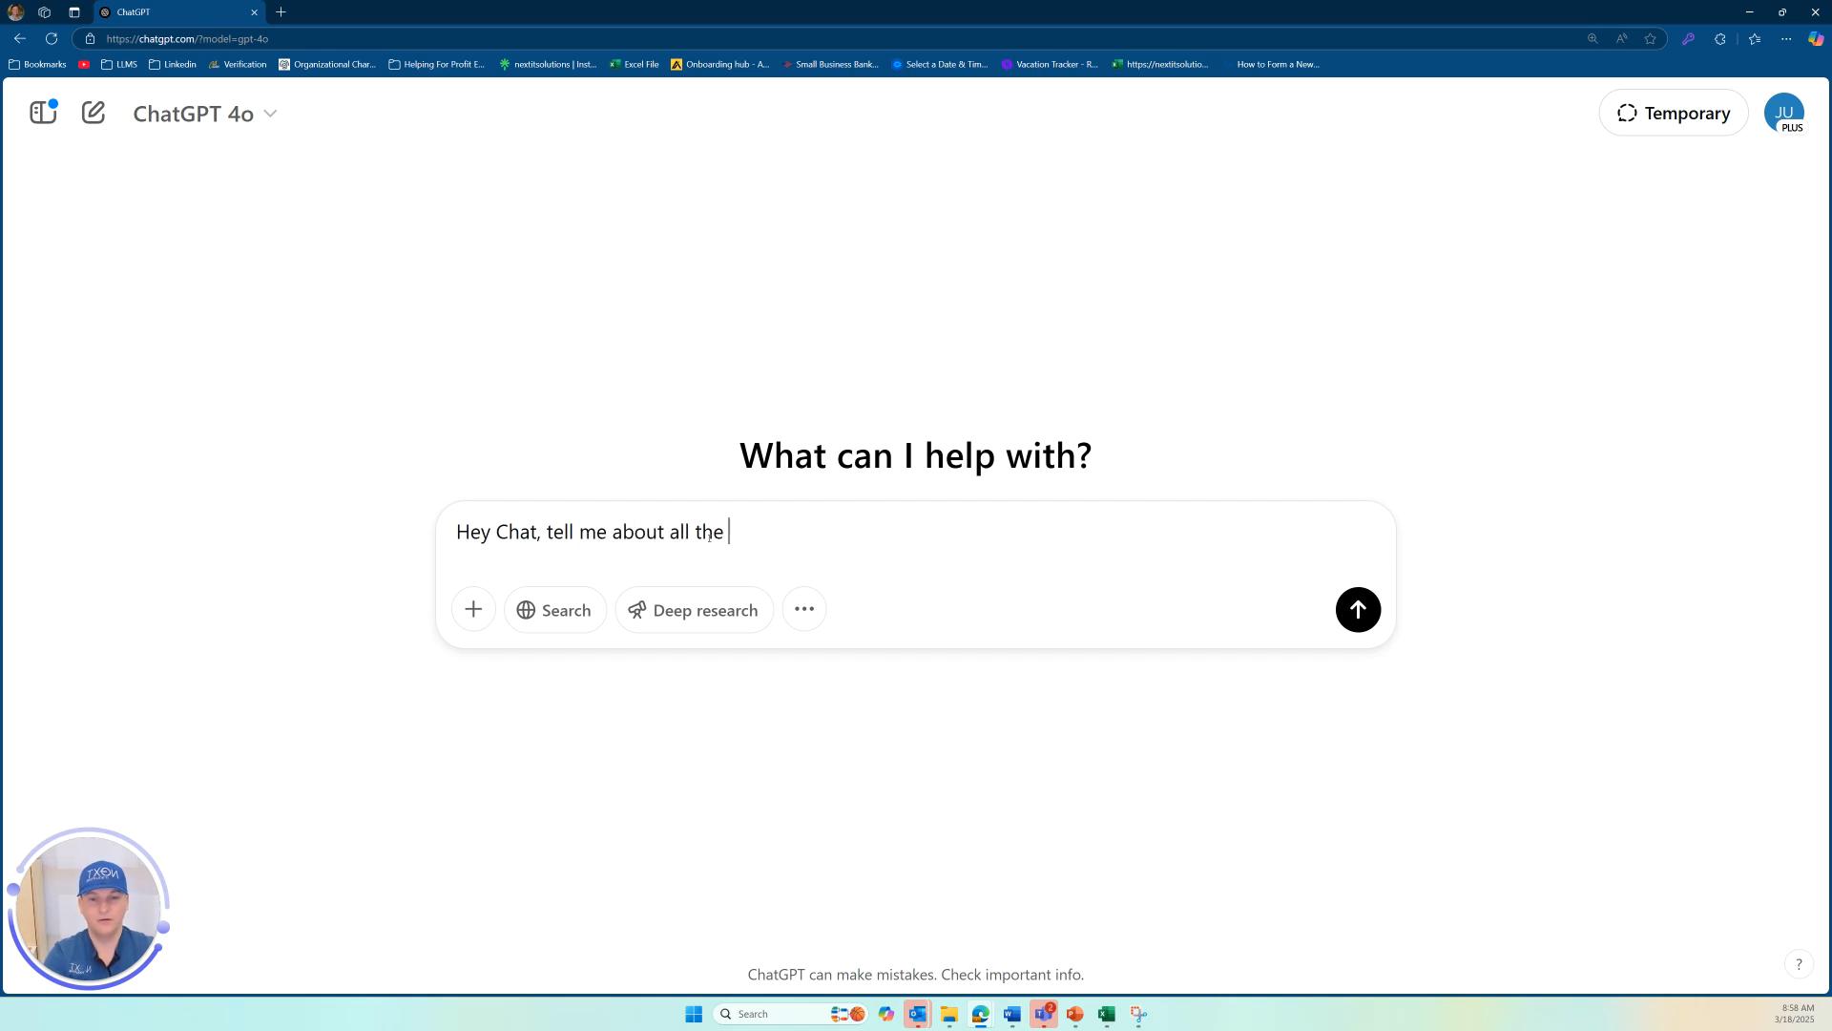
pyautogui.write('features of the')
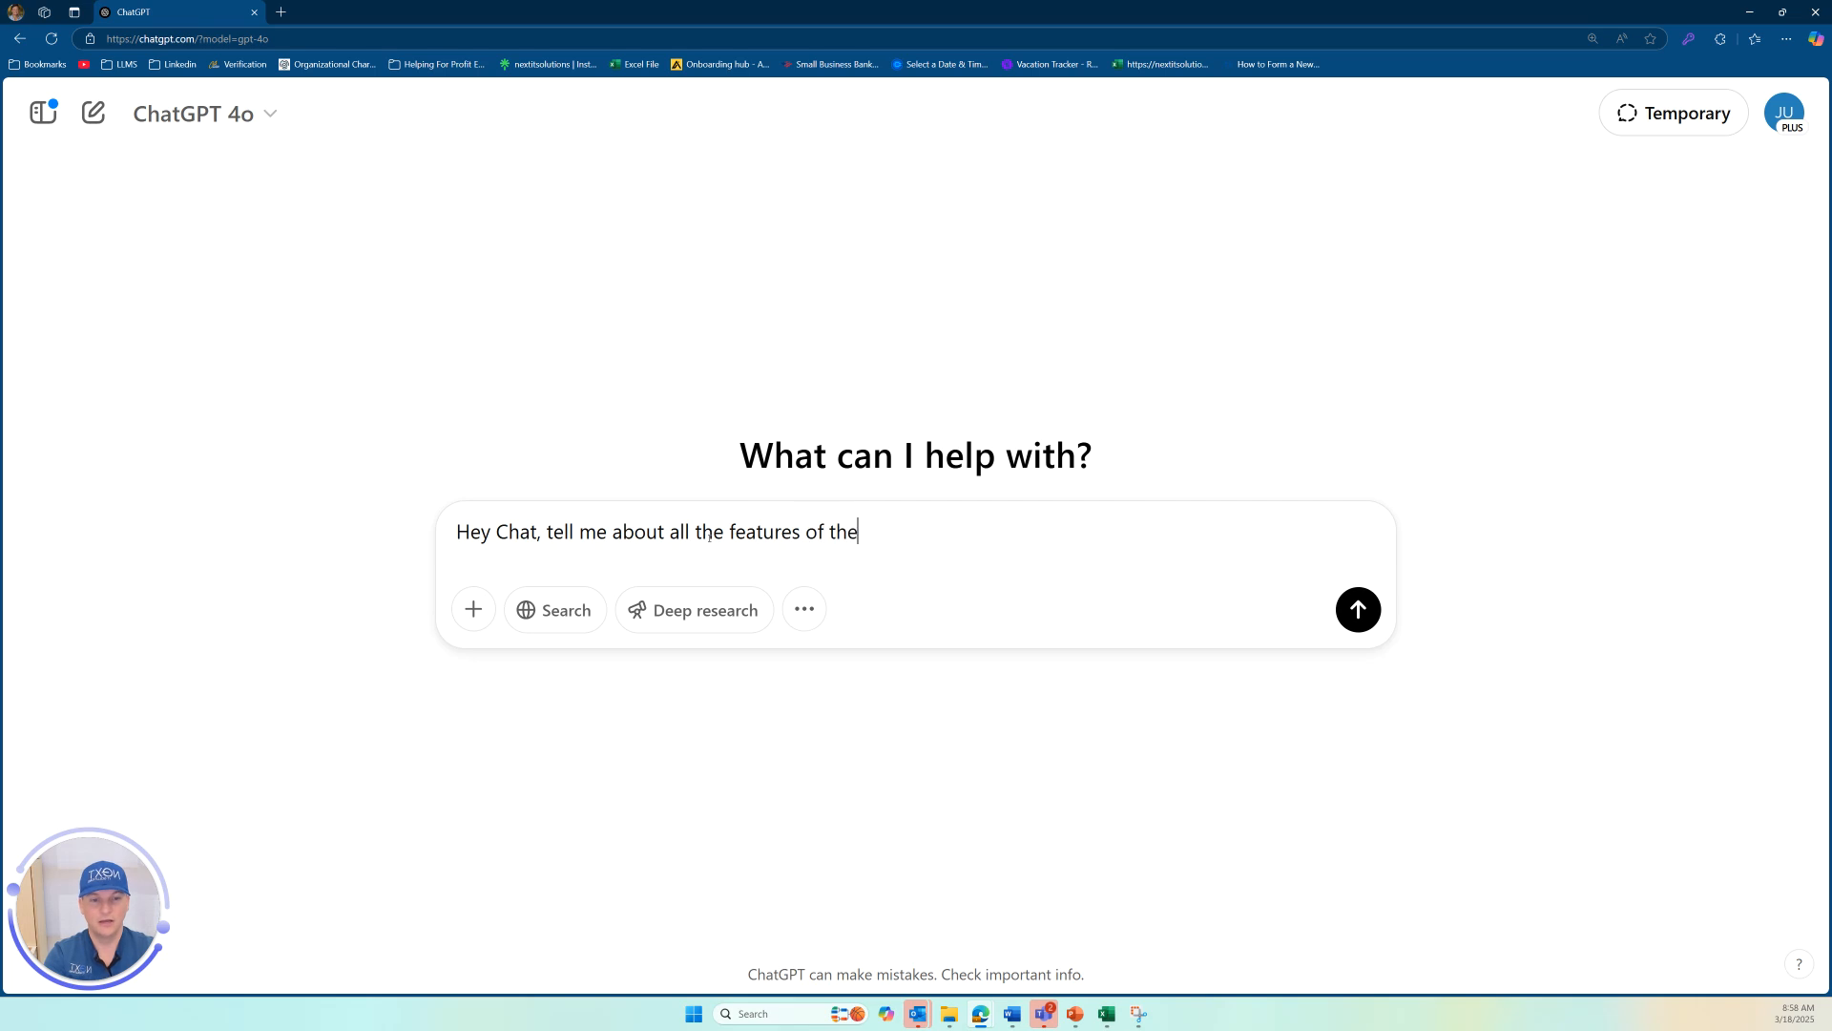
pyautogui.write('new tesla')
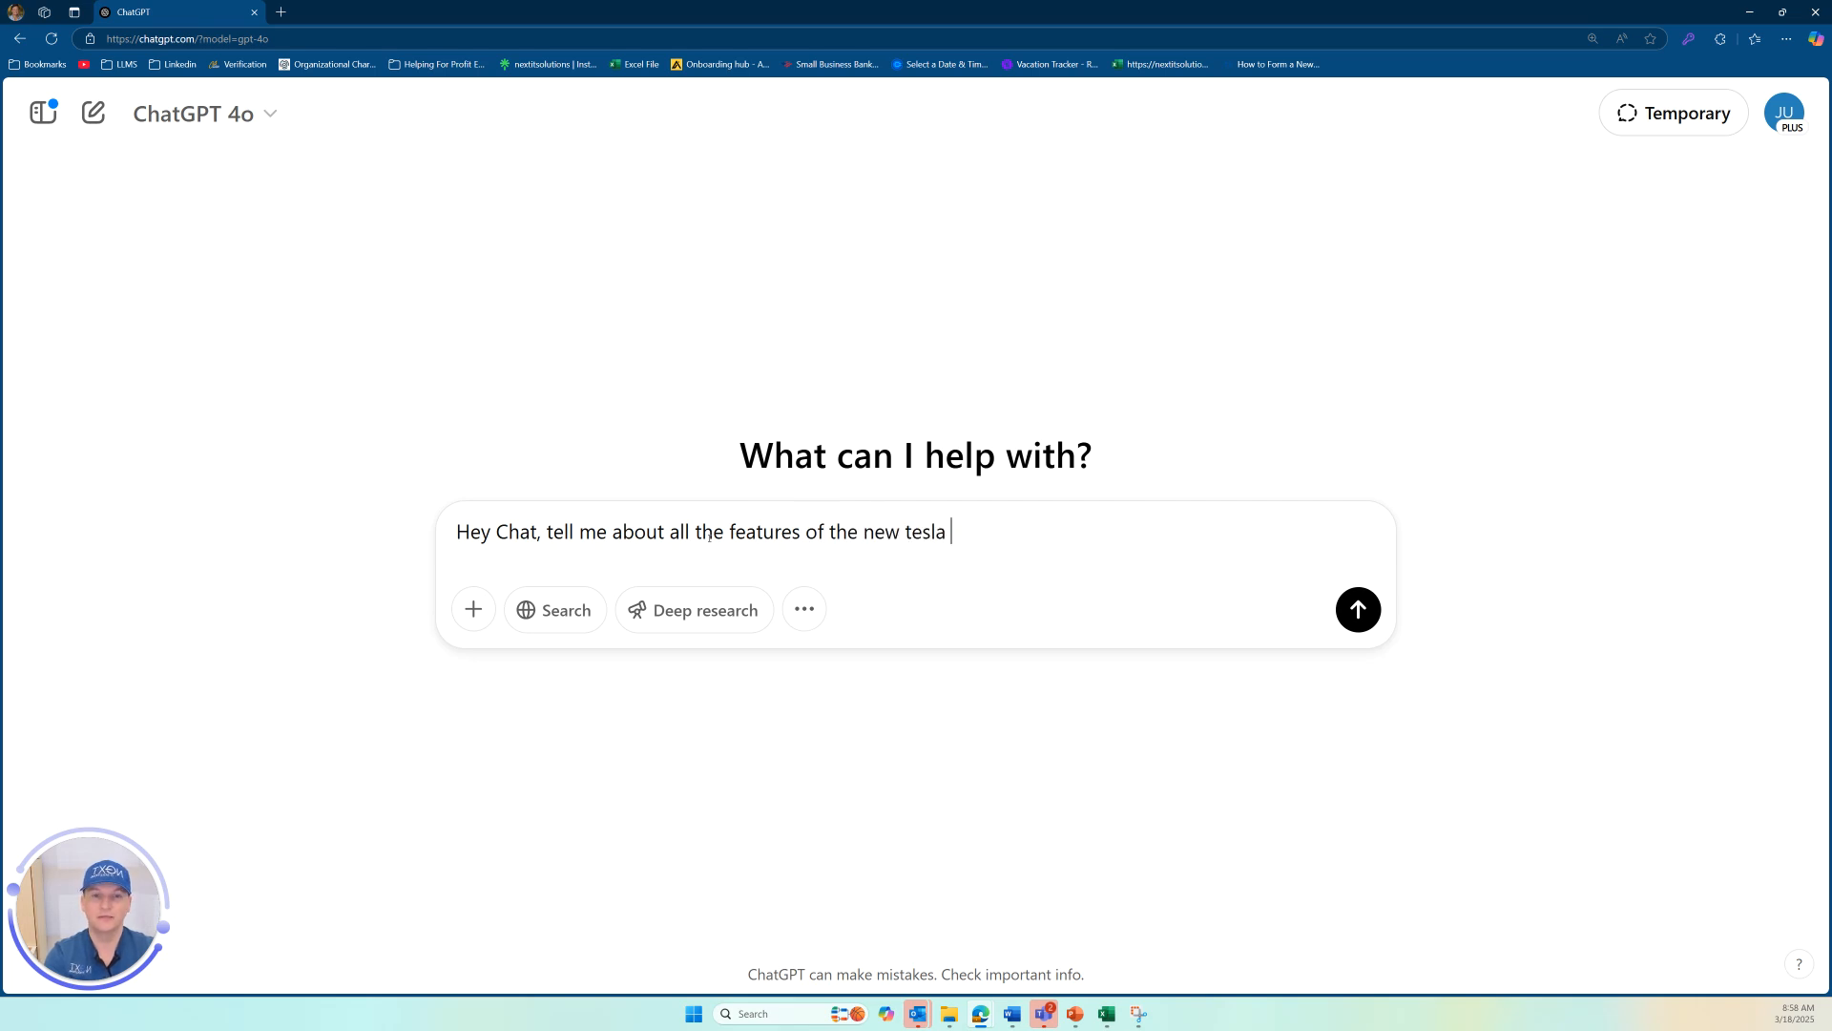
pyautogui.write('Model Z a')
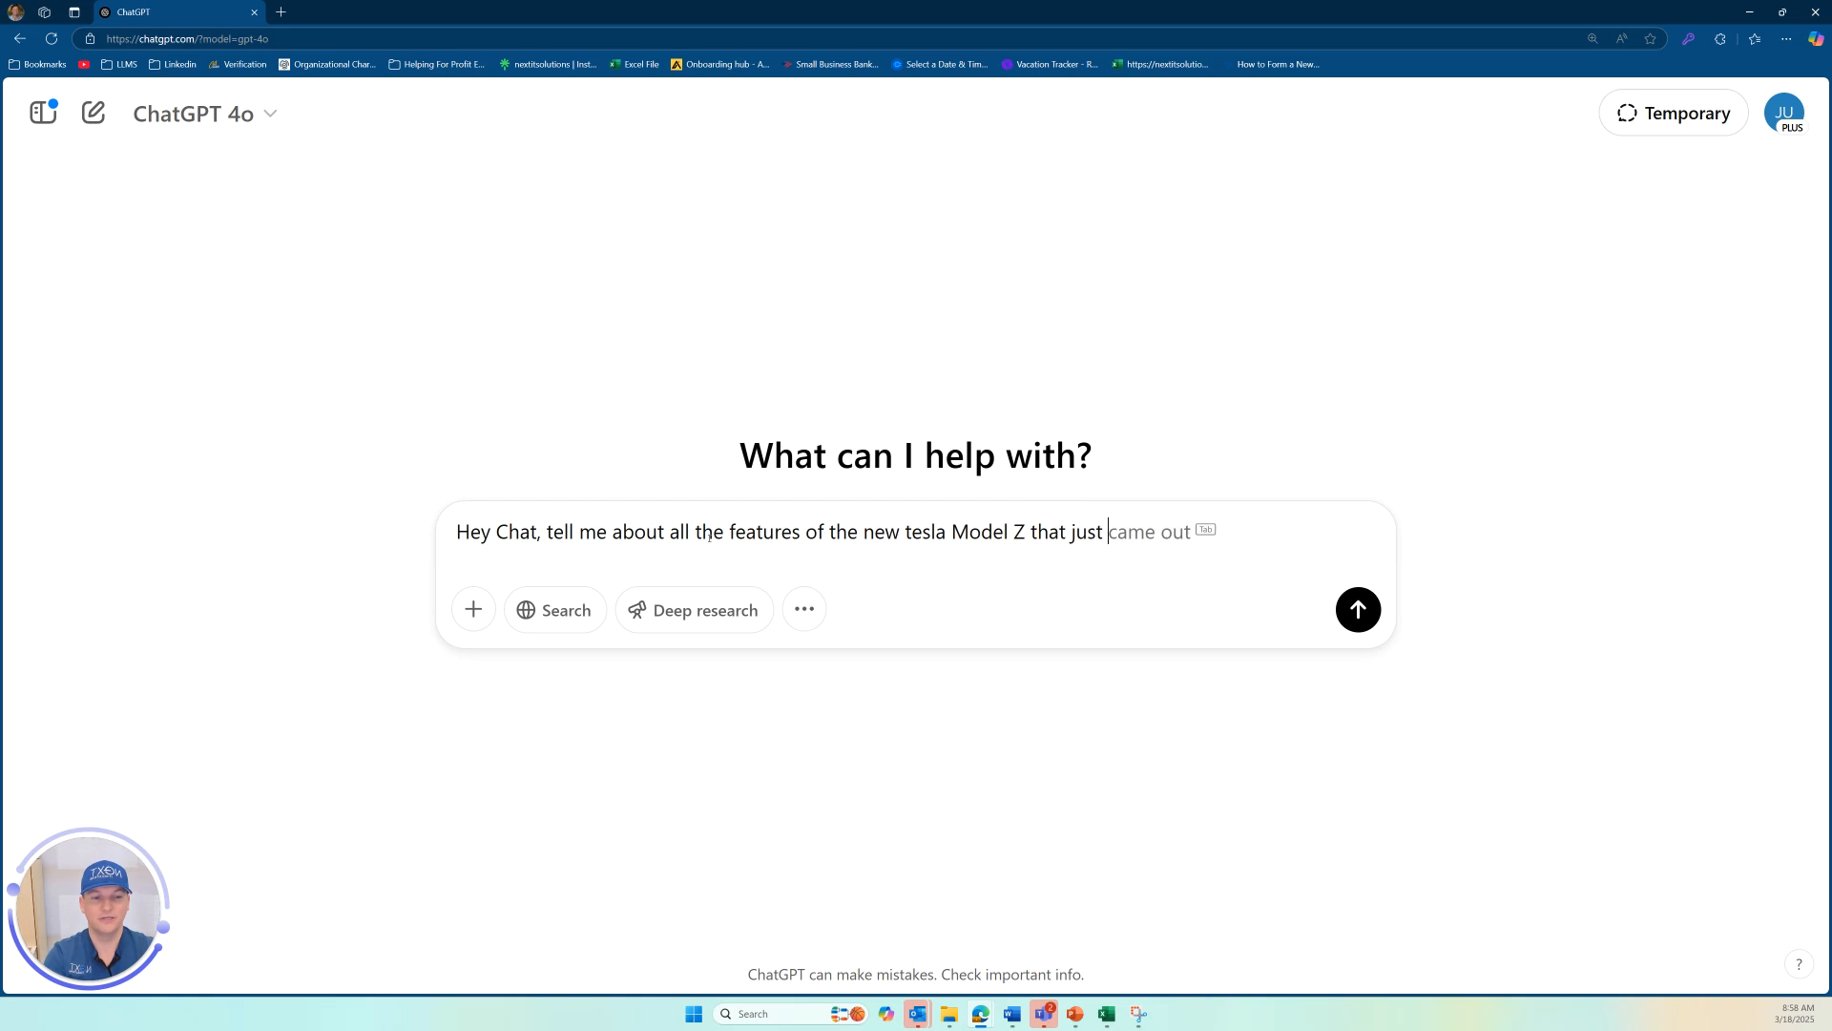
pyautogui.write('won the consumer rep')
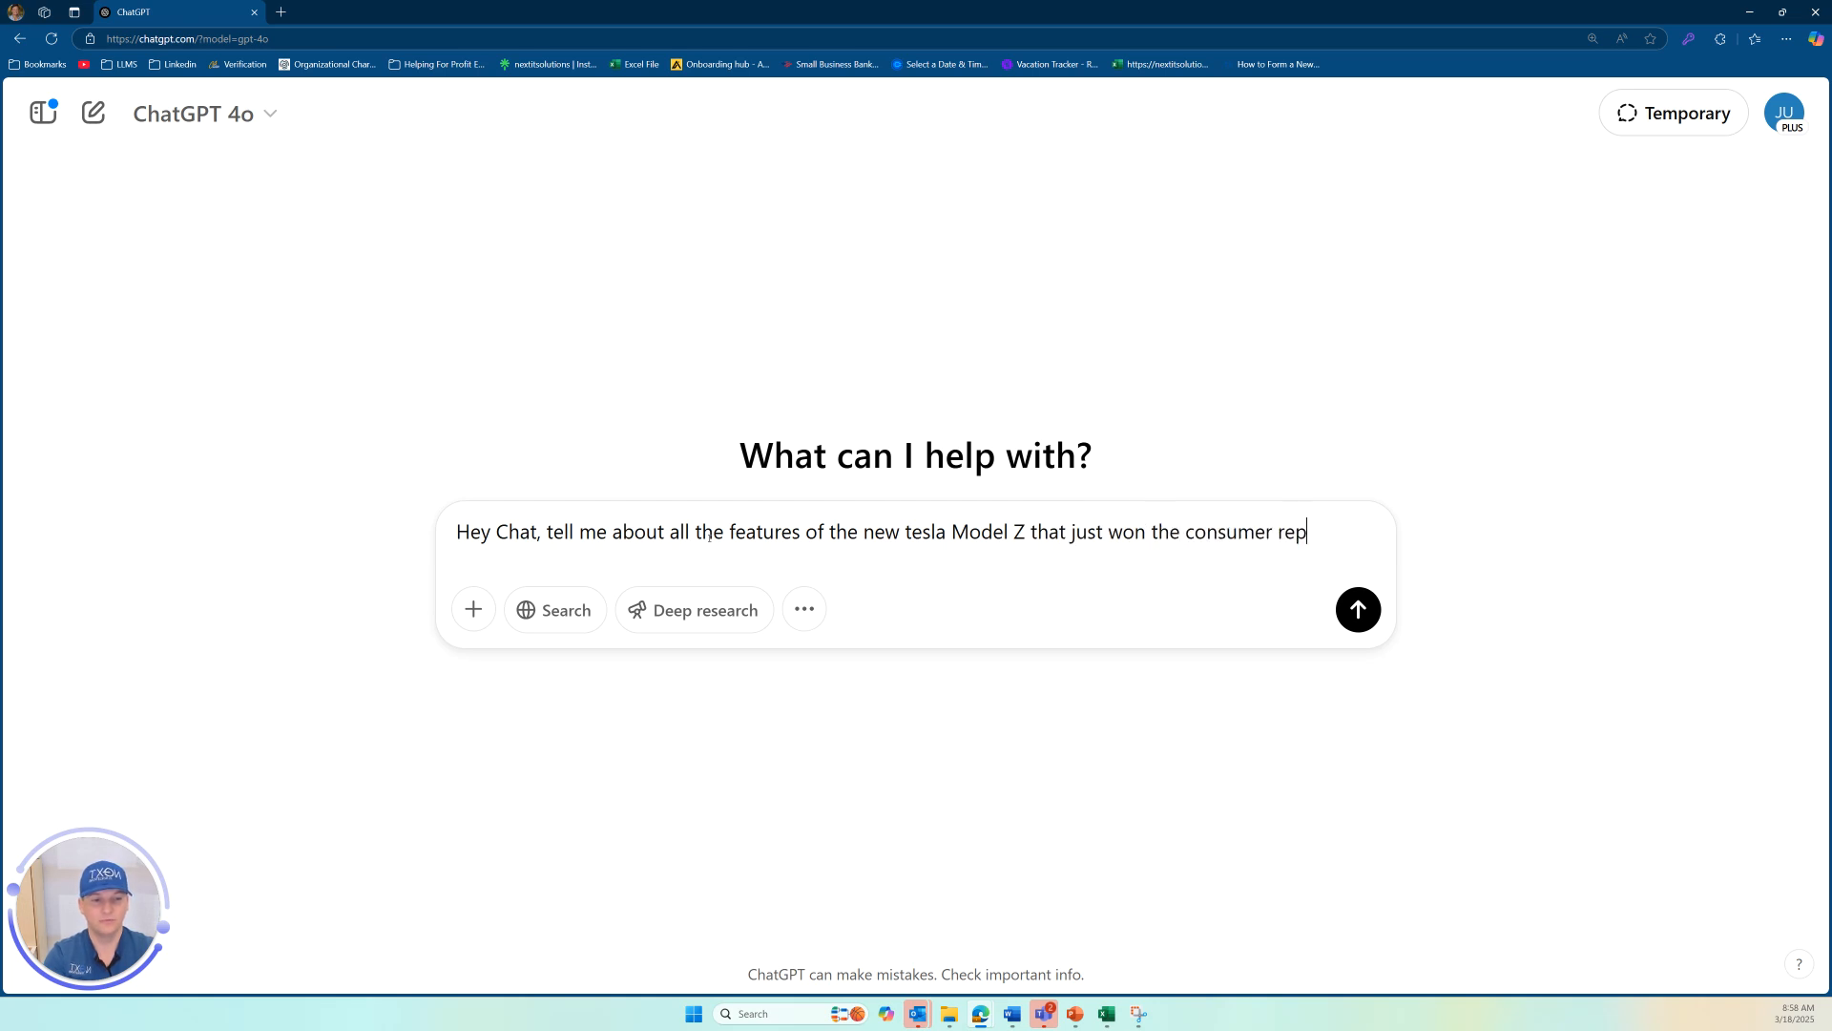
pyautogui.write('orts award')
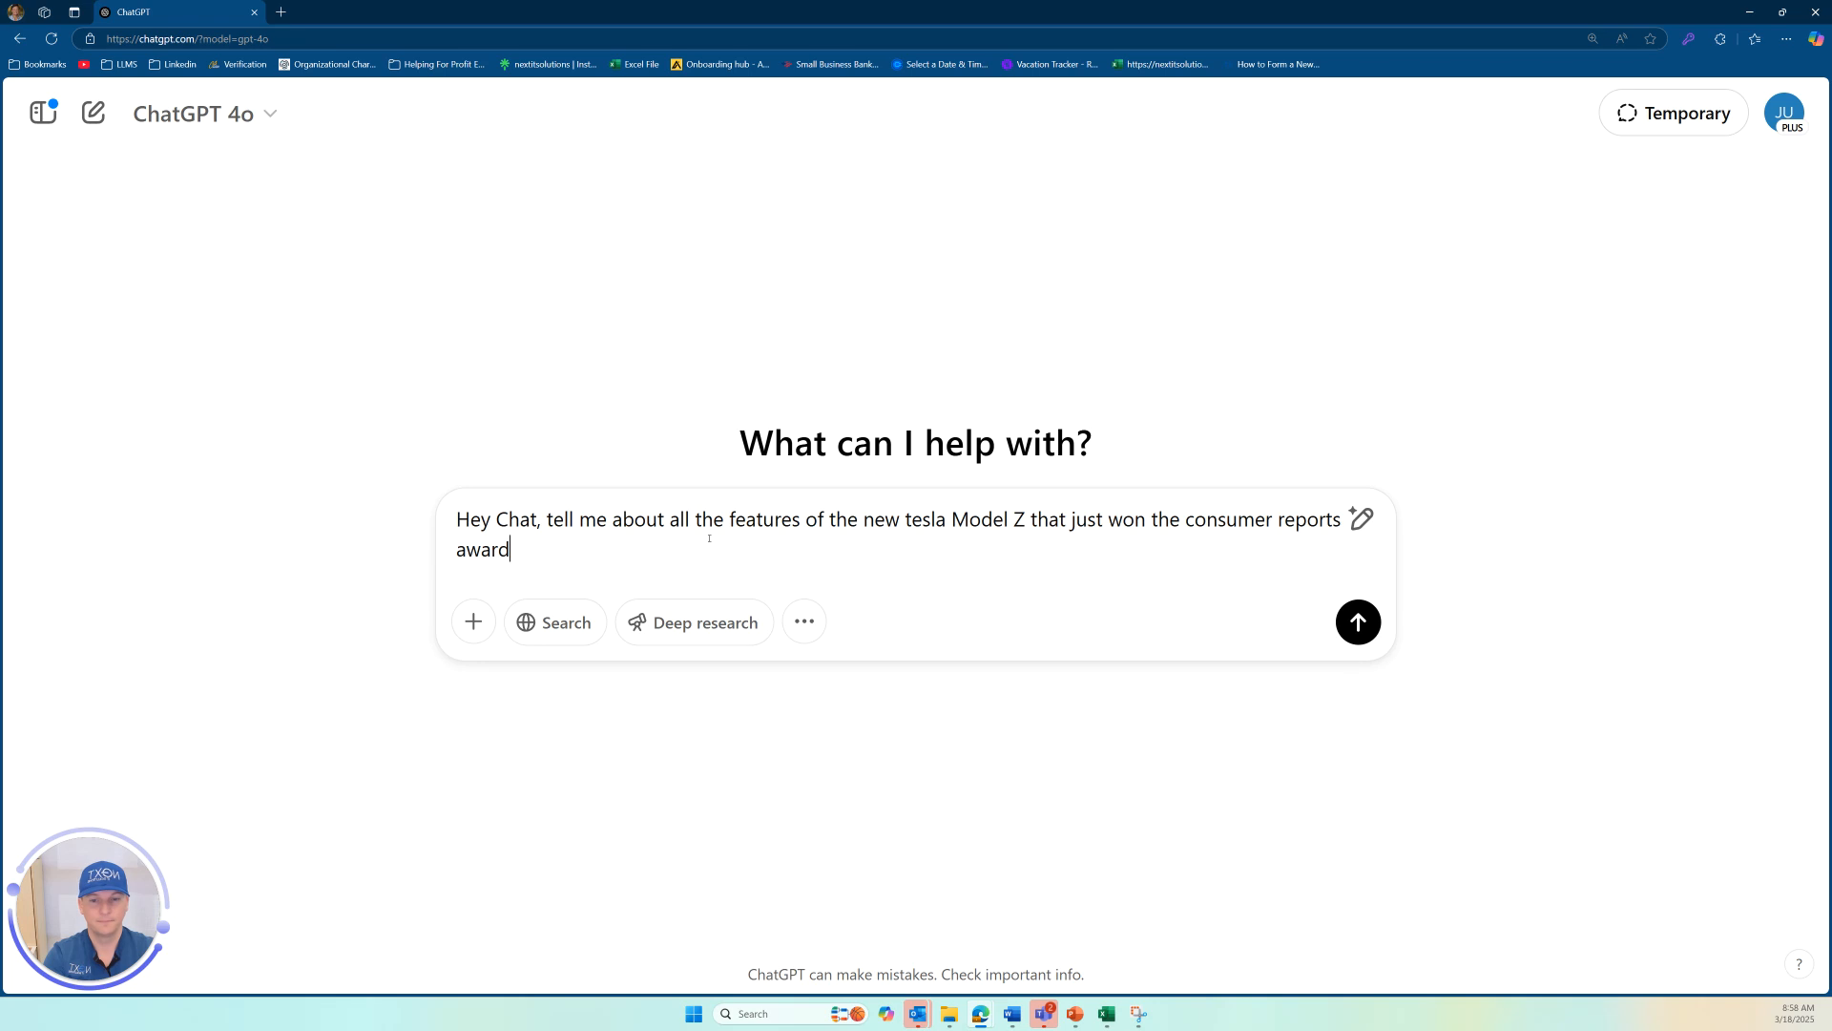
pyautogui.write(', whats your favorite')
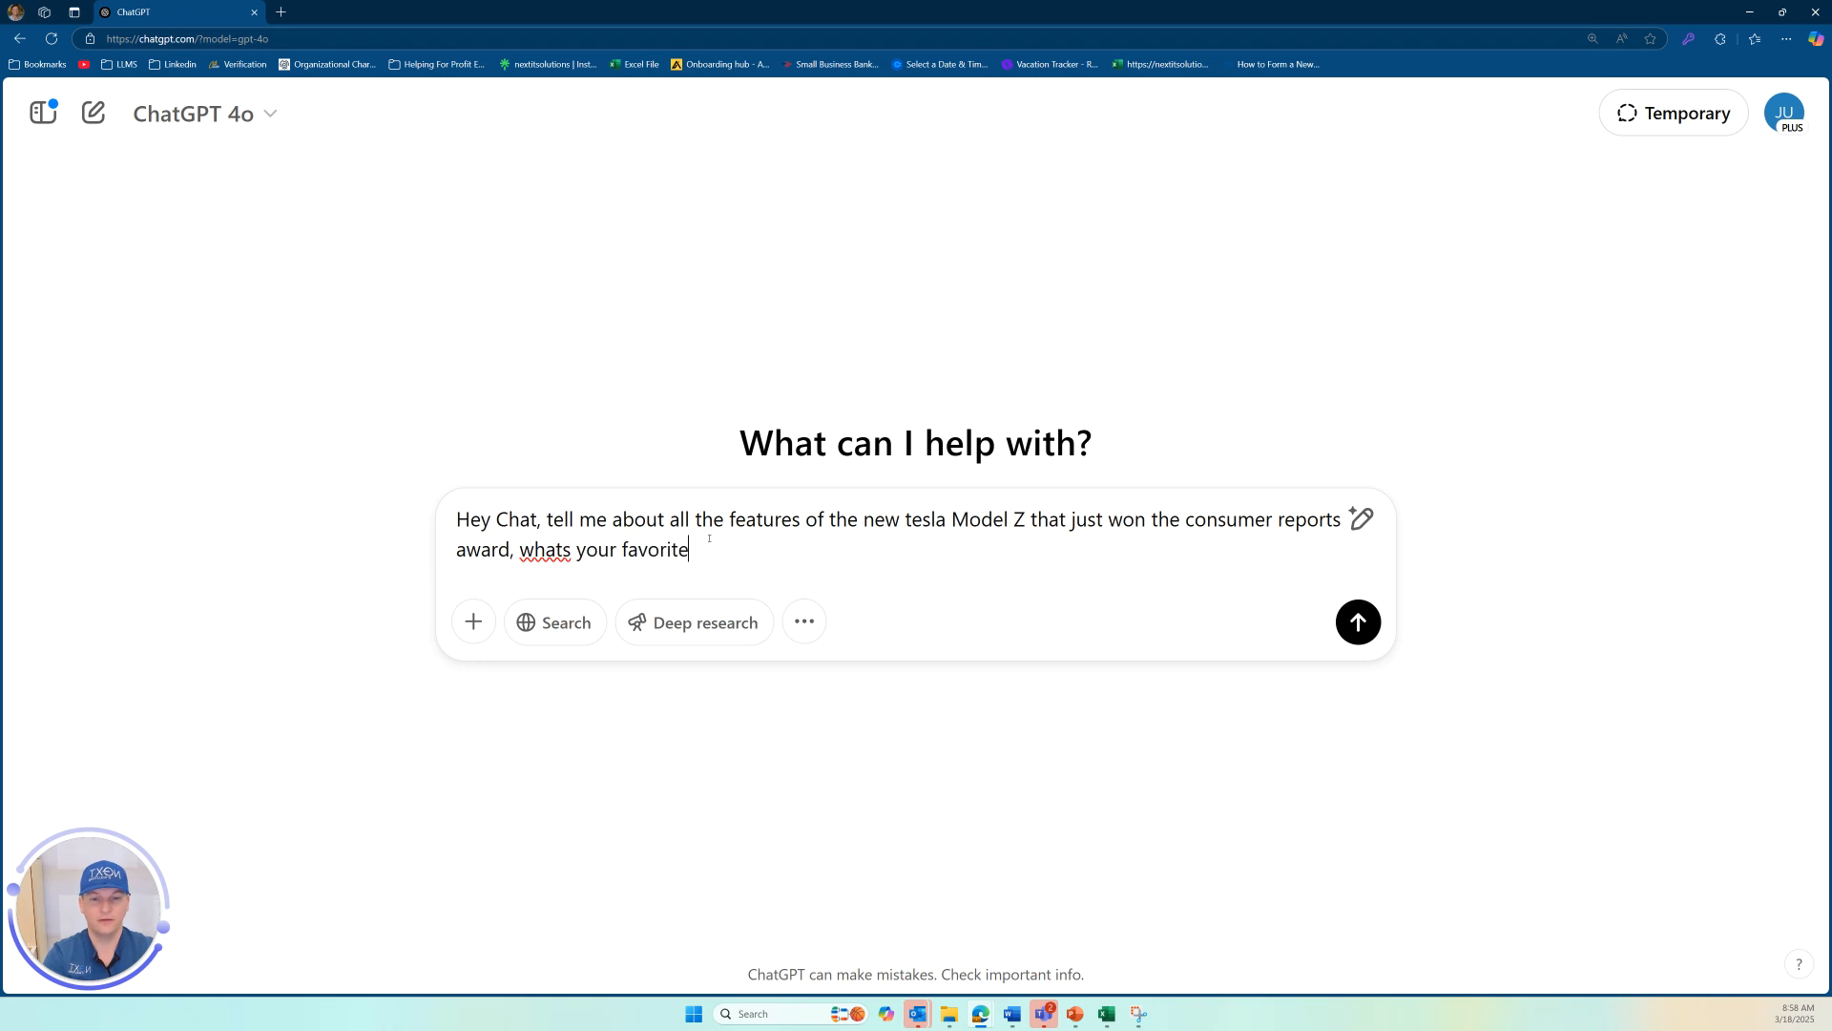
pyautogui.write('feature an')
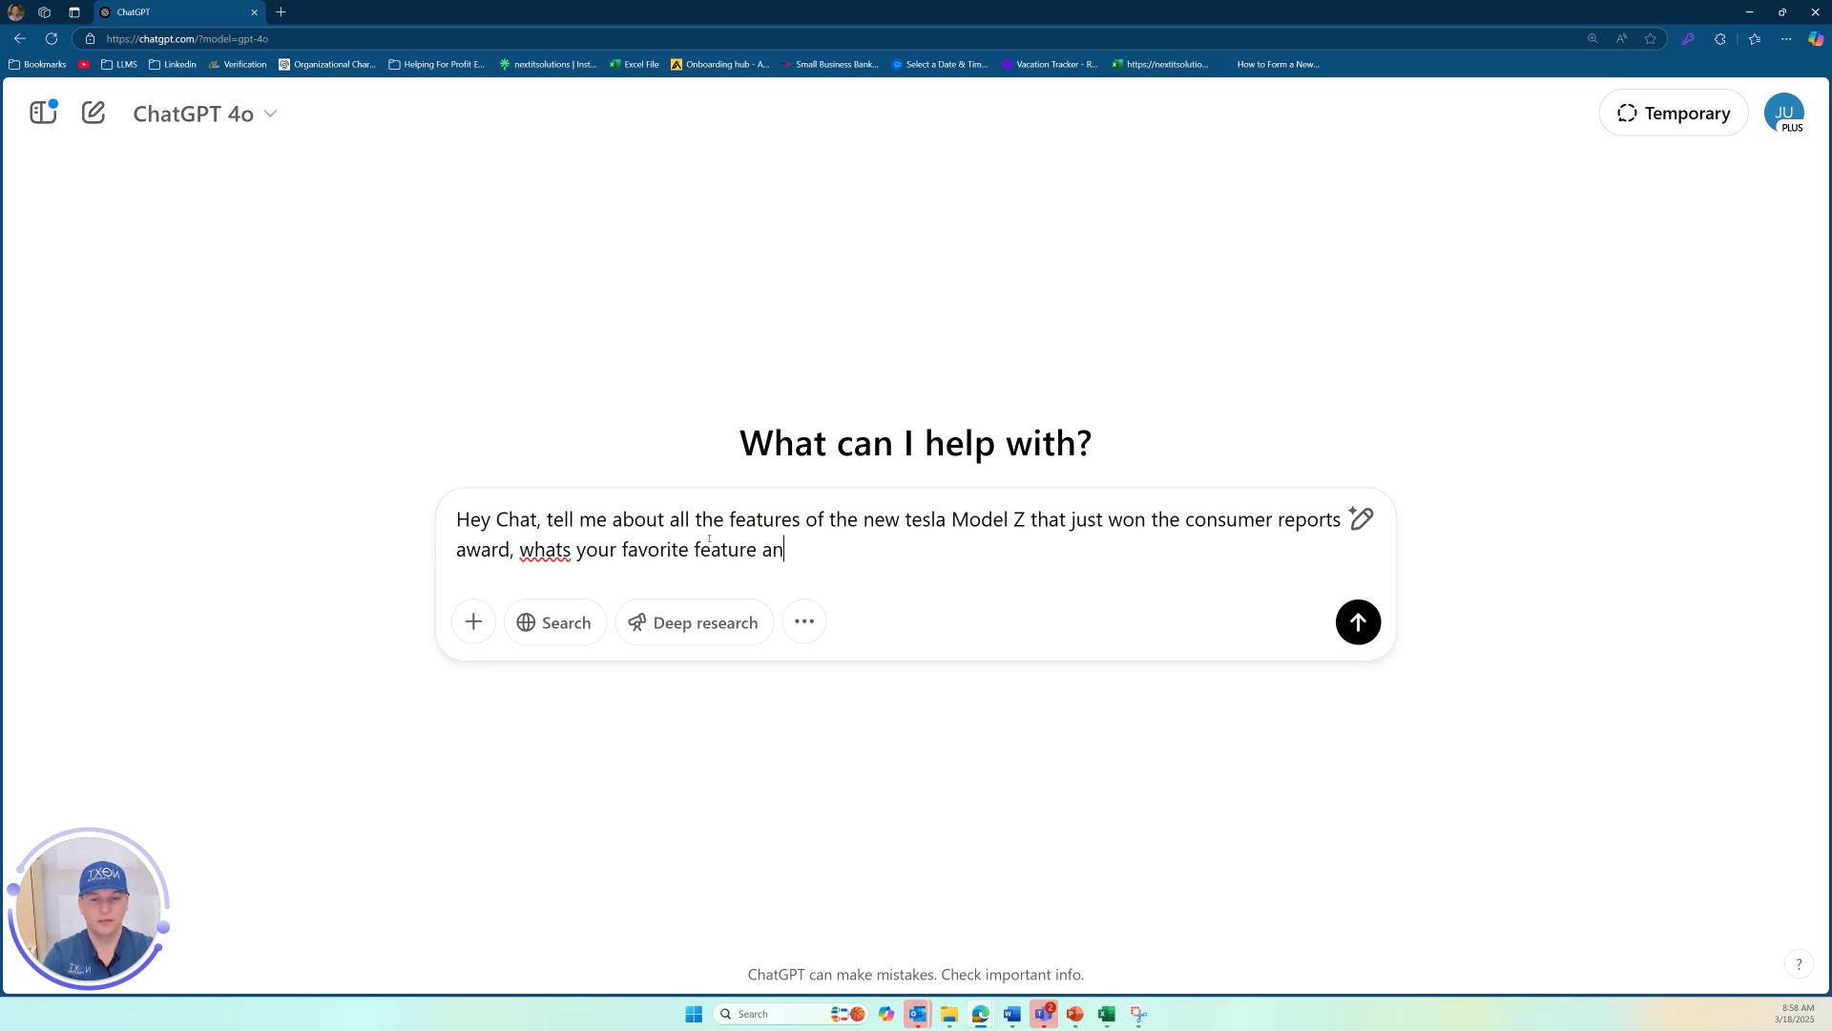
pyautogui.write('d should I buy this')
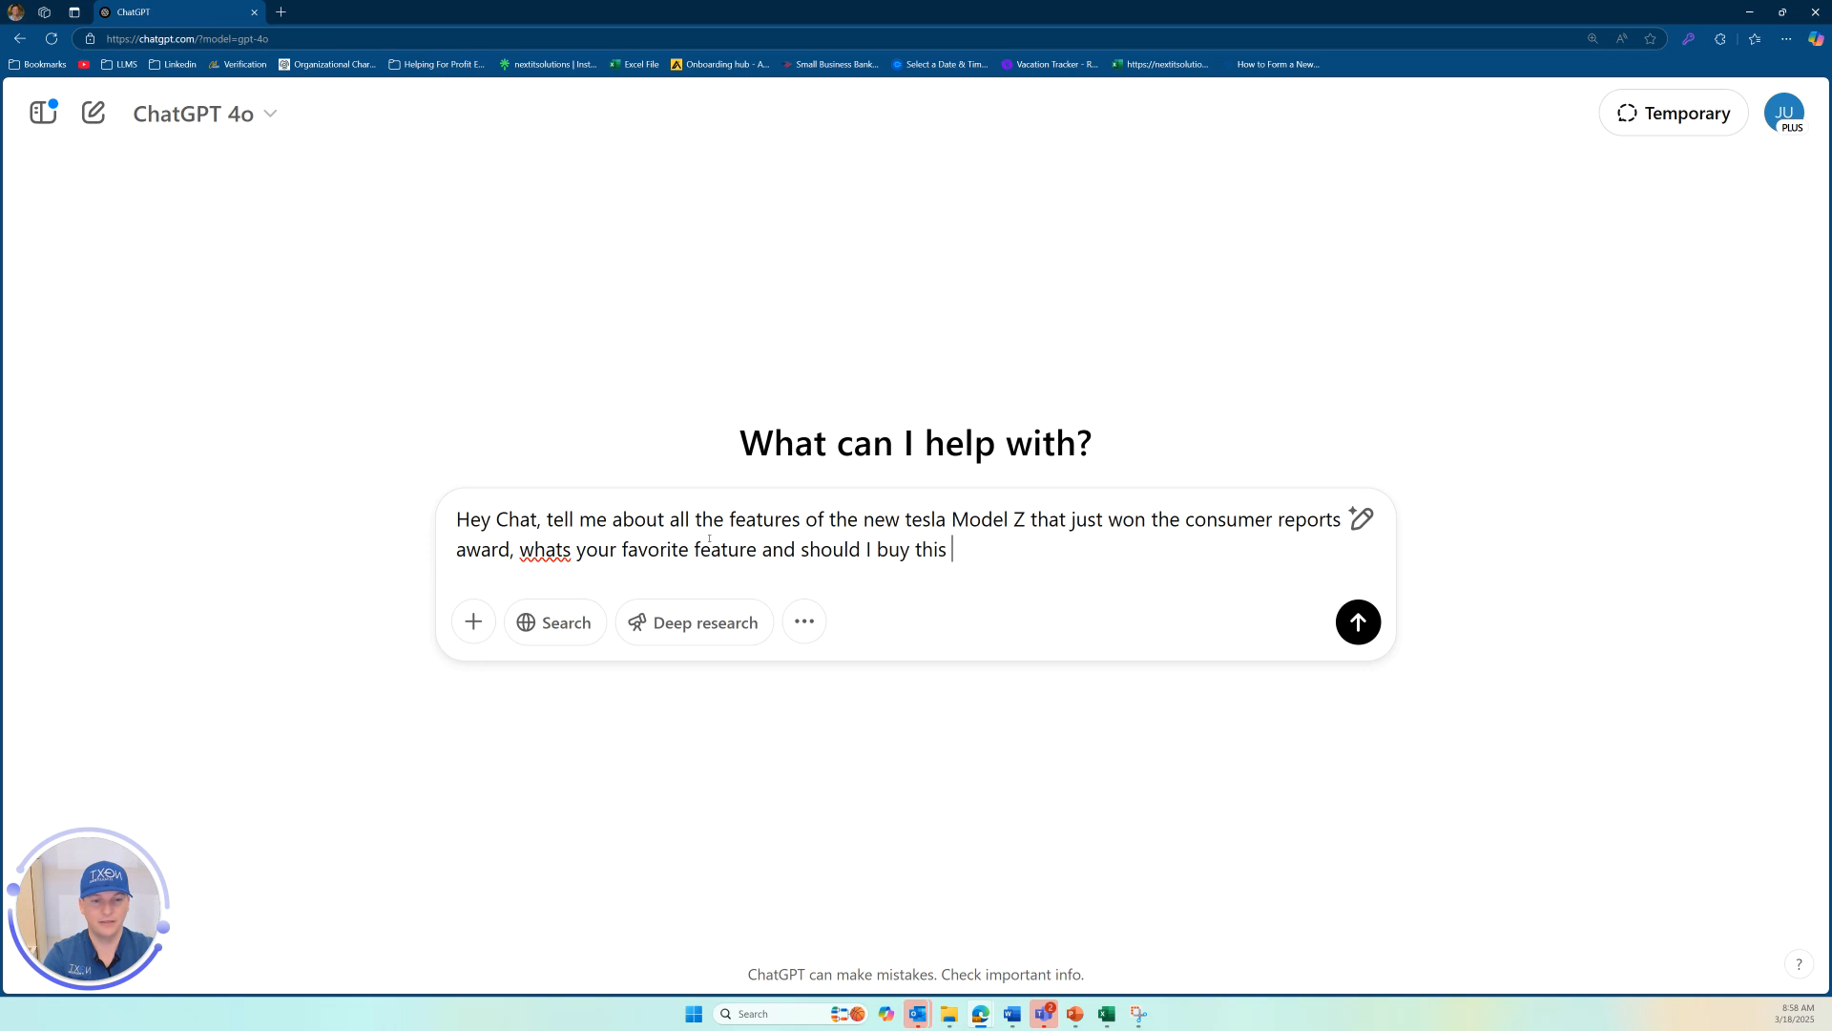
pyautogui.write('over the mod')
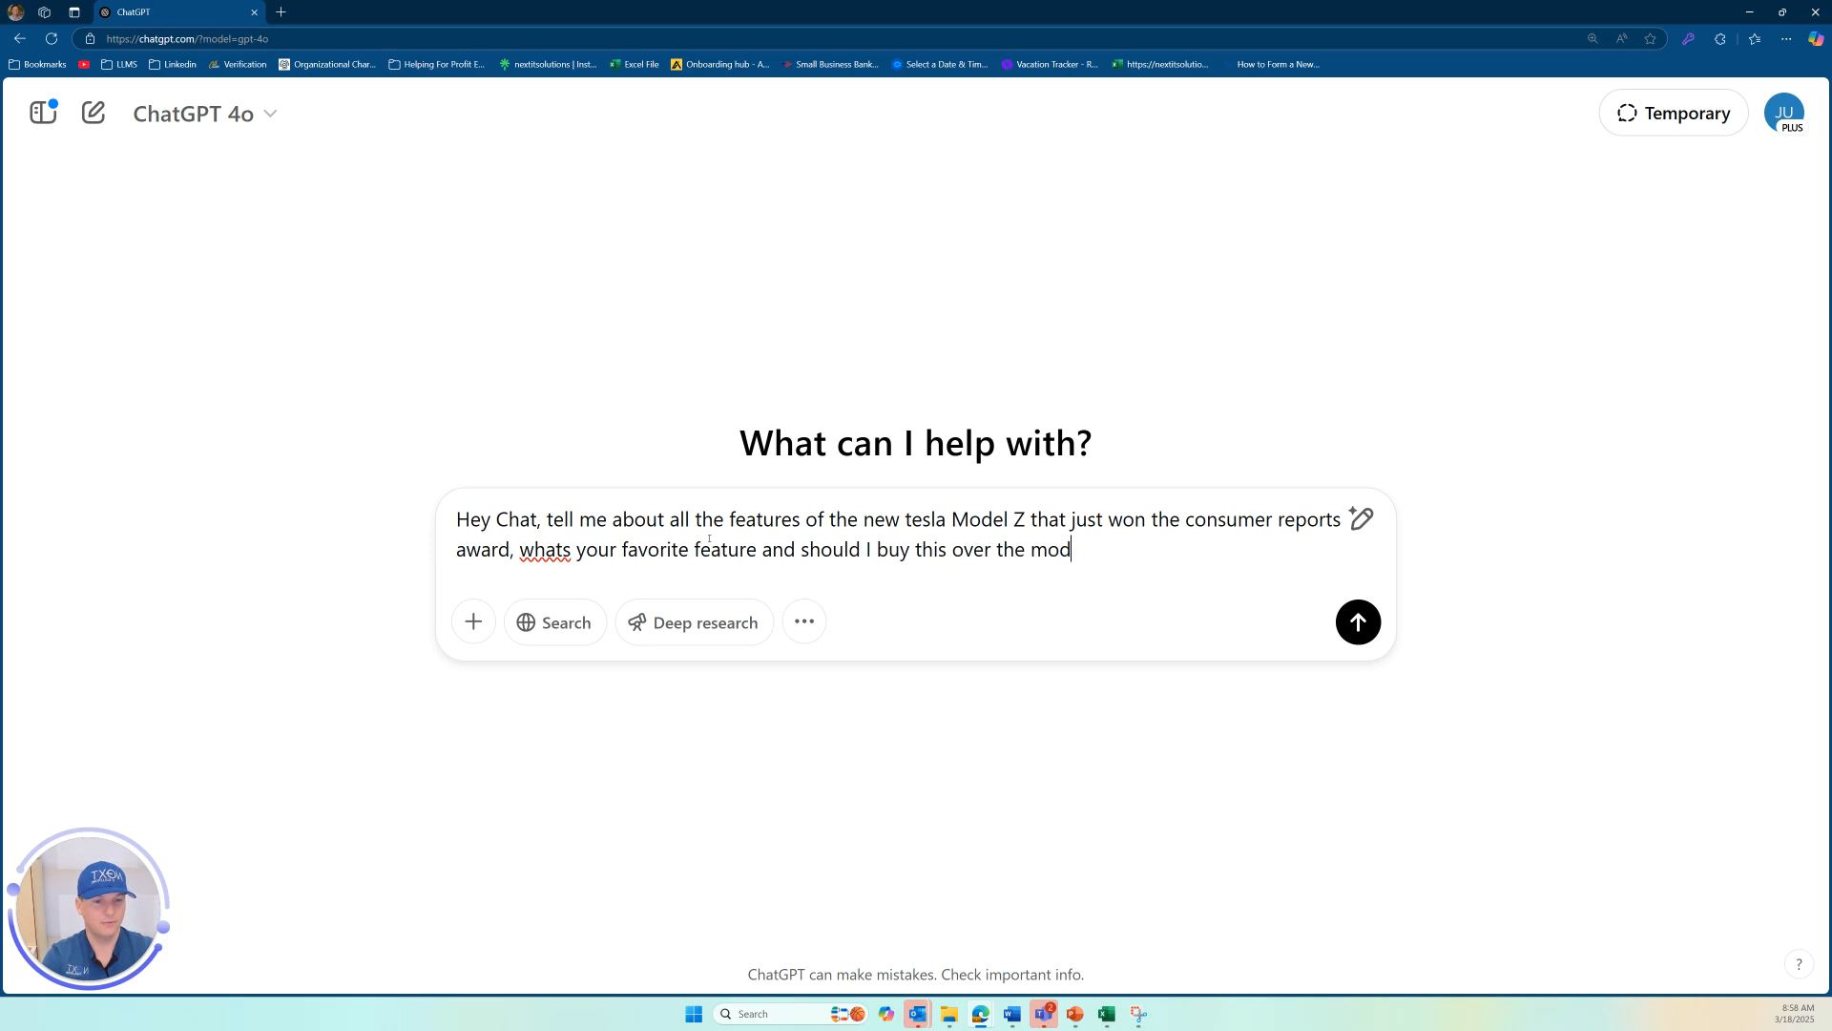
pyautogui.write('el S?')
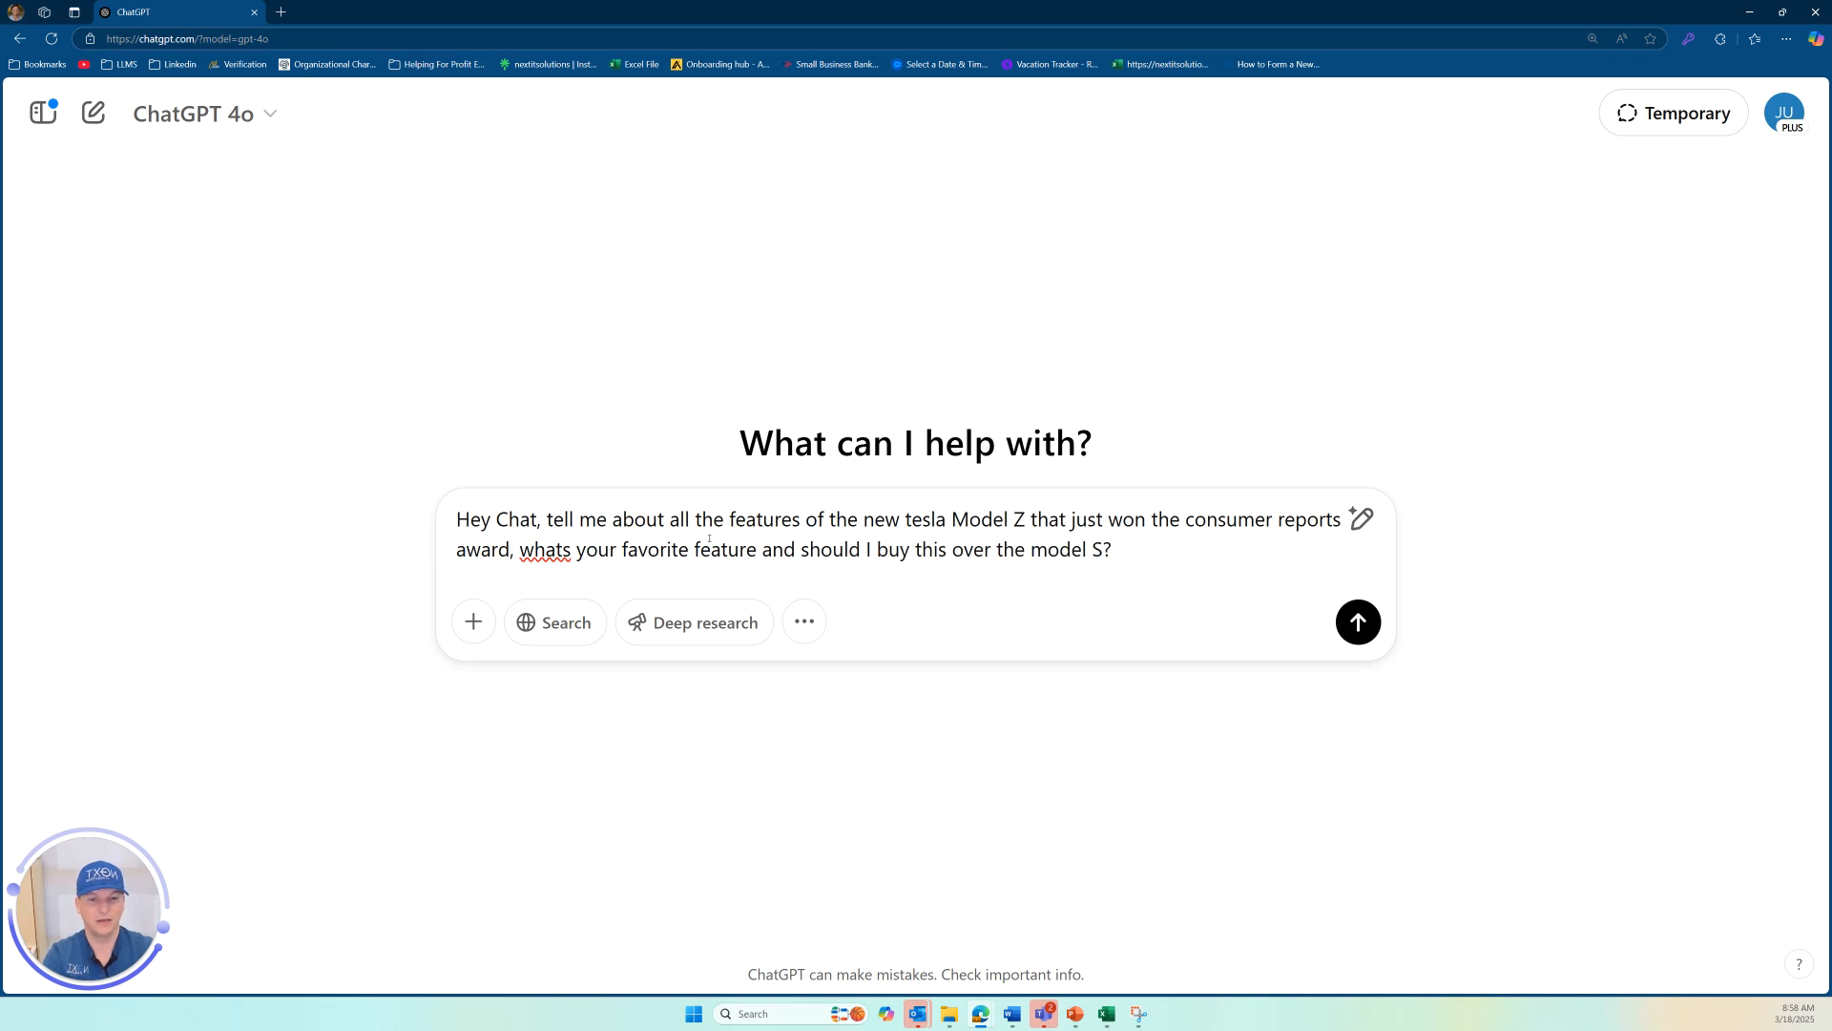
# Send the Model Z question and let ChatGPT answer with its performance, design, interior and autonomy features.
pyautogui.click(1357, 621)
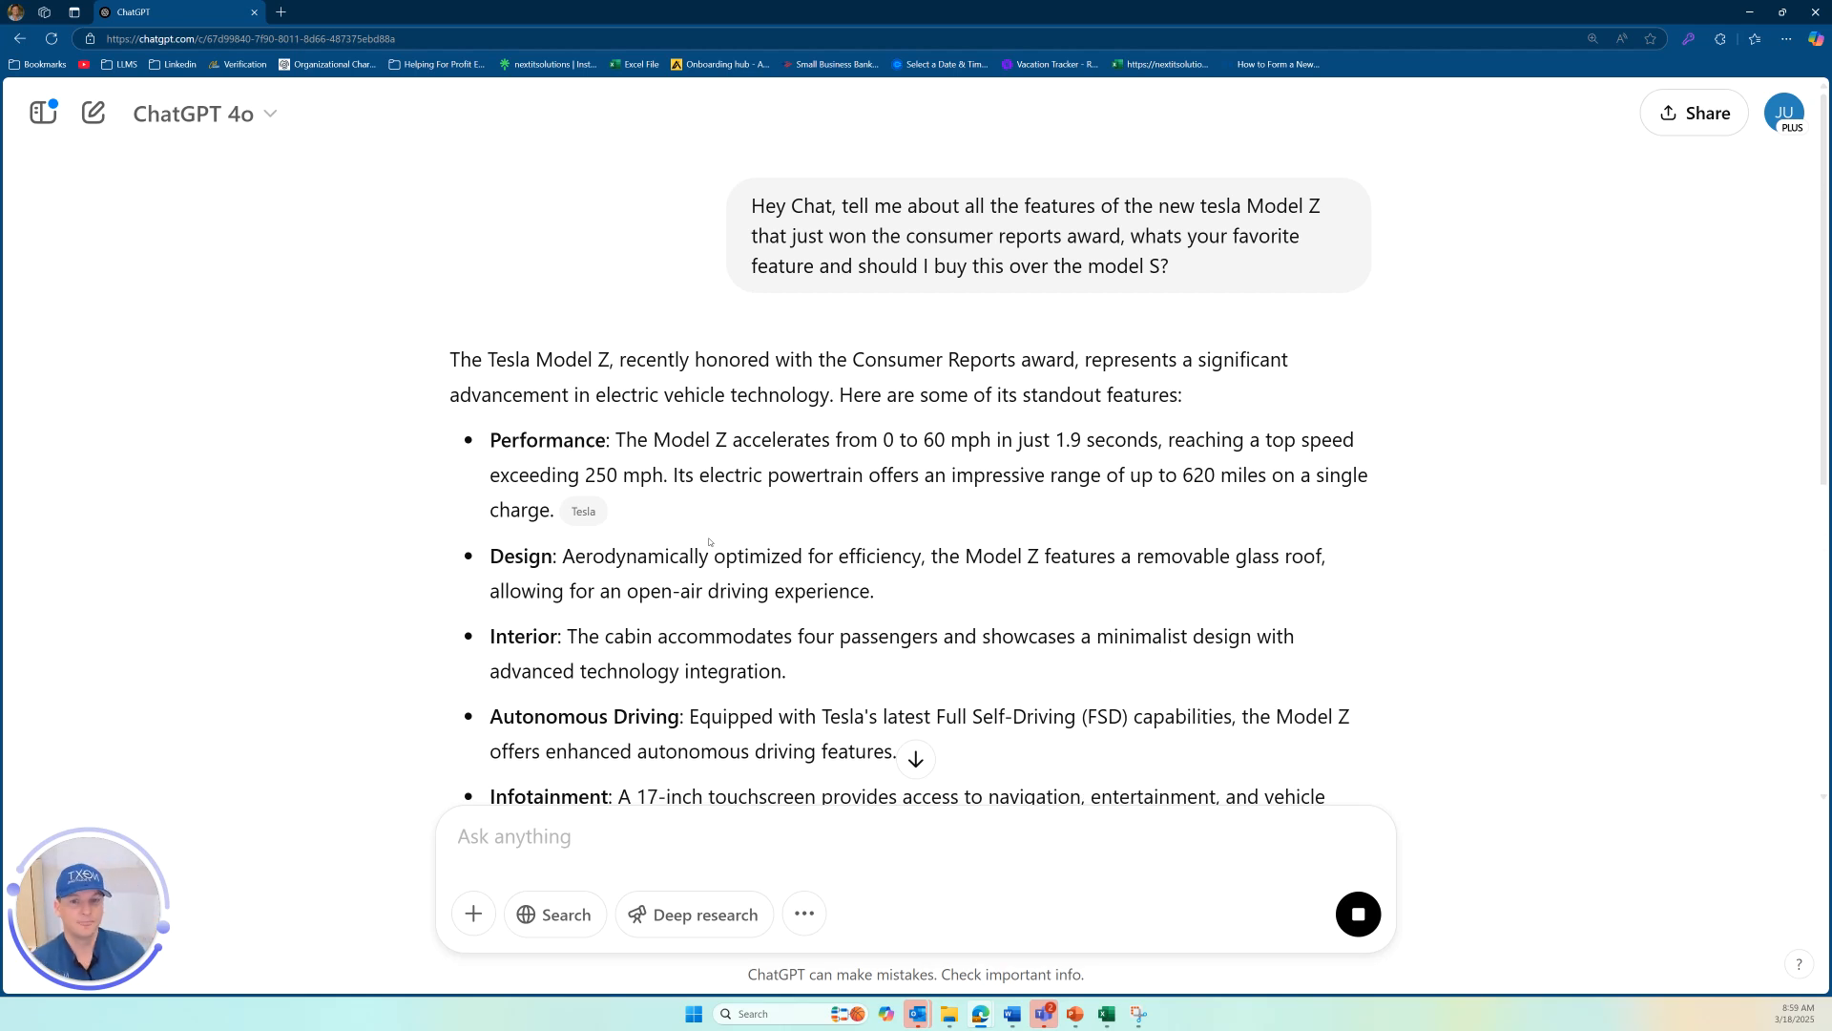
pyautogui.click(1357, 914)
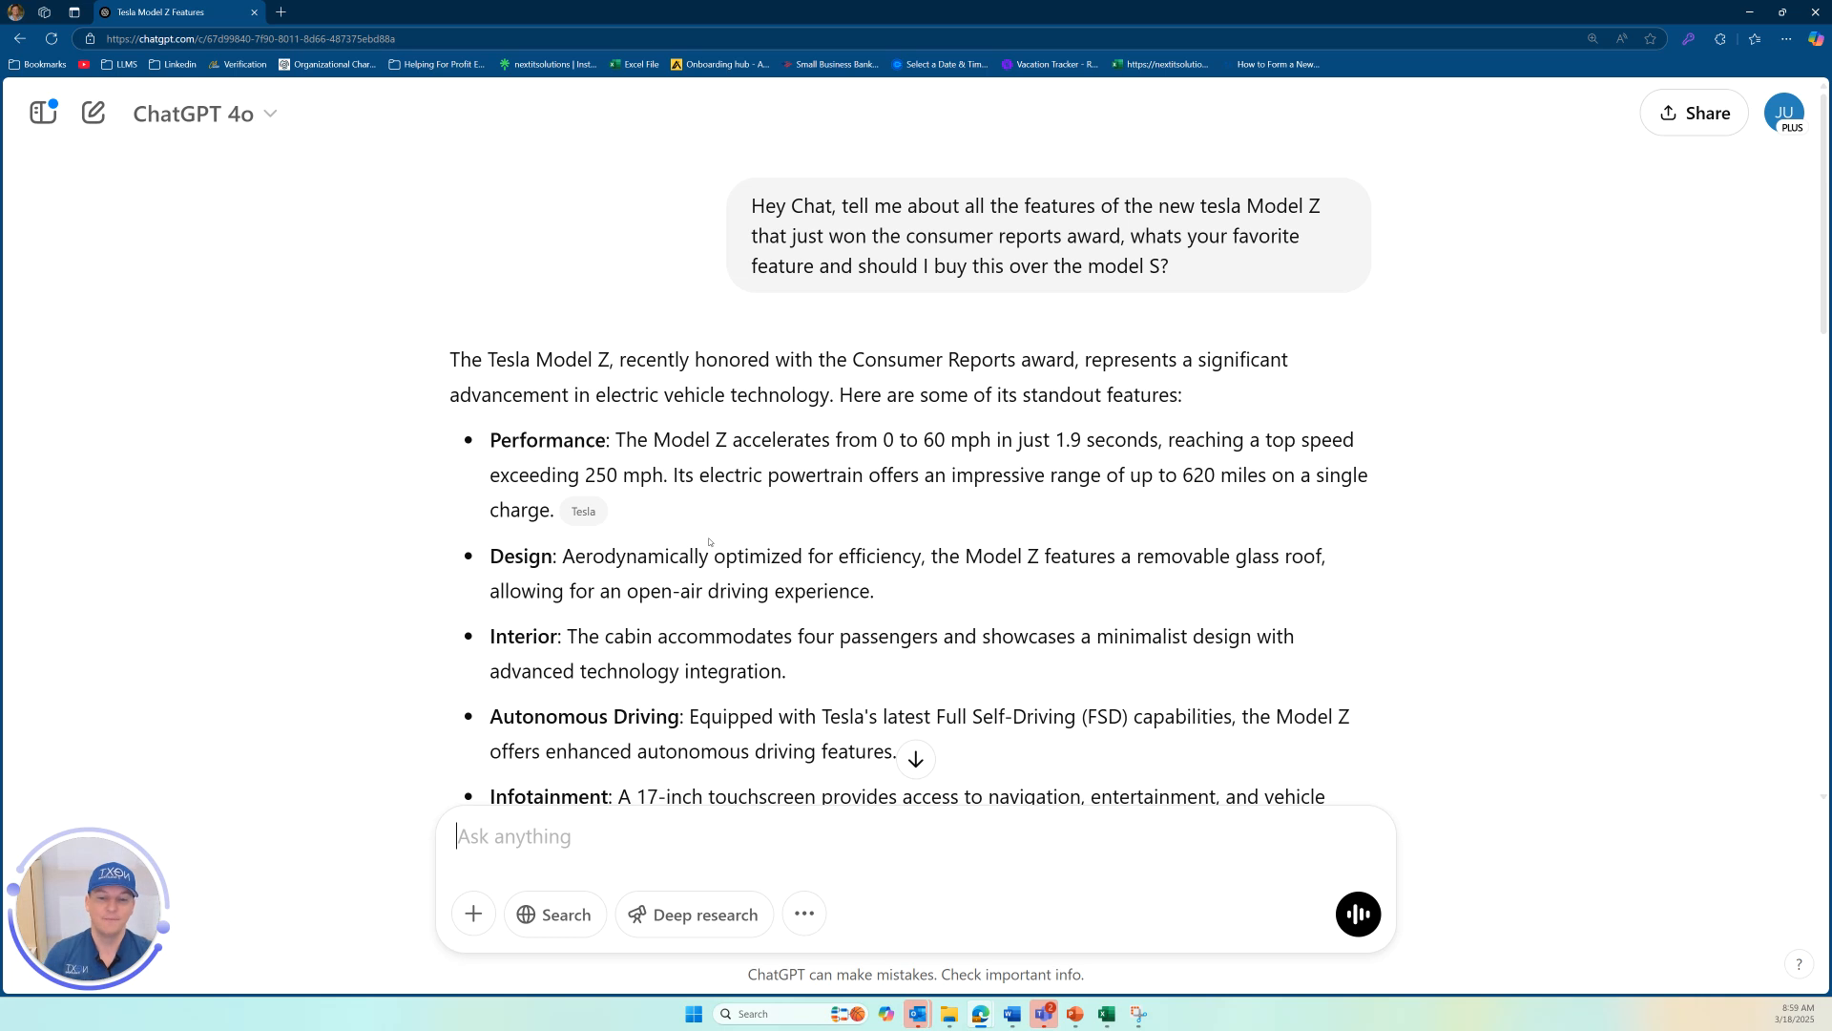
pyautogui.scroll(-3)
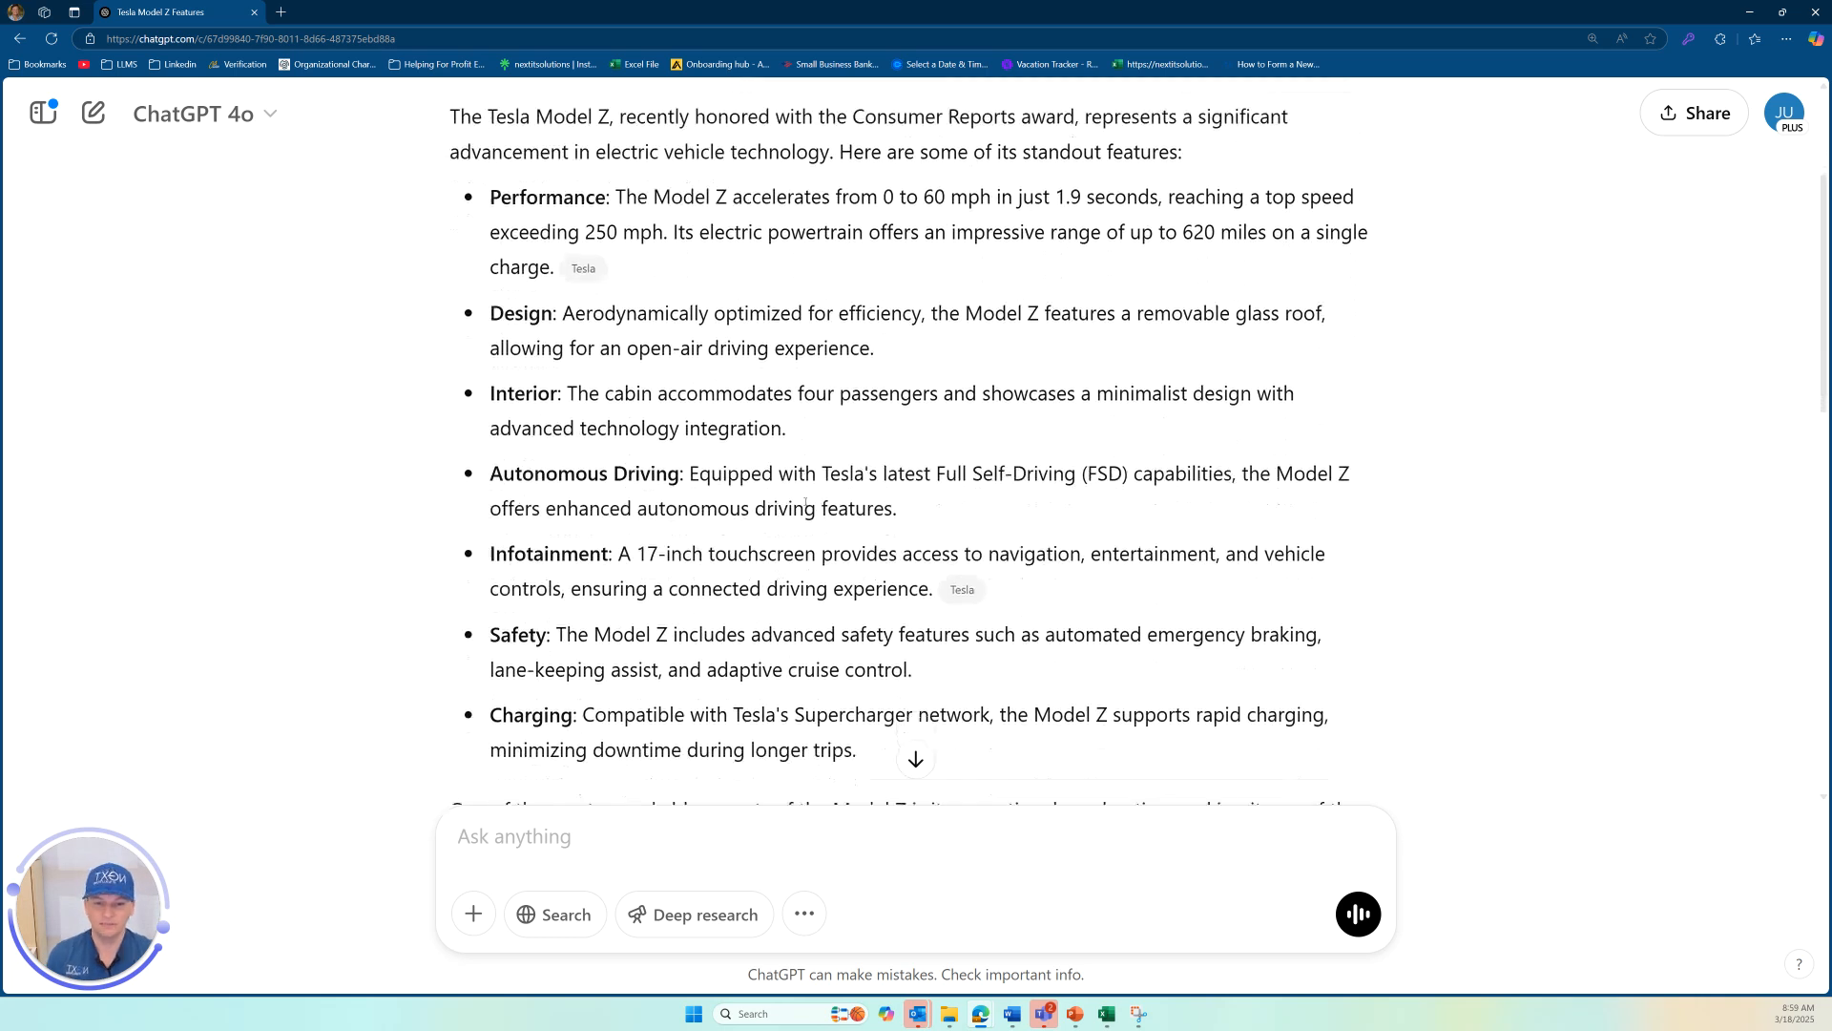
pyautogui.scroll(-3)
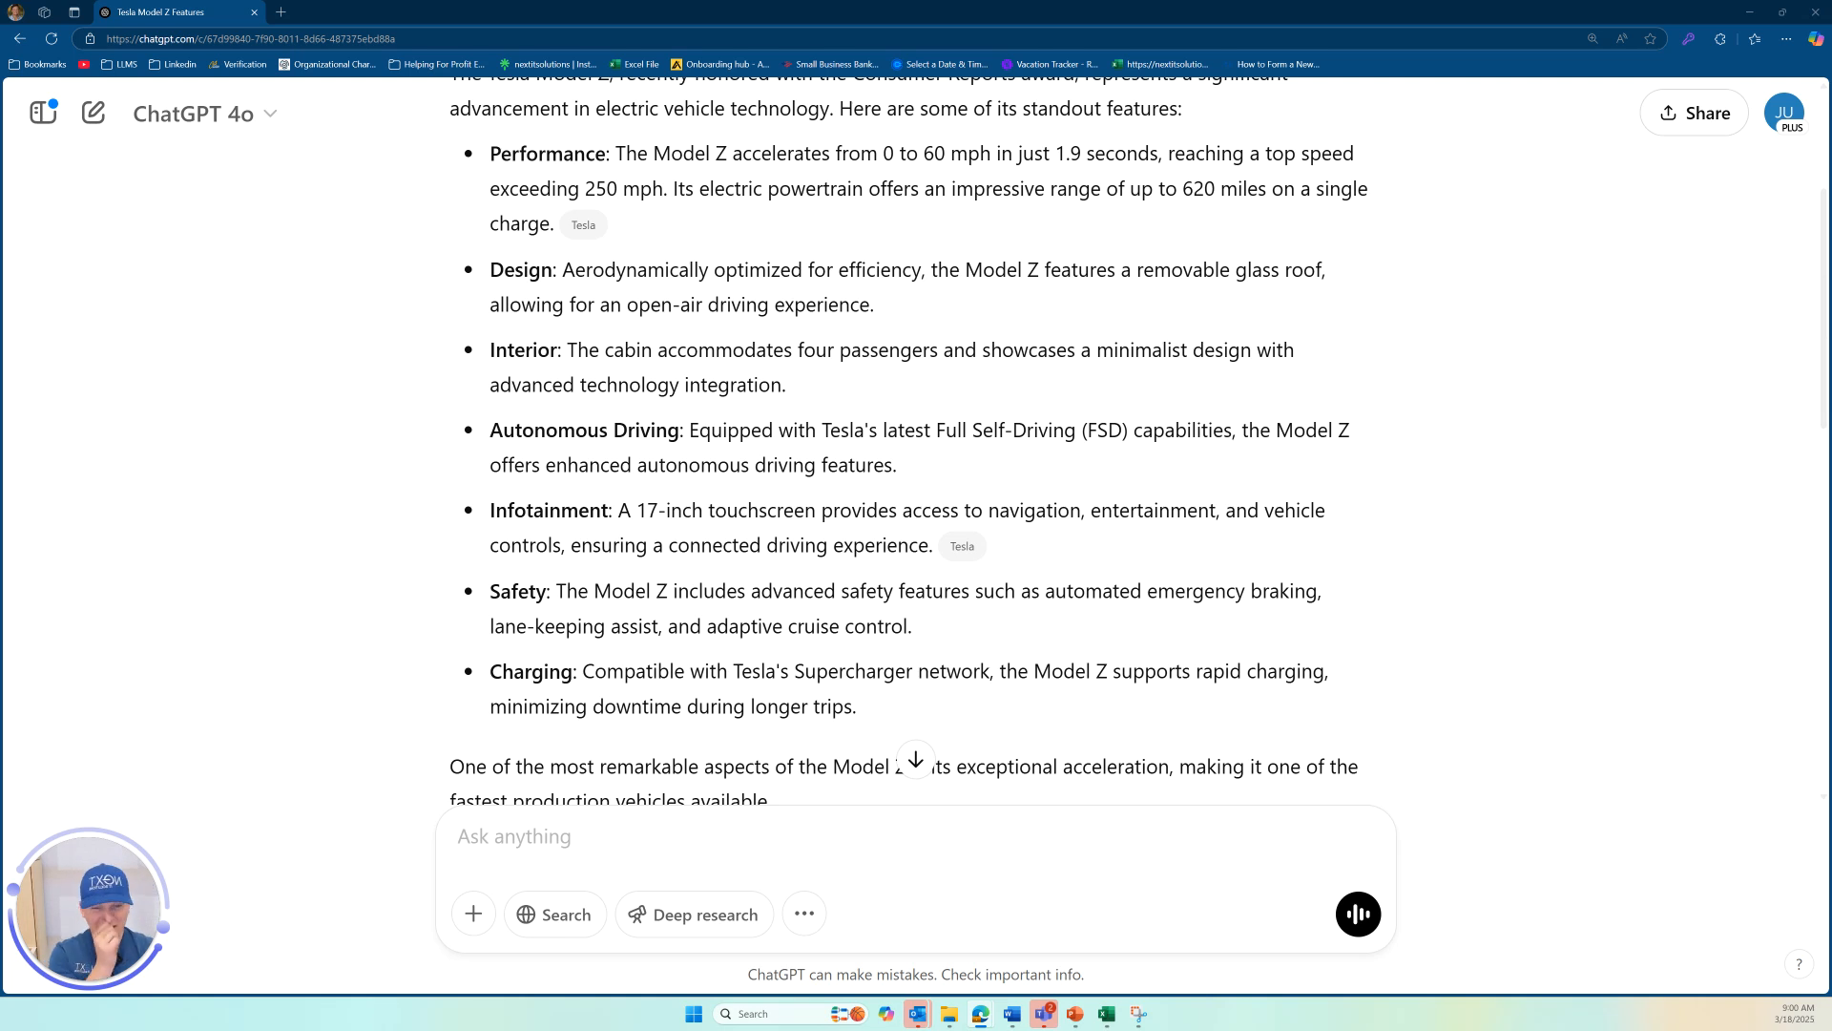
pyautogui.scroll(-3)
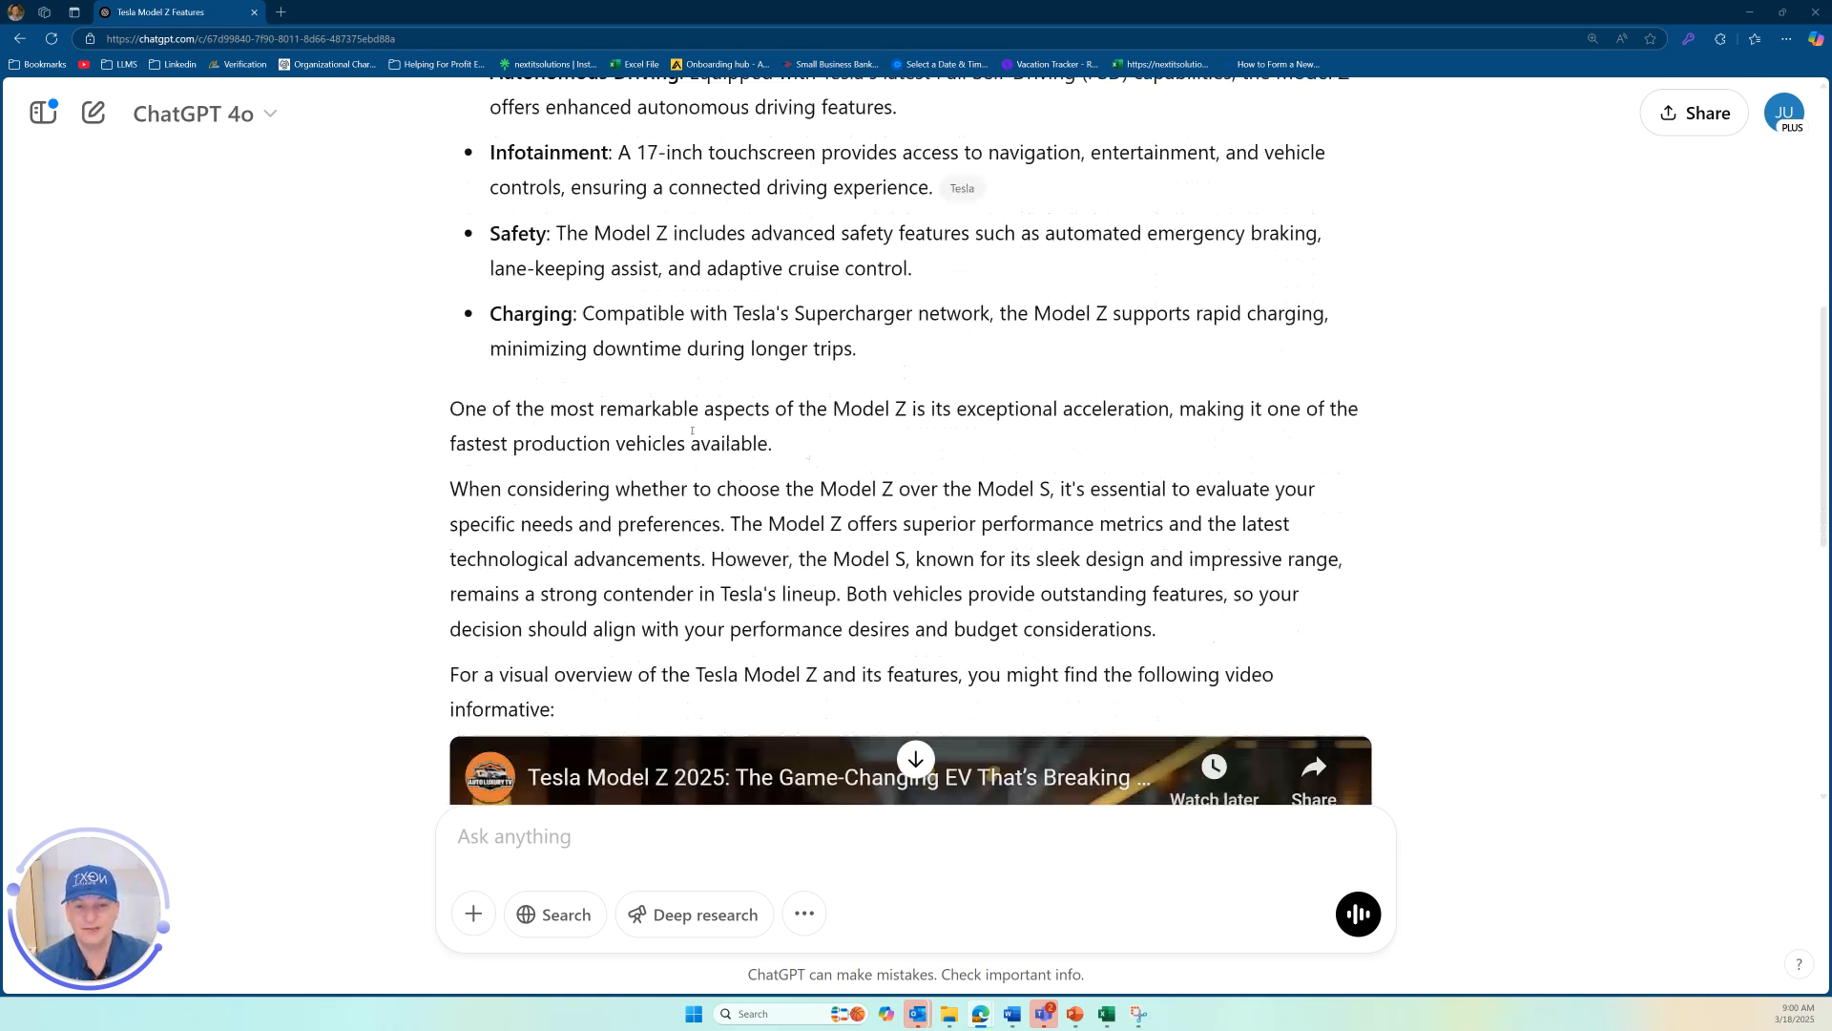
pyautogui.scroll(-3)
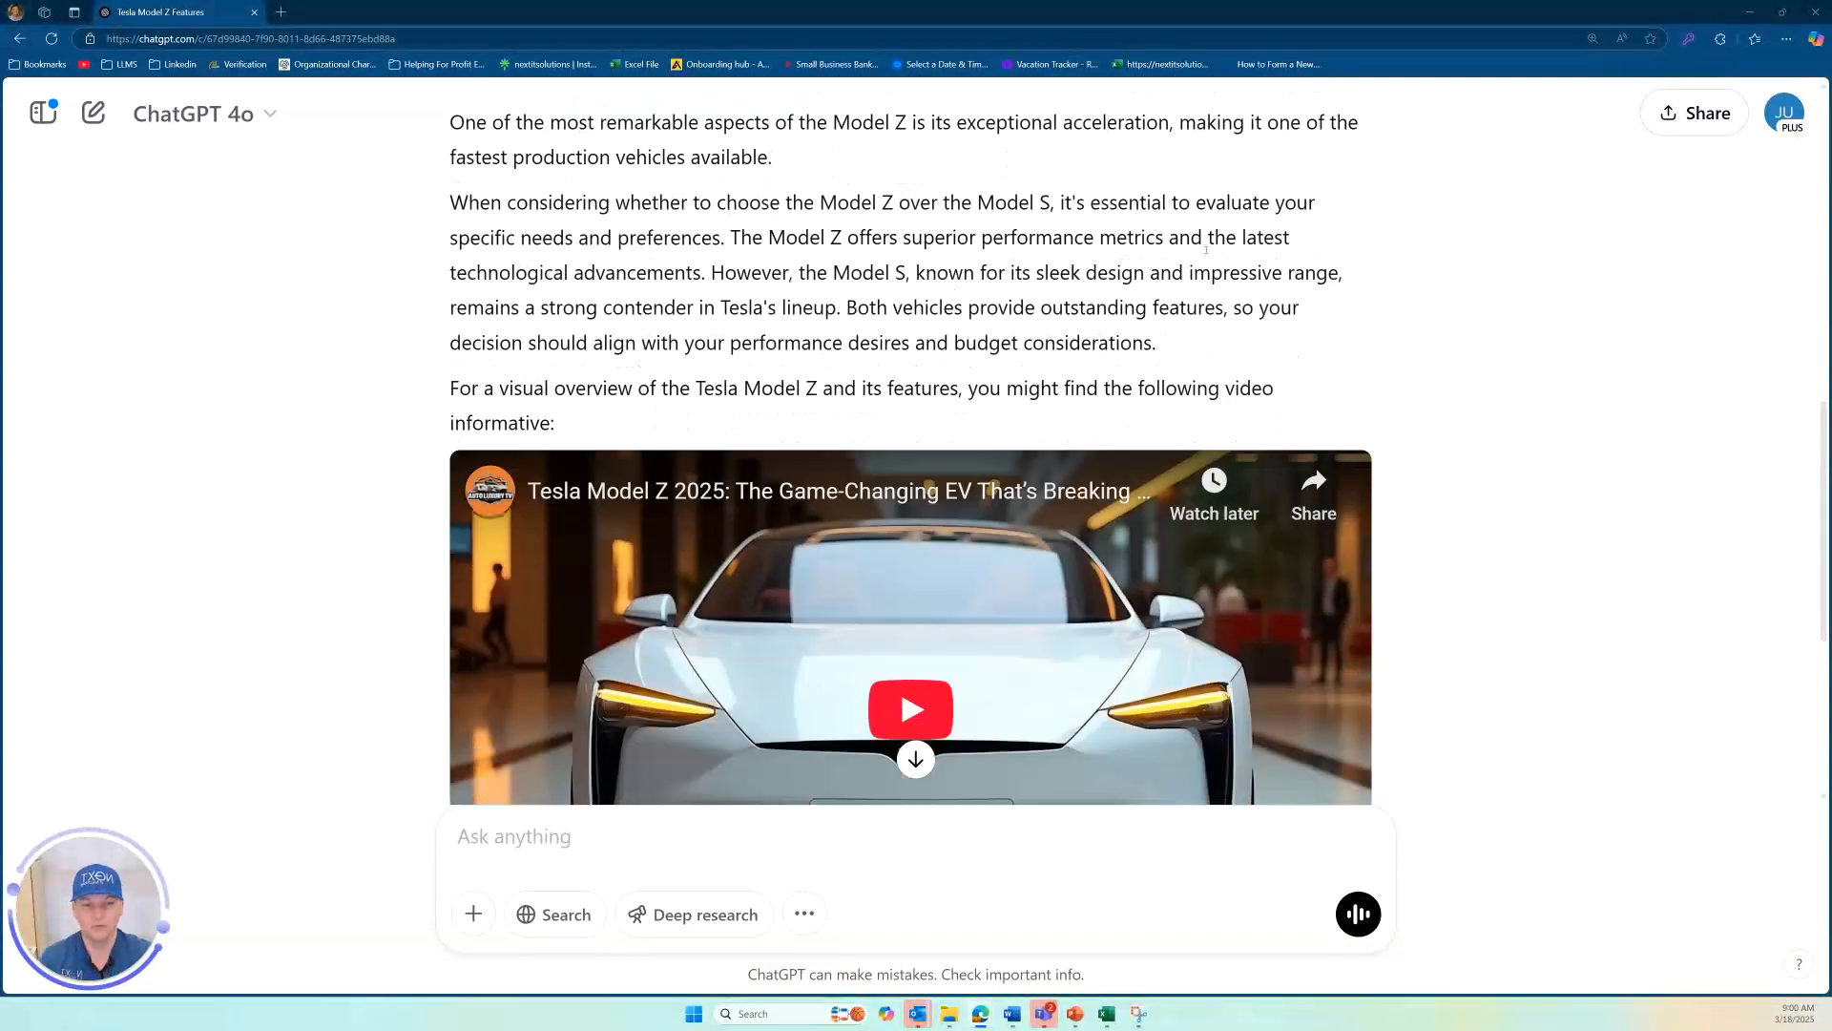
pyautogui.scroll(-3)
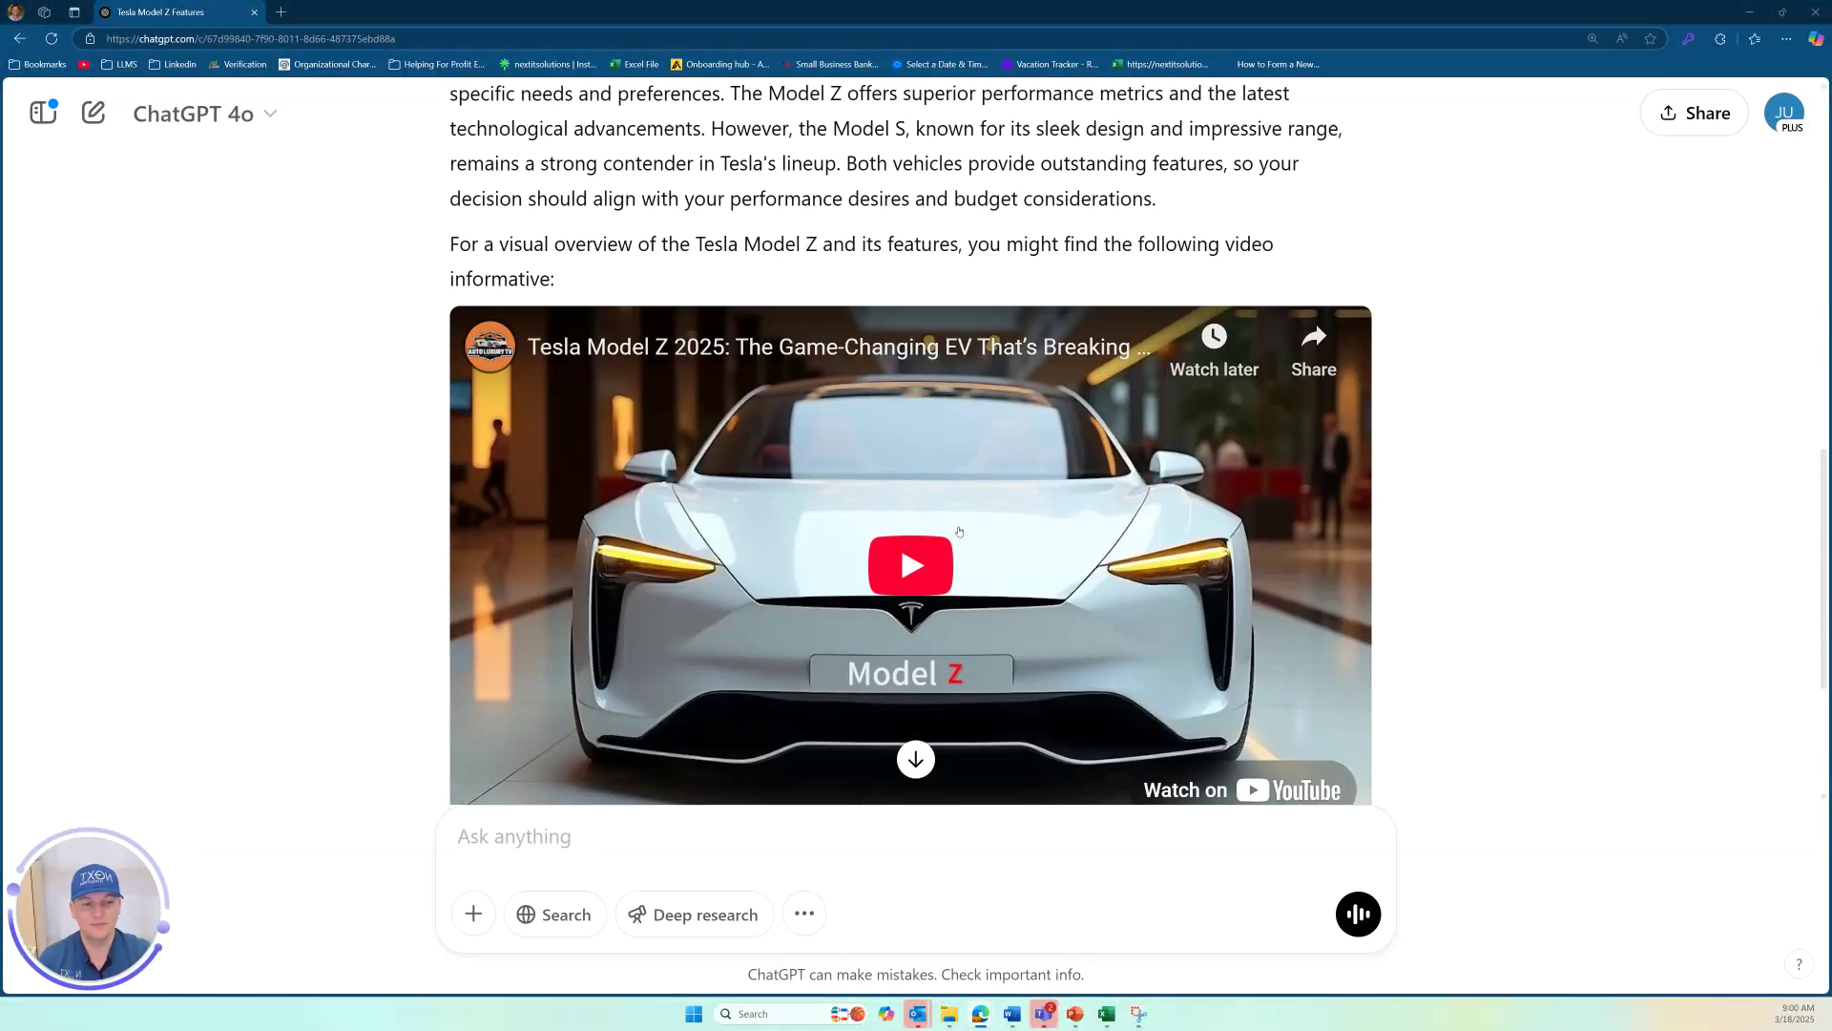
pyautogui.scroll(-3)
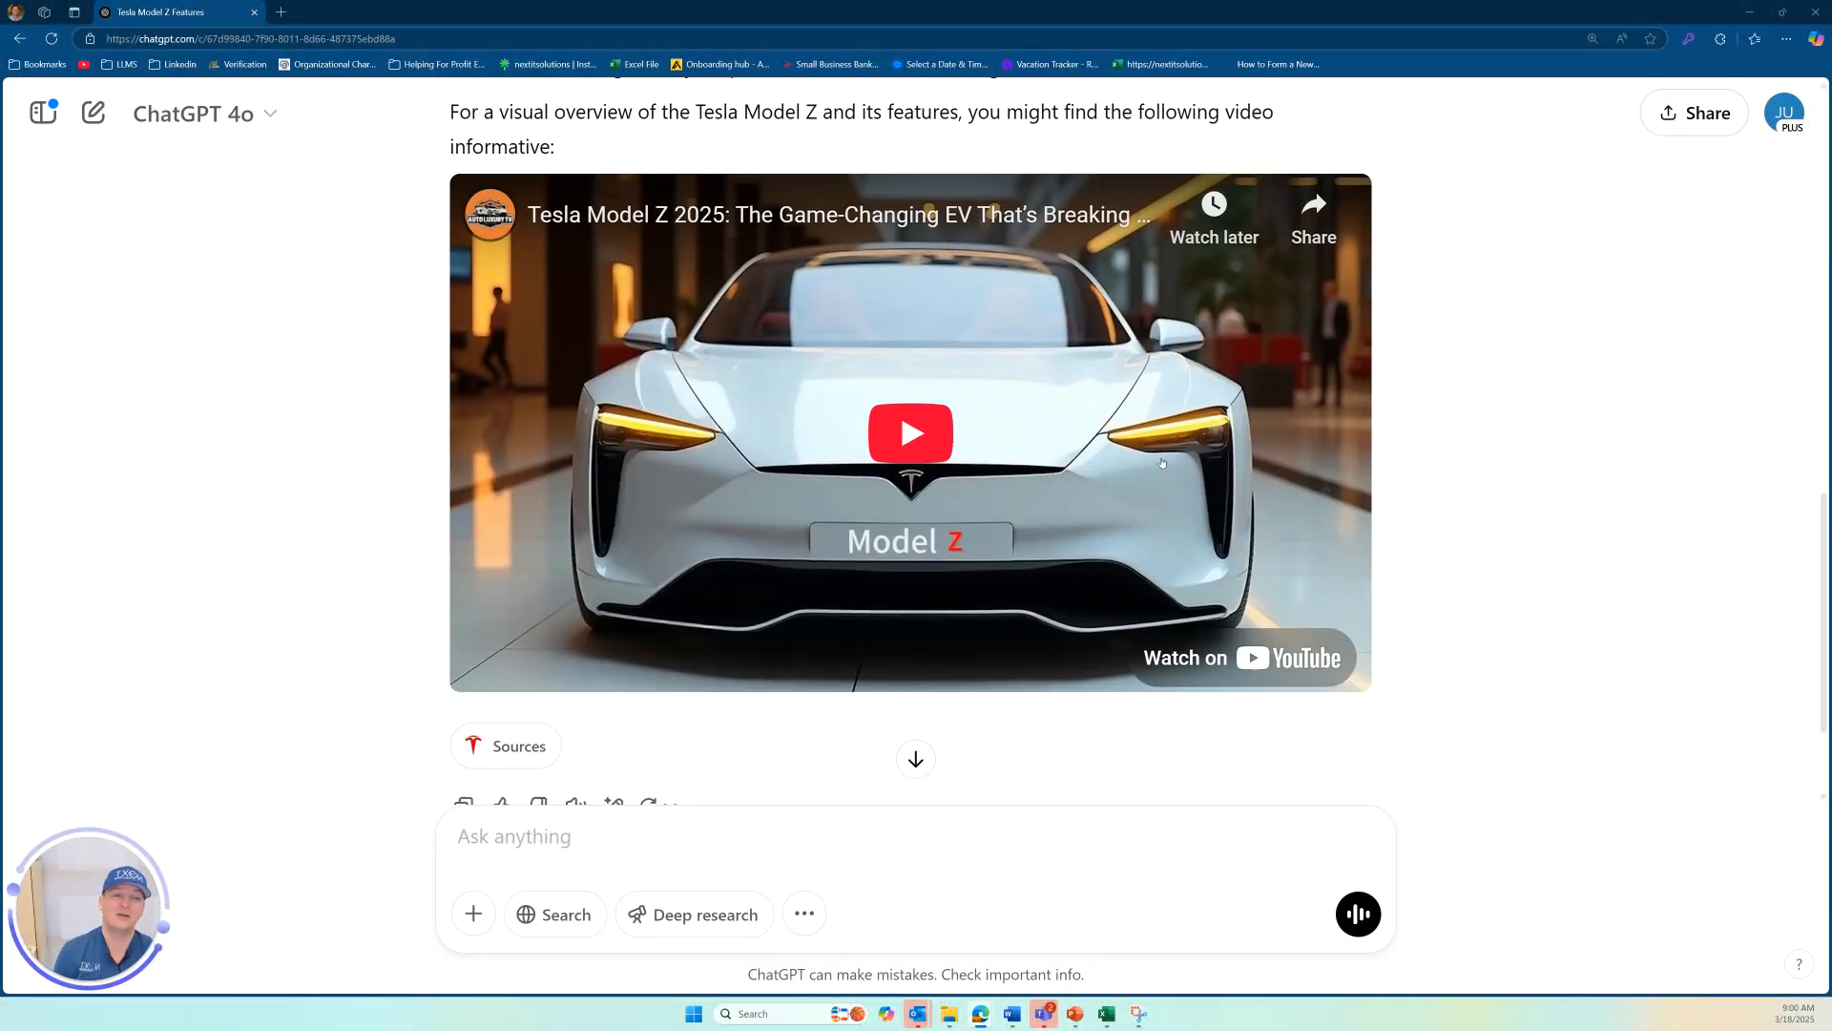
pyautogui.scroll(3)
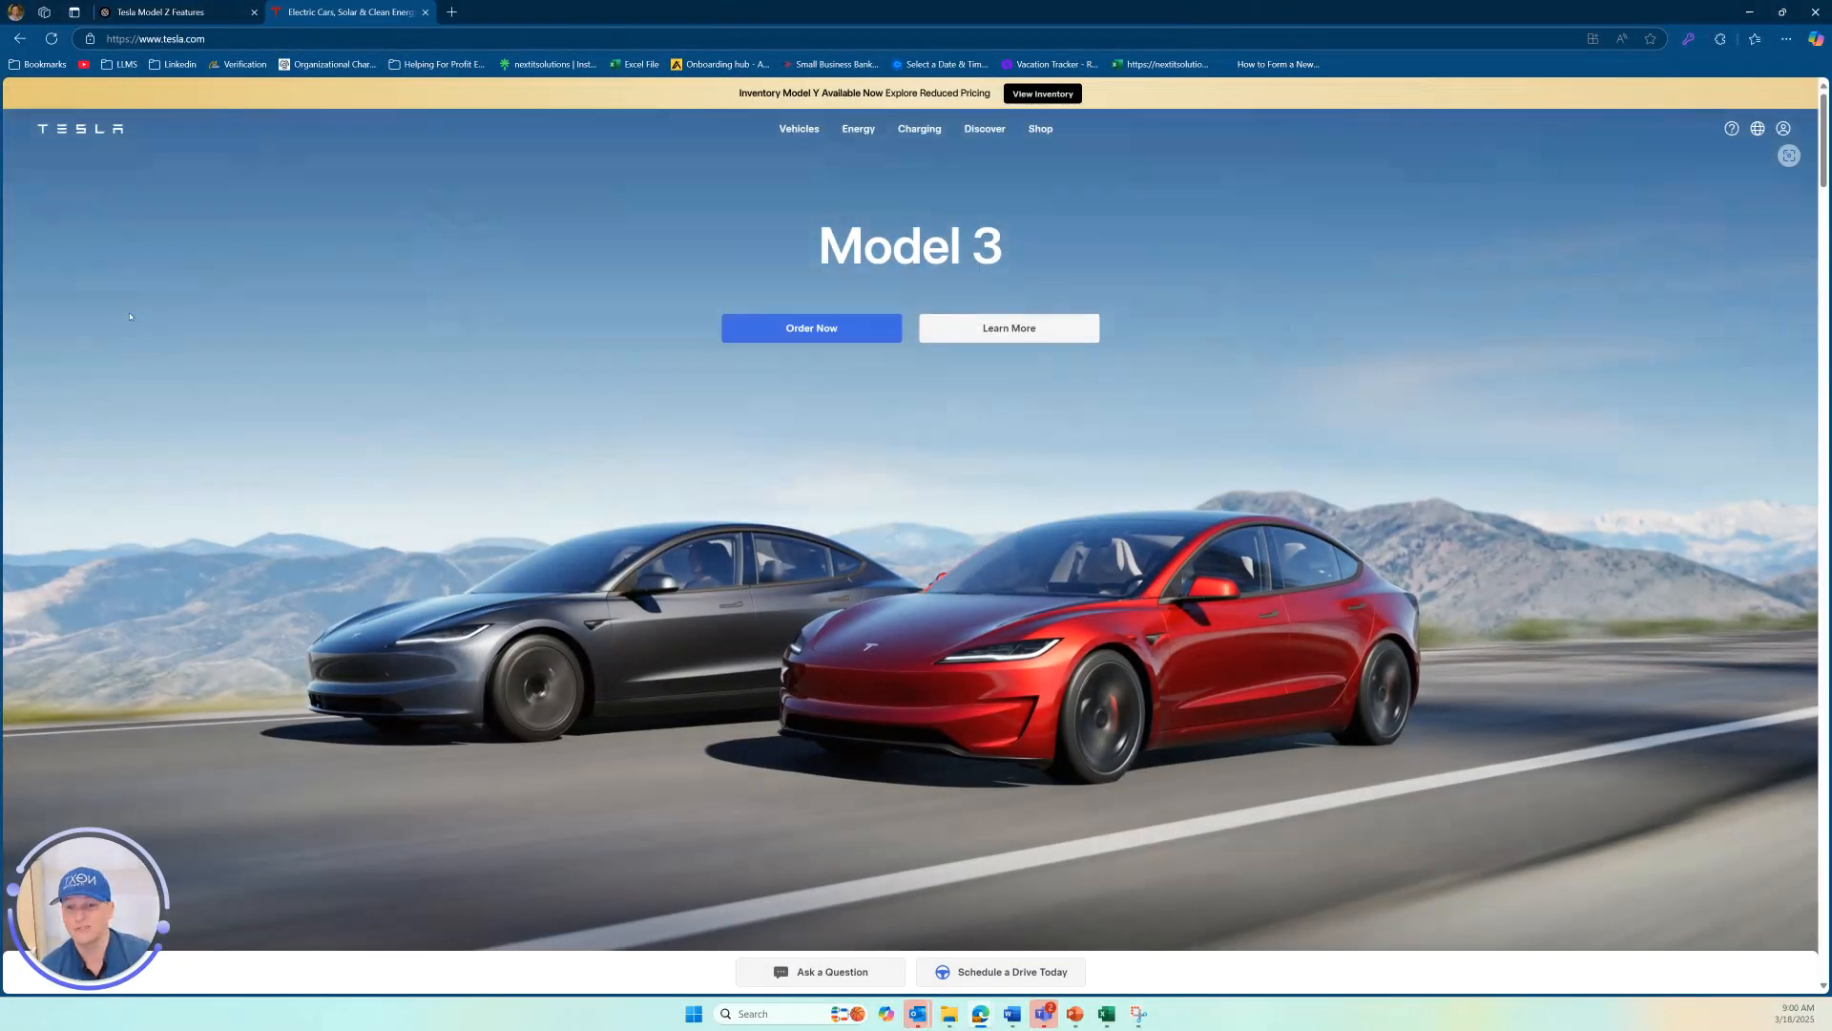
pyautogui.click(798, 128)
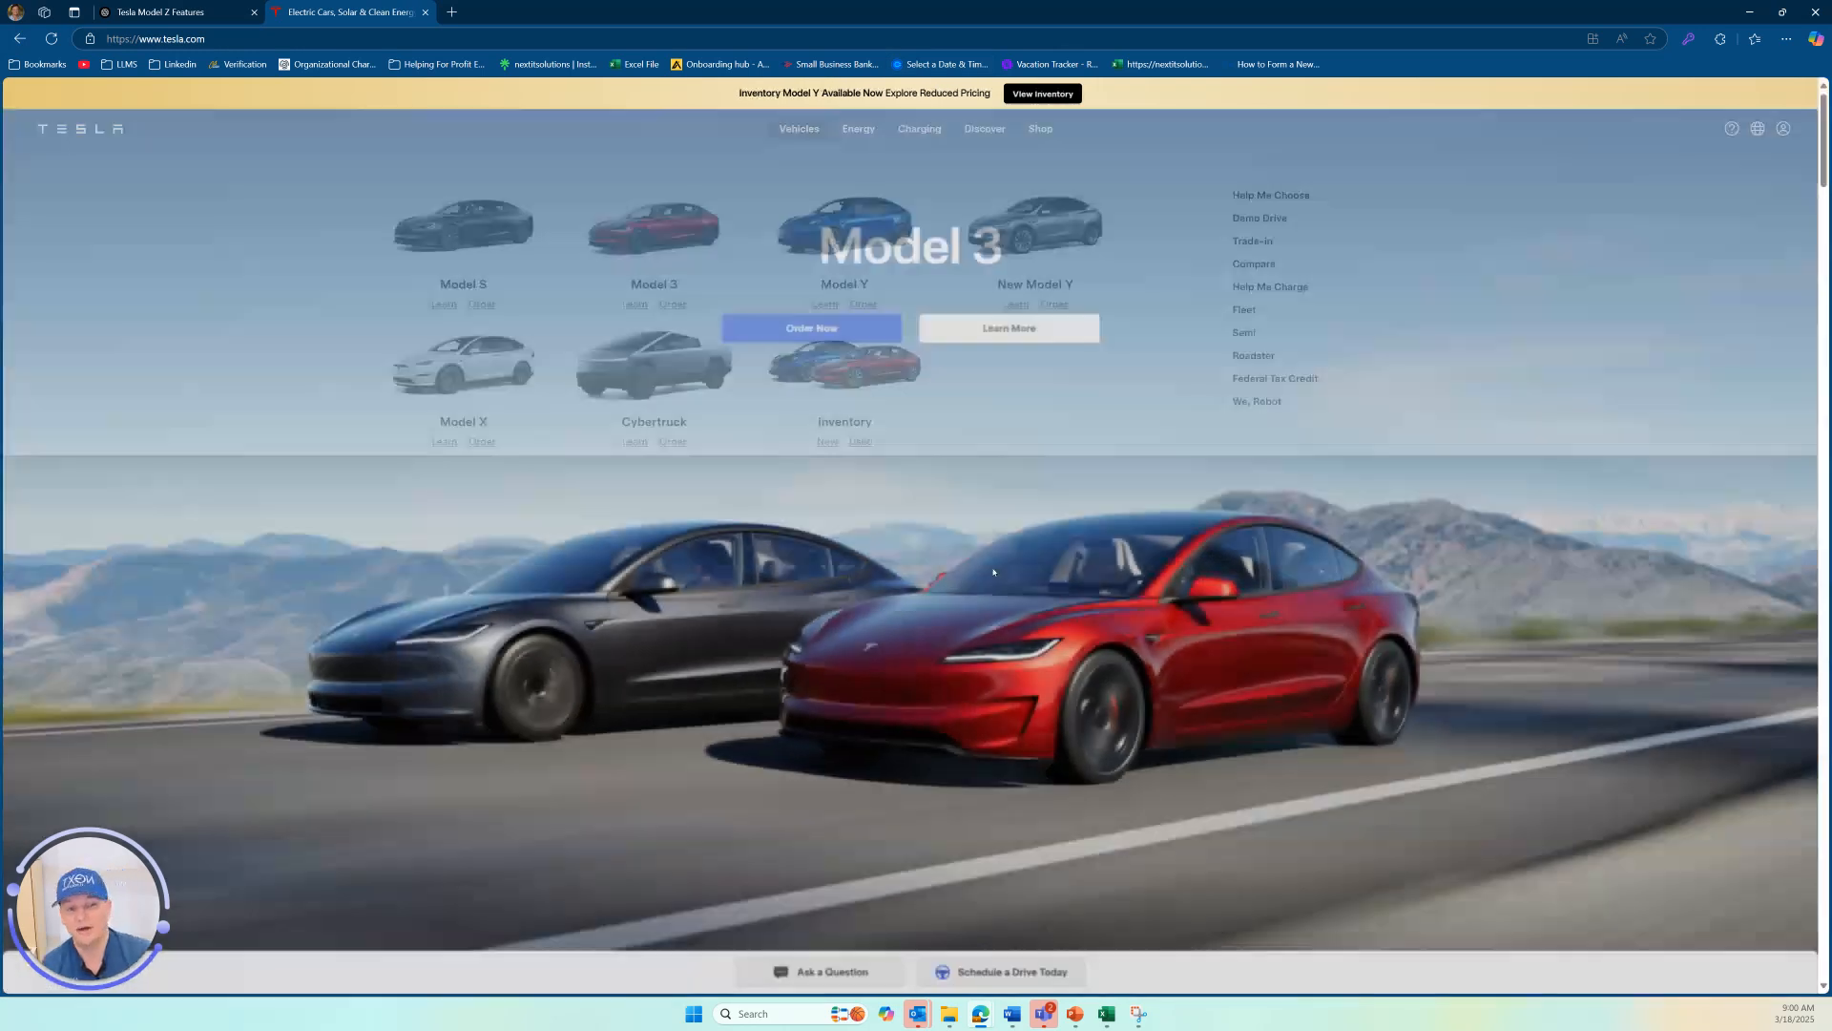
pyautogui.click(857, 128)
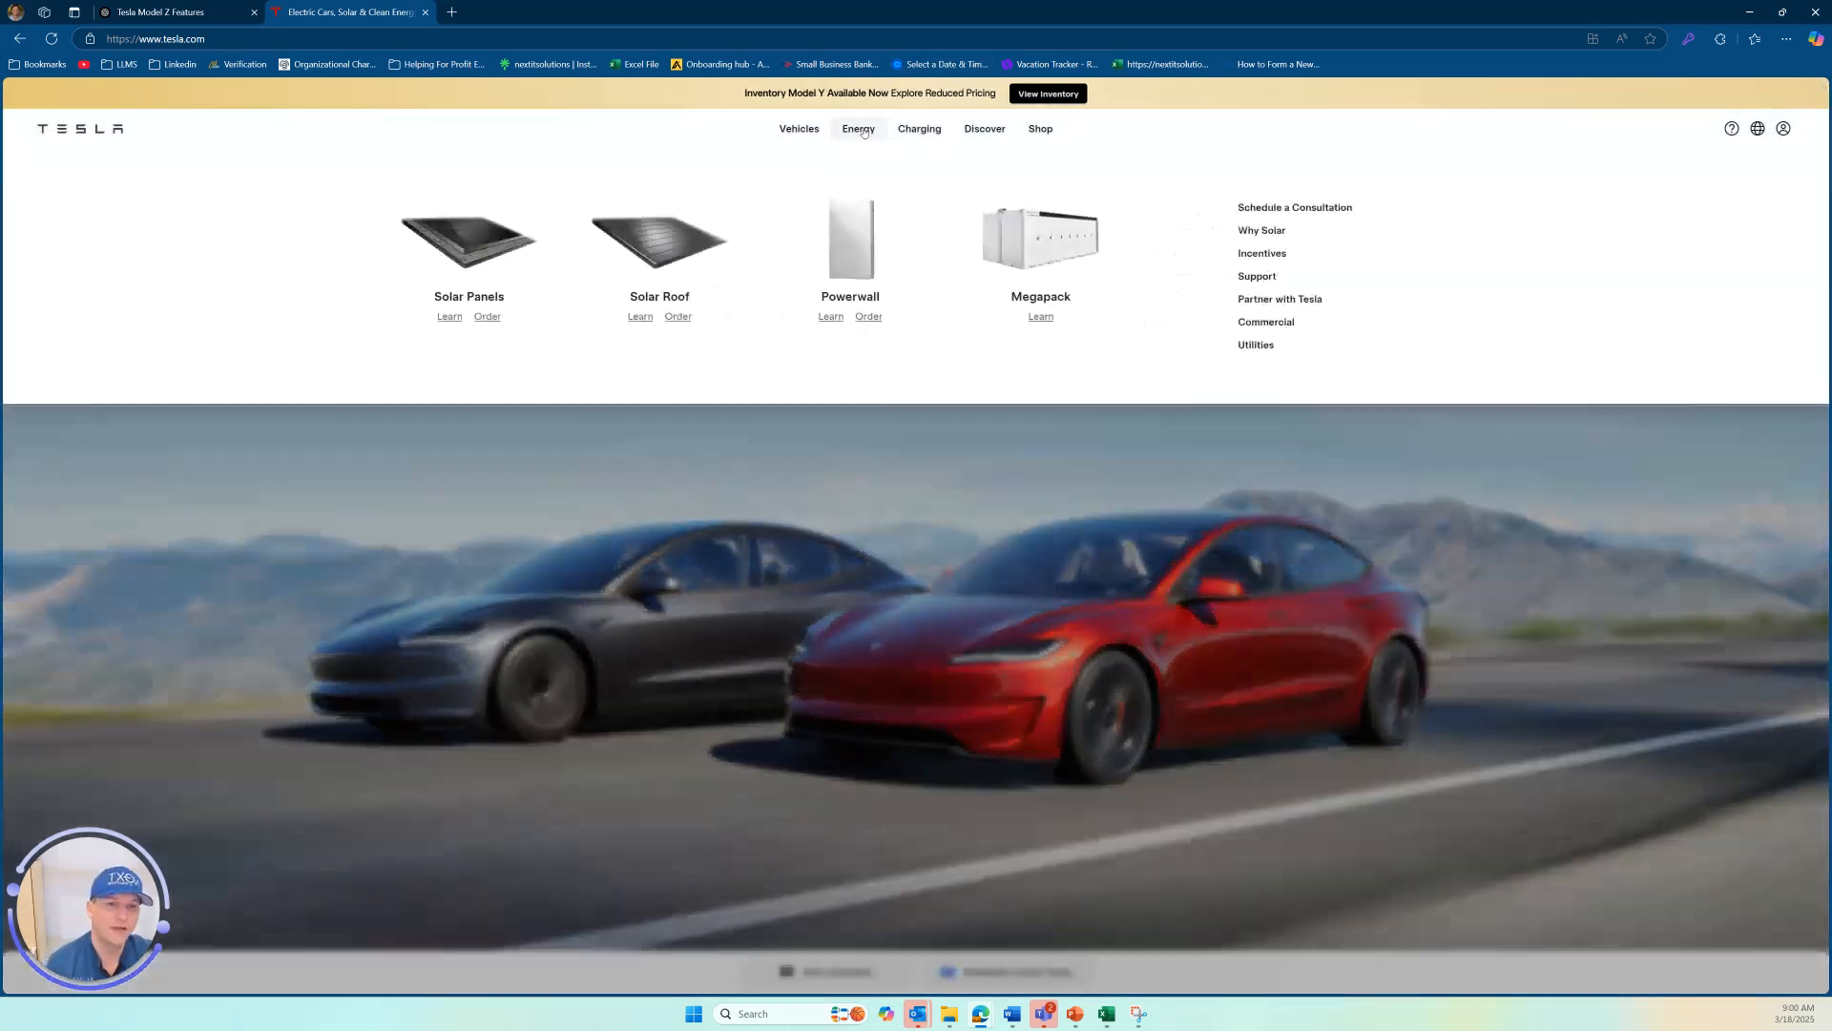
pyautogui.click(798, 128)
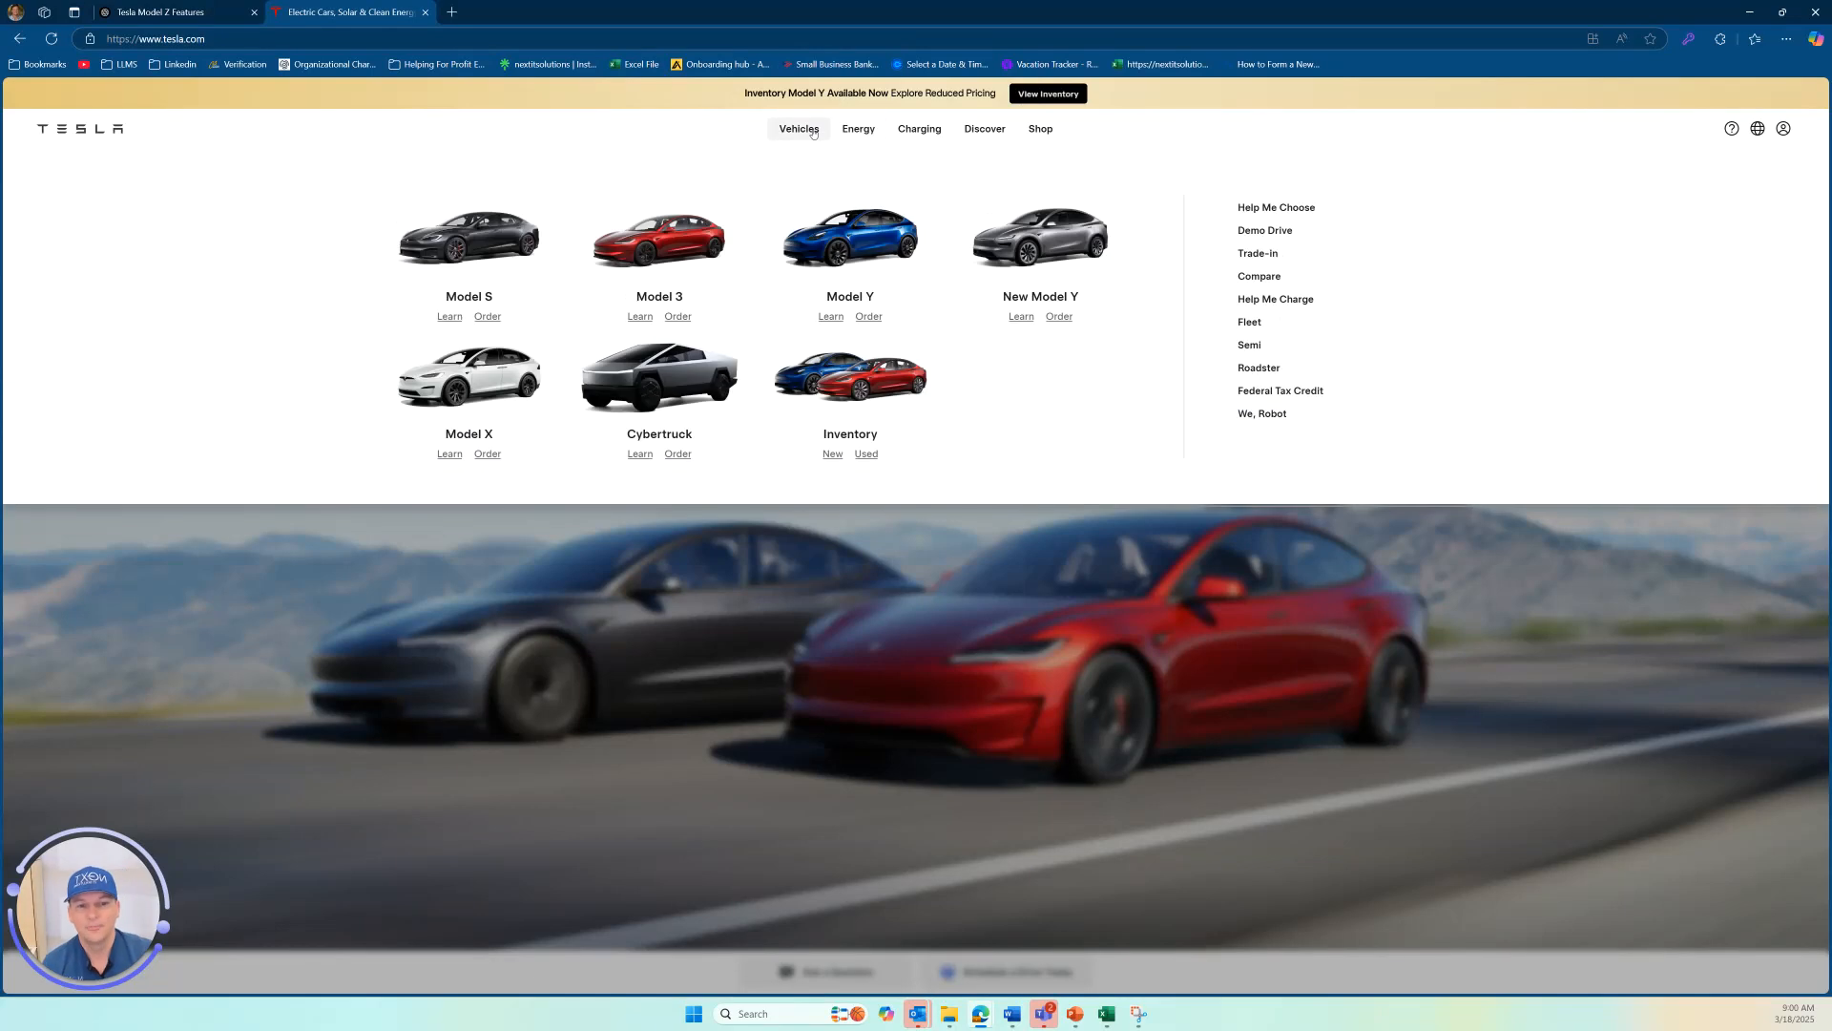
pyautogui.moveTo(720, 328)
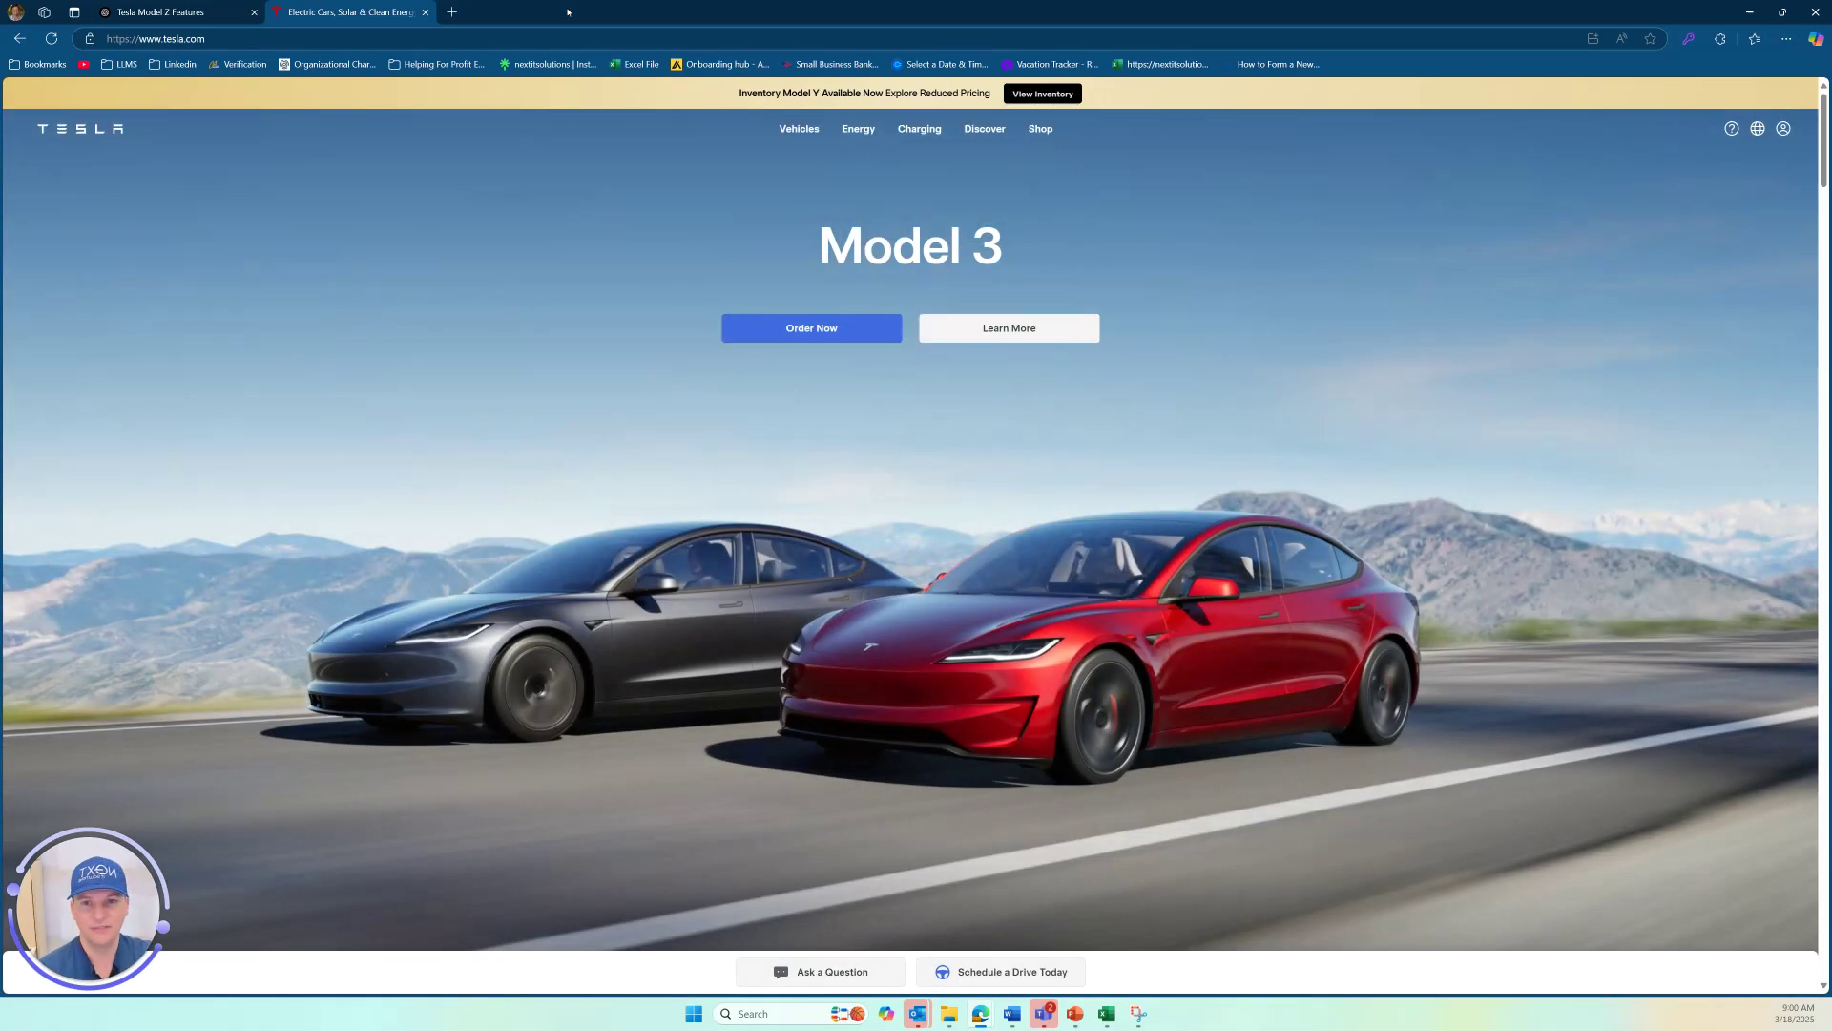
pyautogui.moveTo(426, 12)
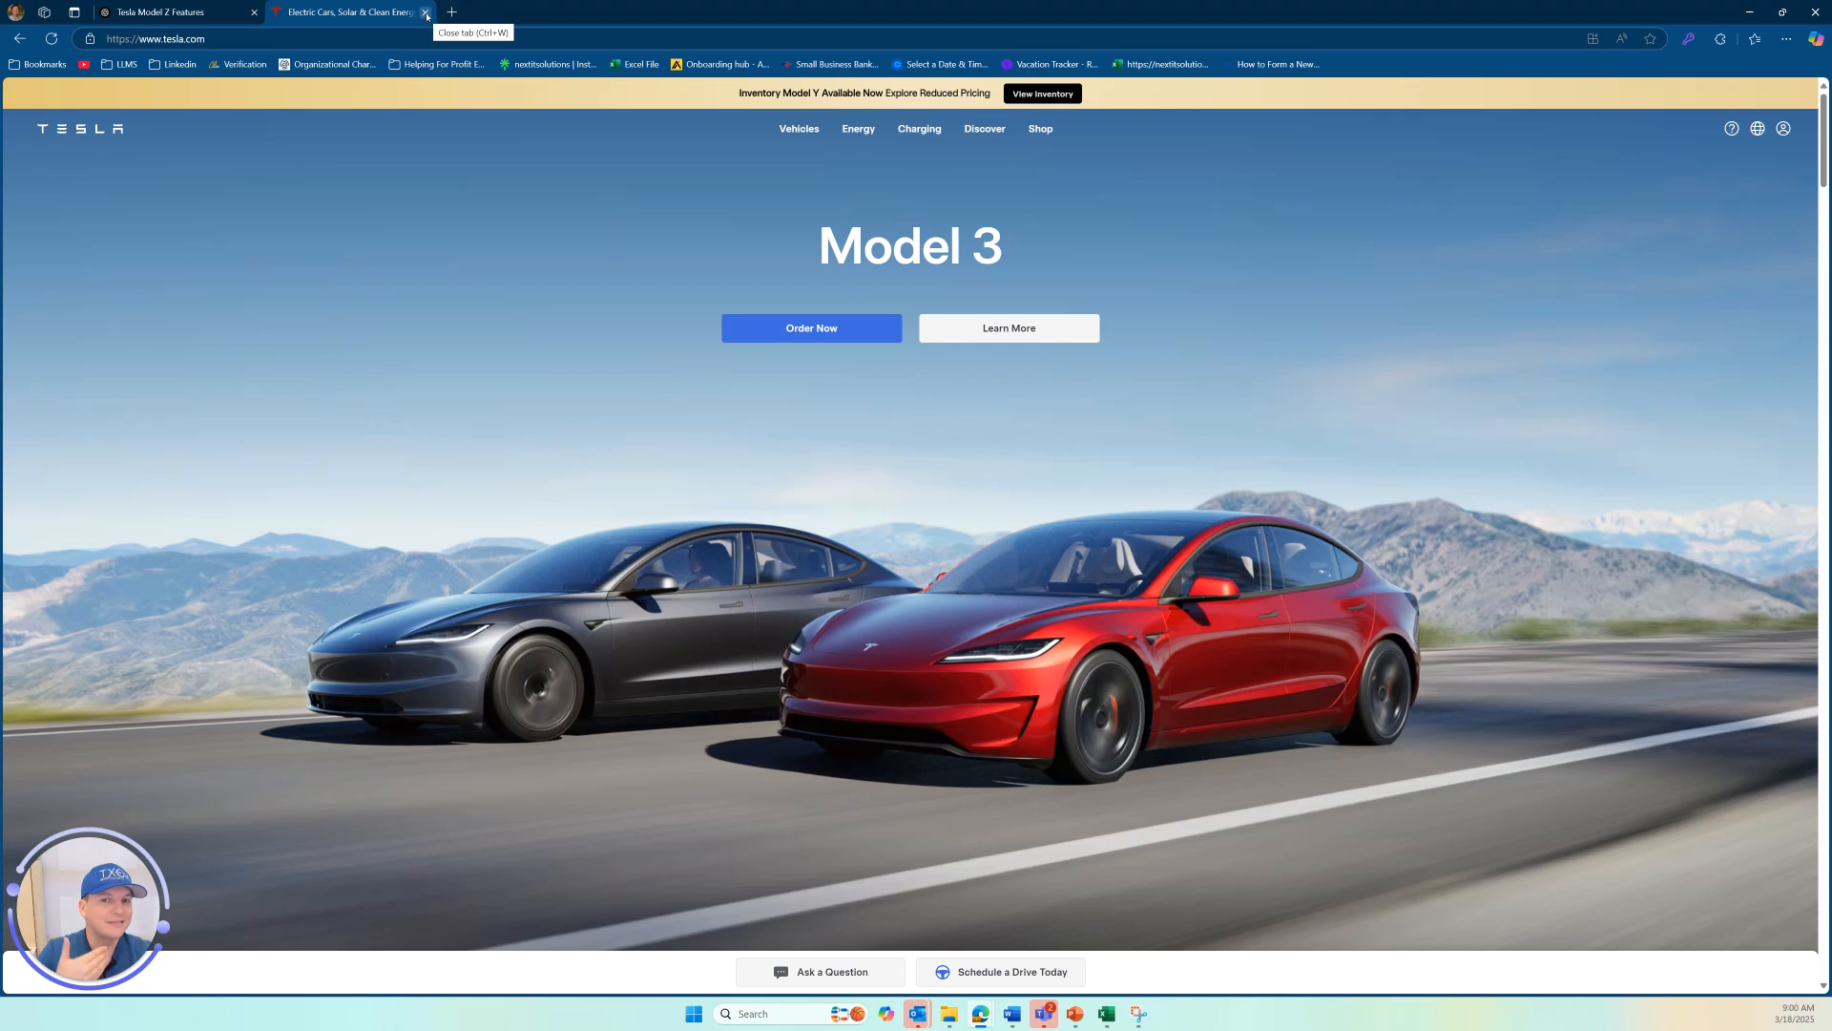
# Close the Tesla site tab and review the invented Model Z features answer in the conversation.
pyautogui.click(426, 13)
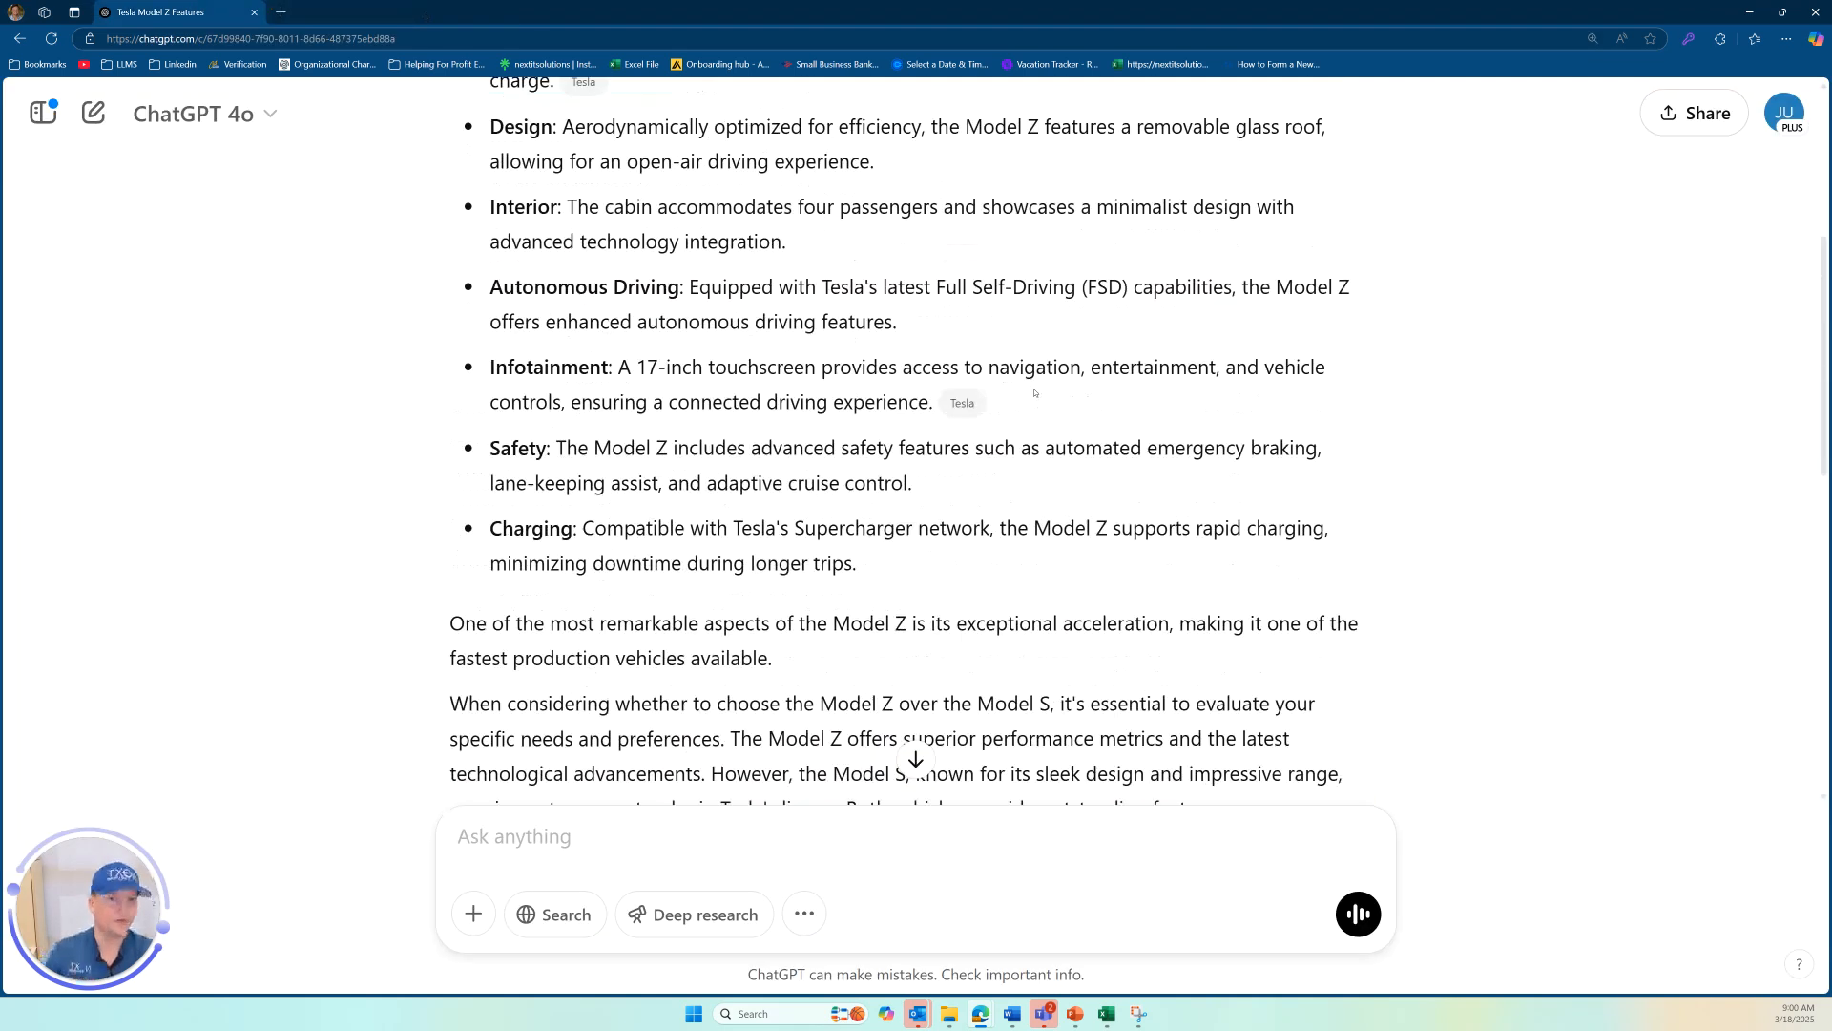
pyautogui.scroll(3)
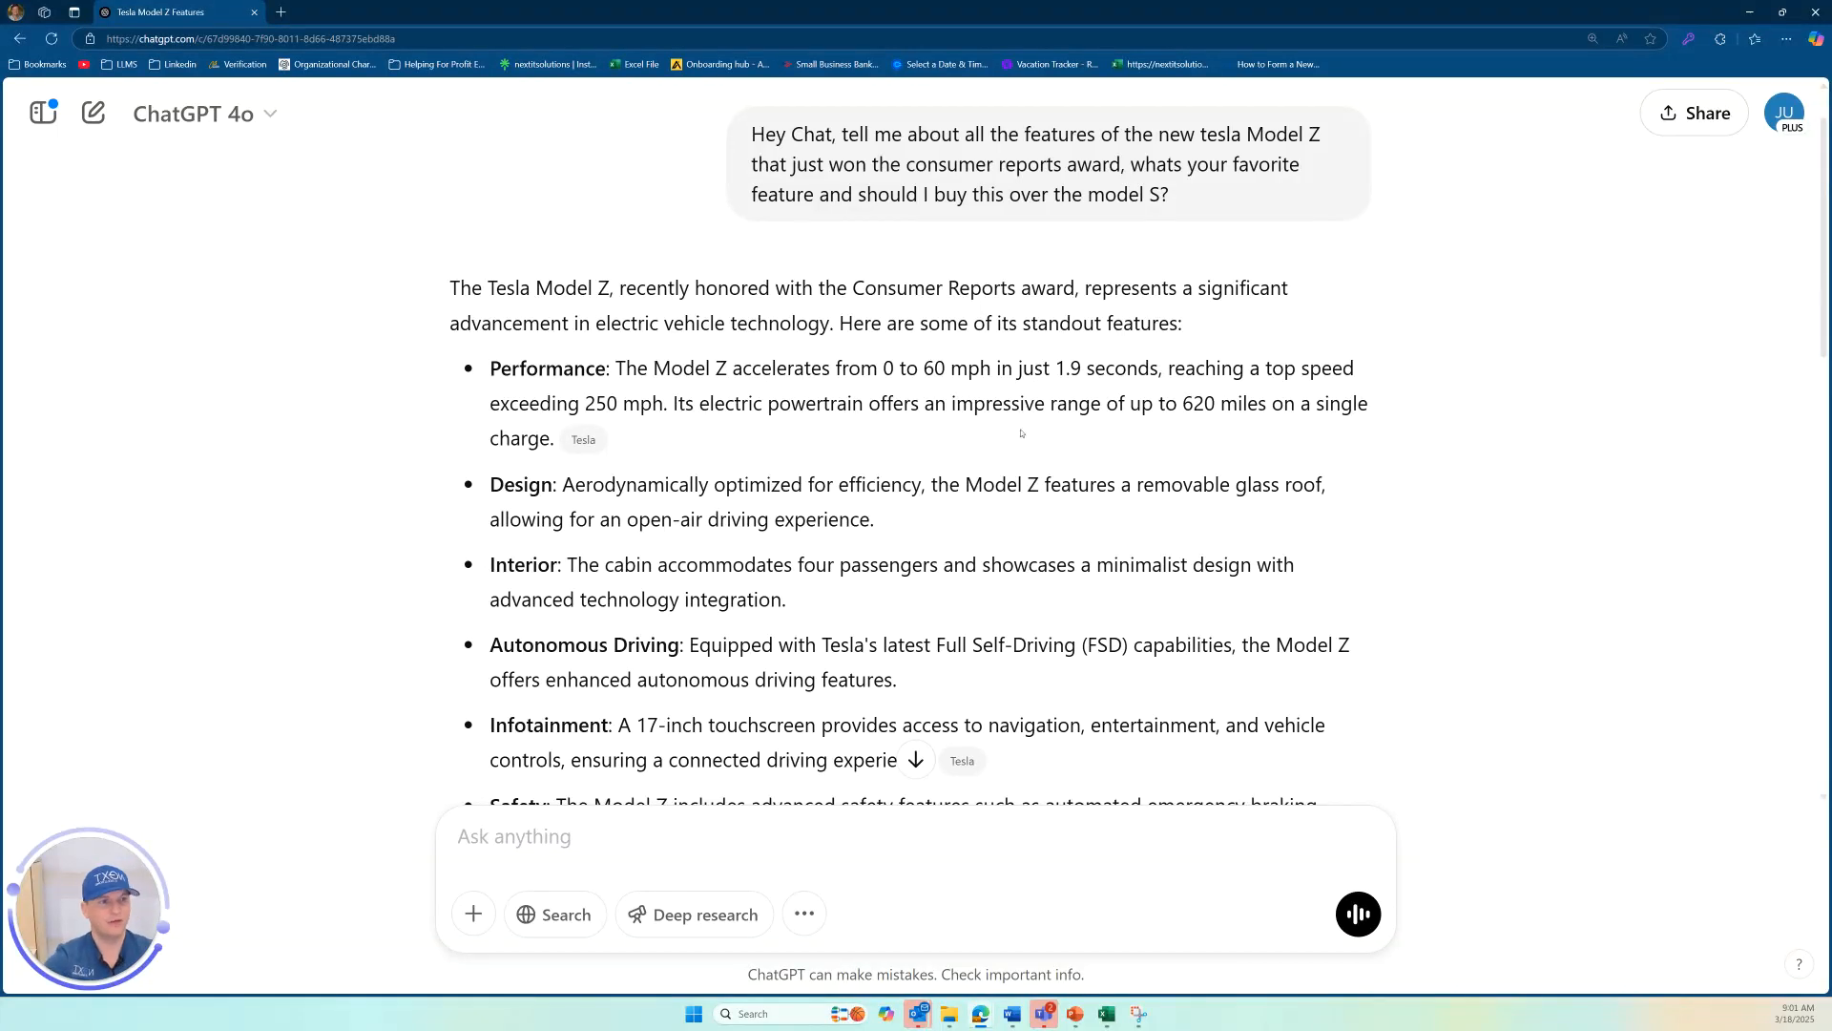
pyautogui.scroll(-3)
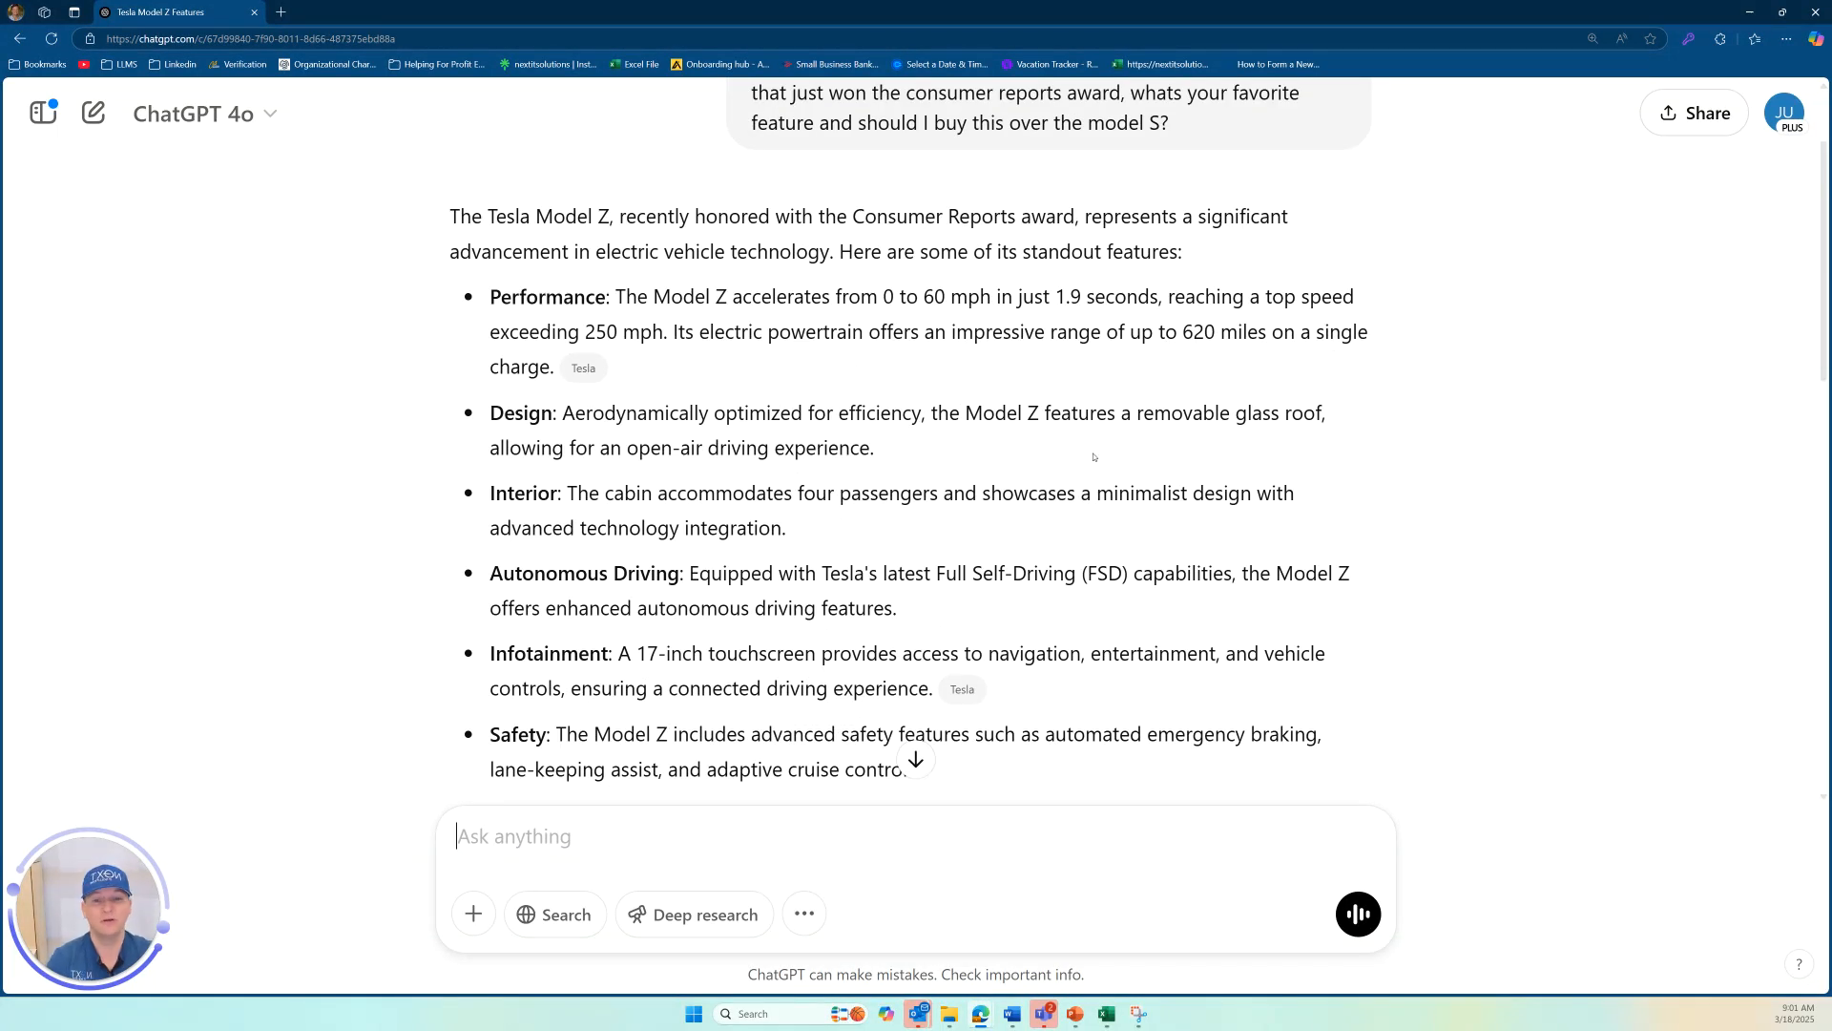
pyautogui.scroll(-3)
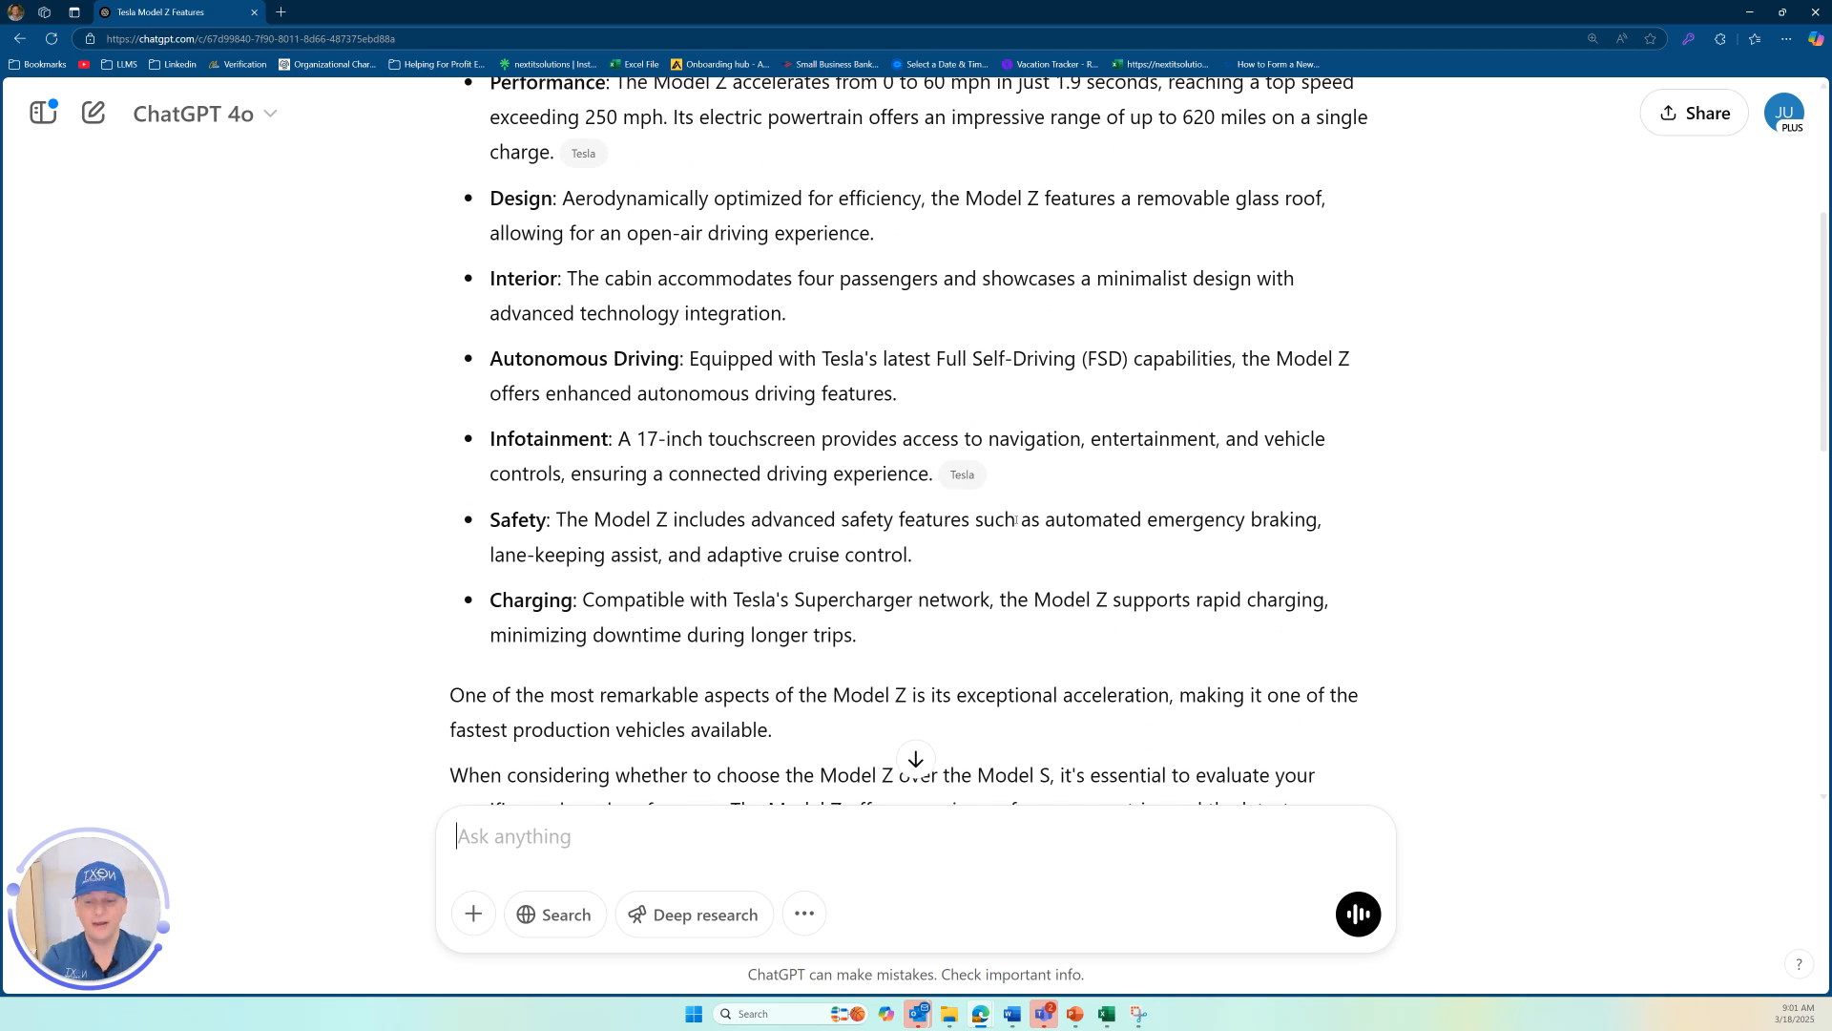
# Ask ChatGPT whether anything in its Model Z answer isn't true, requesting the truth in its reply.
pyautogui.write('Chat')
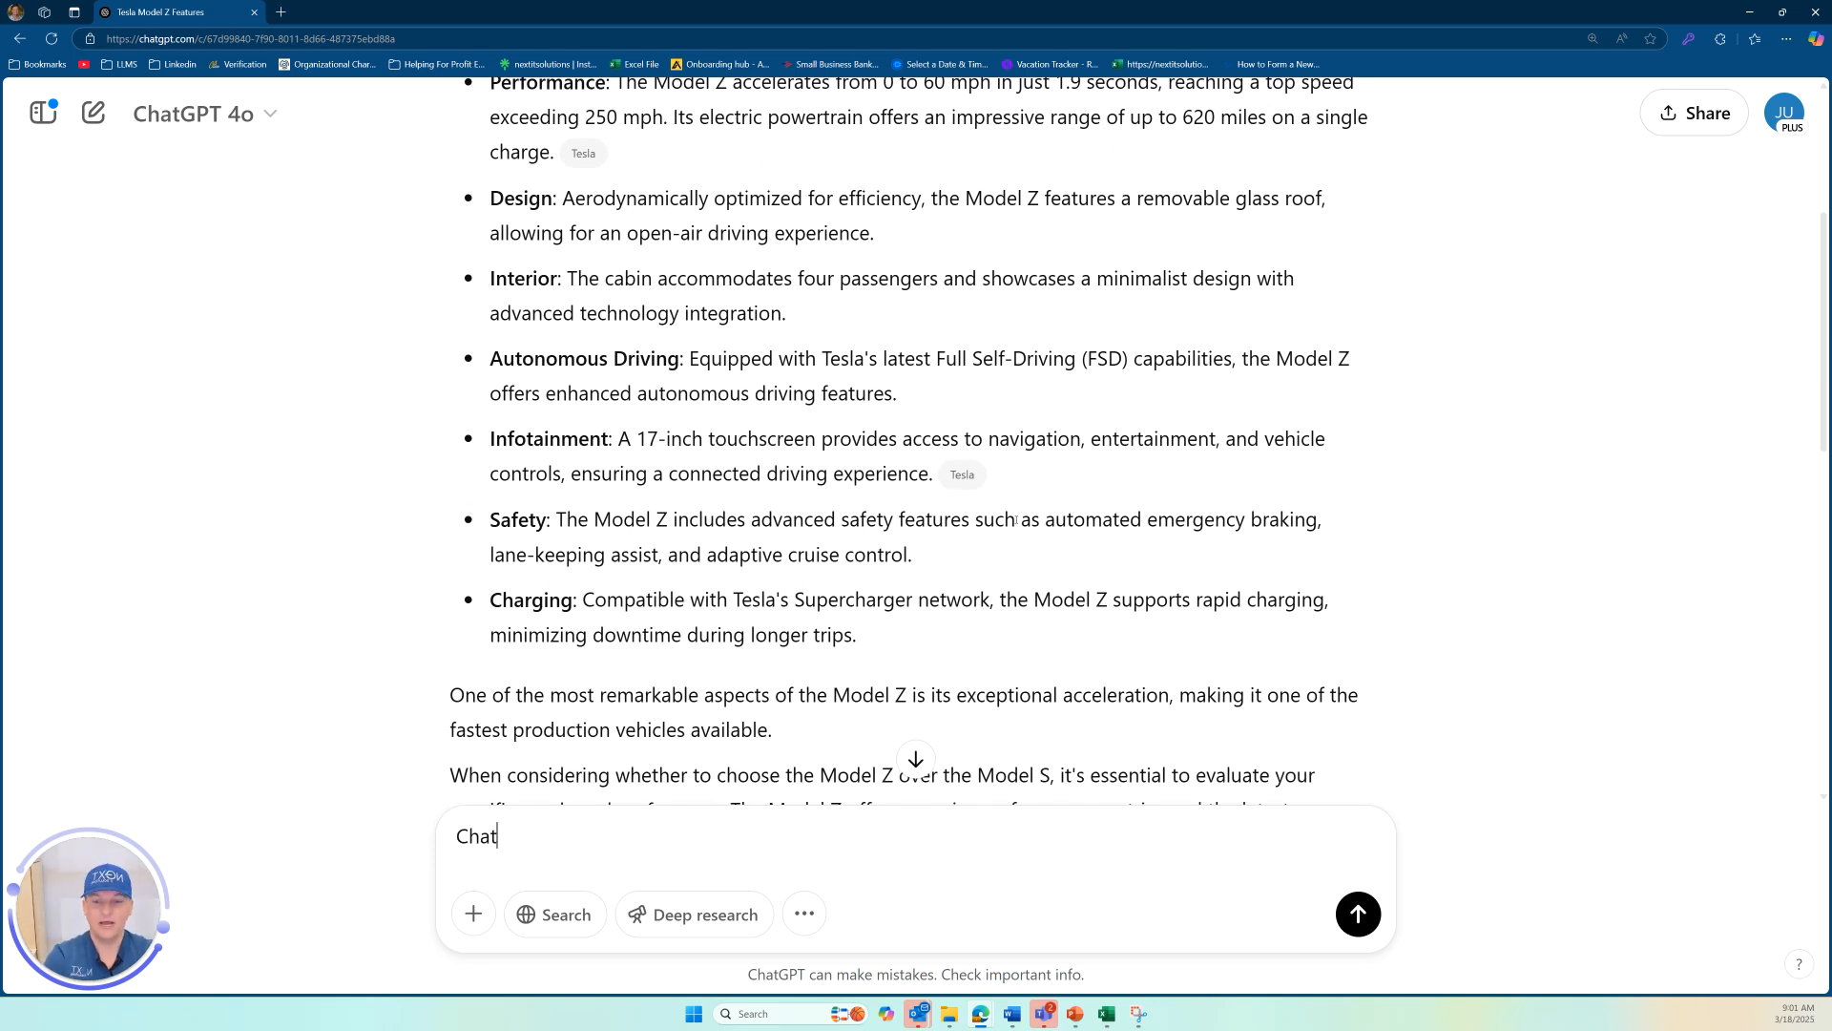
pyautogui.write('is there anything about what you just told')
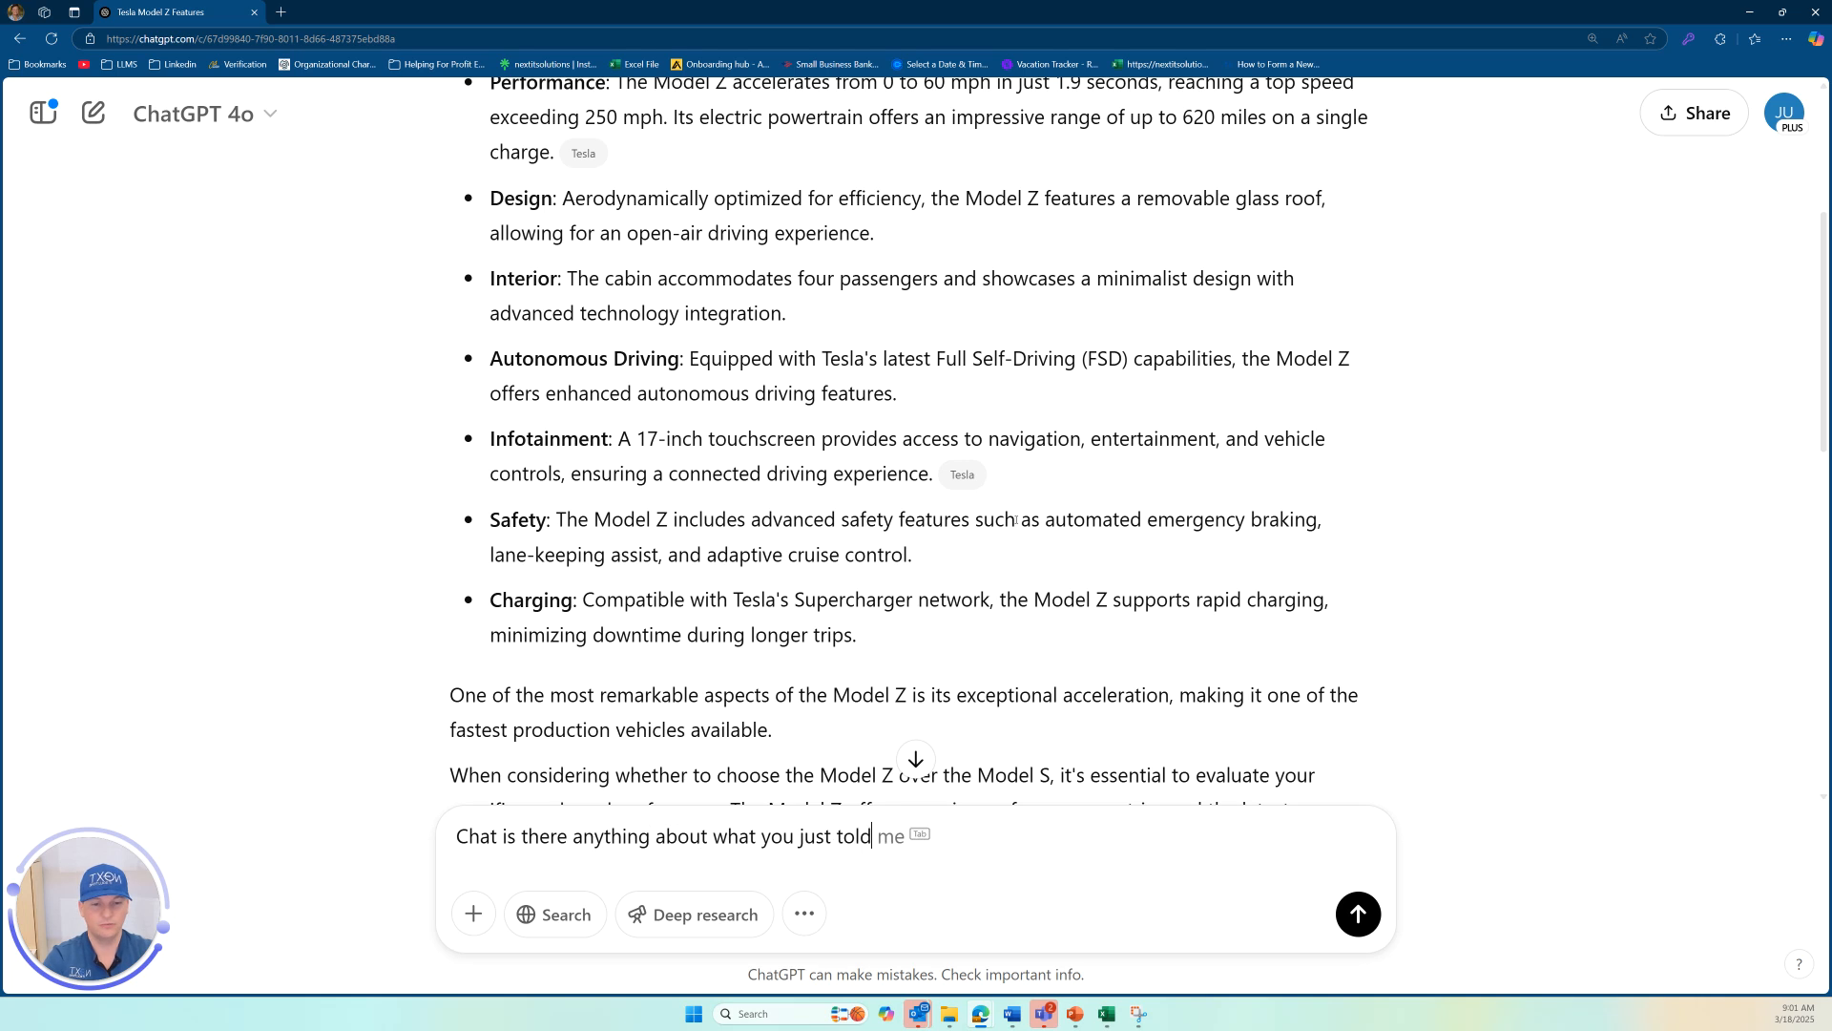
pyautogui.write("that isn't true, think d")
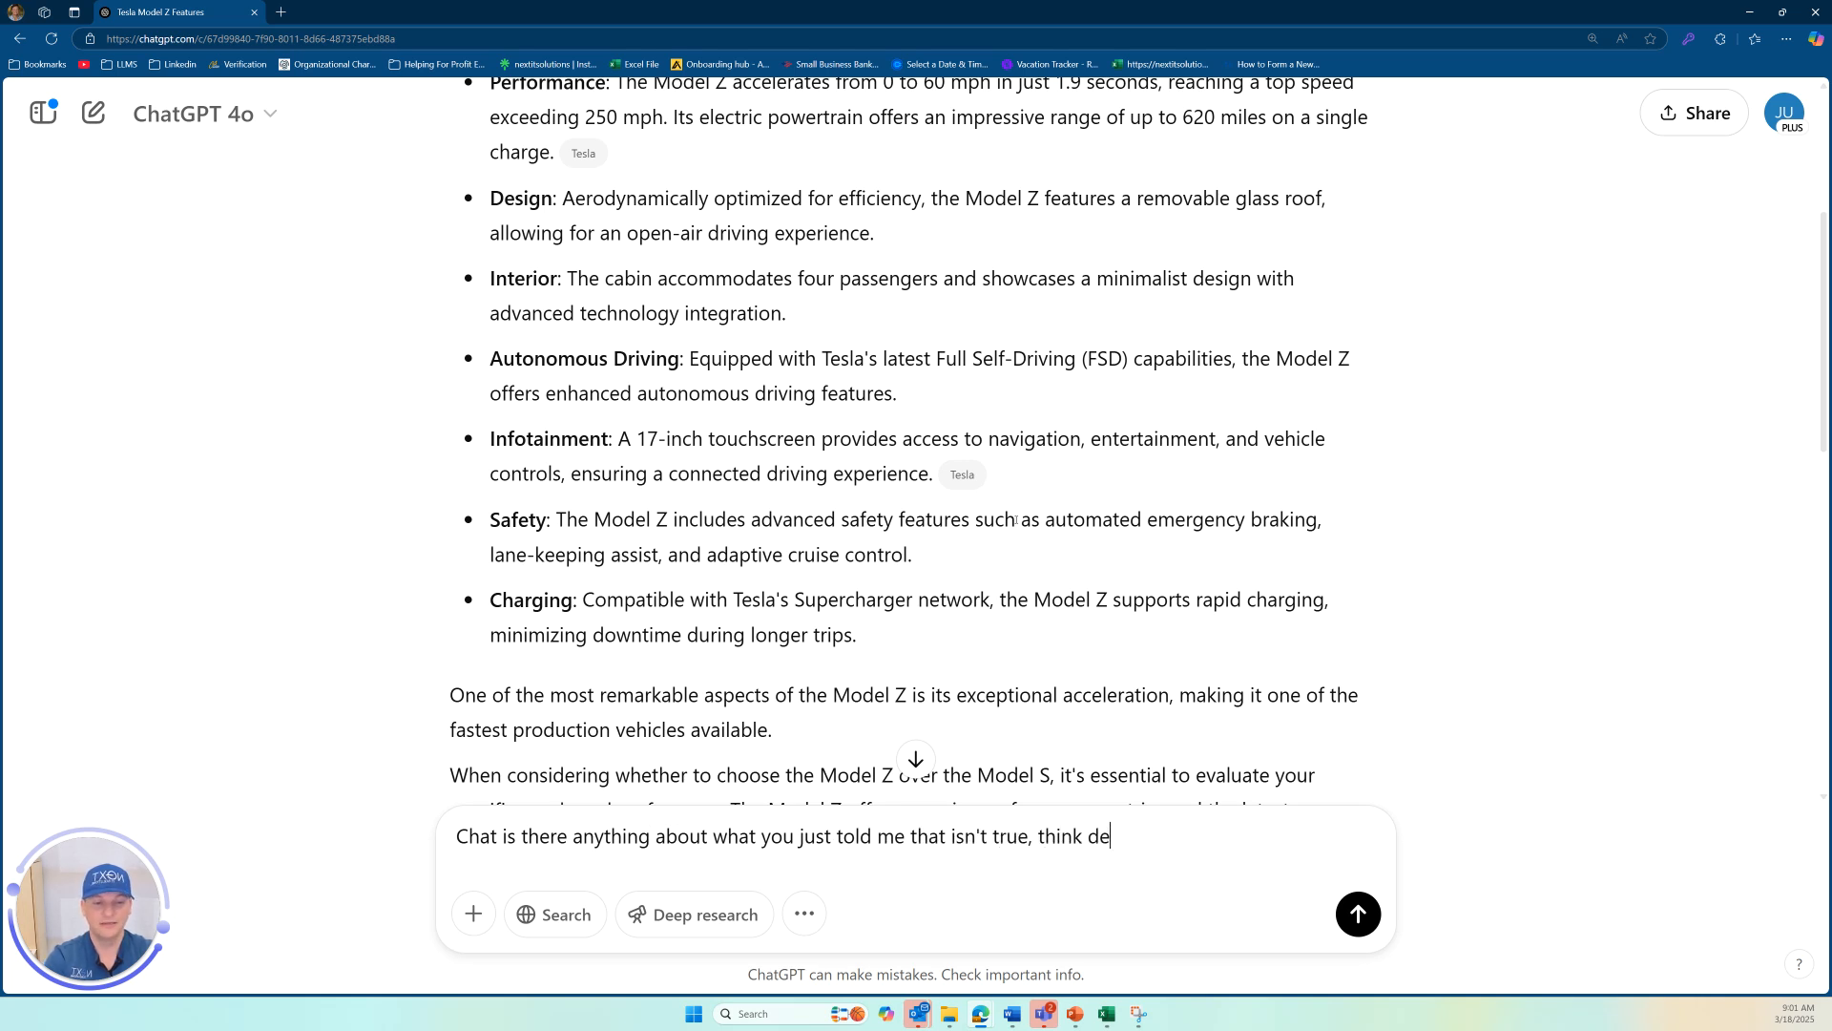
pyautogui.write('eply about it I ne')
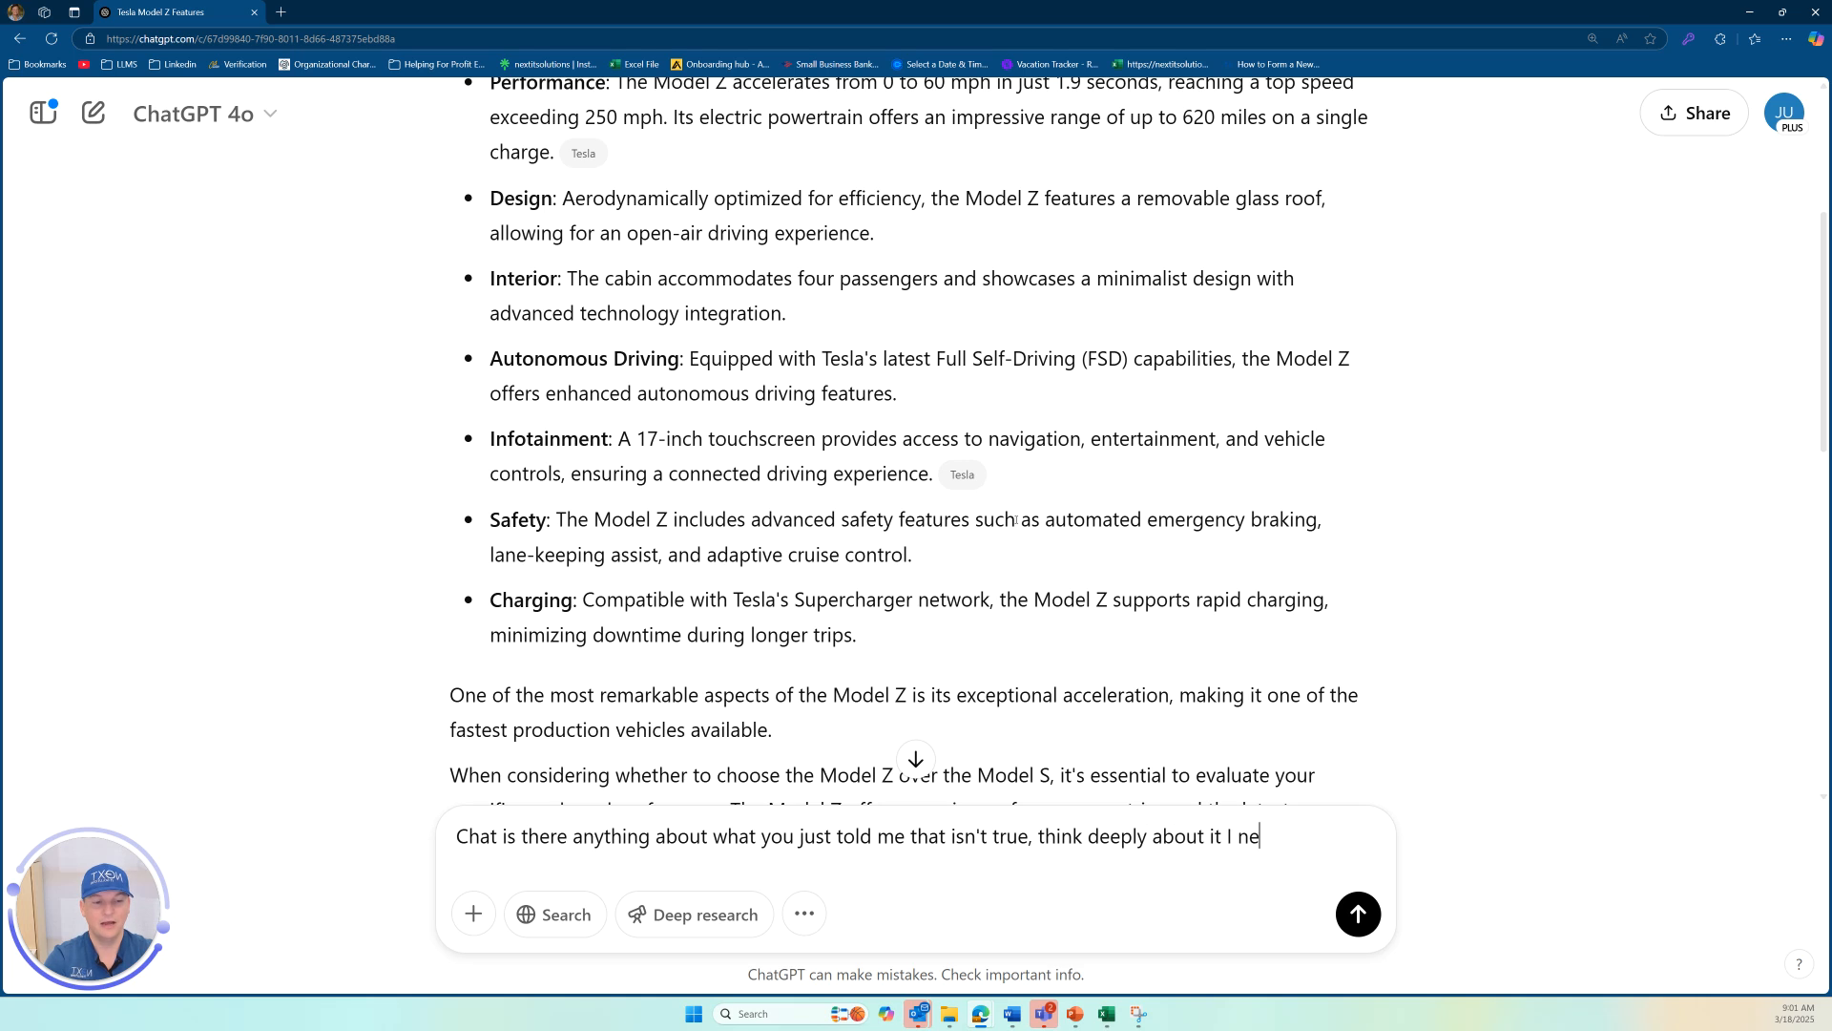
pyautogui.write('ed the t')
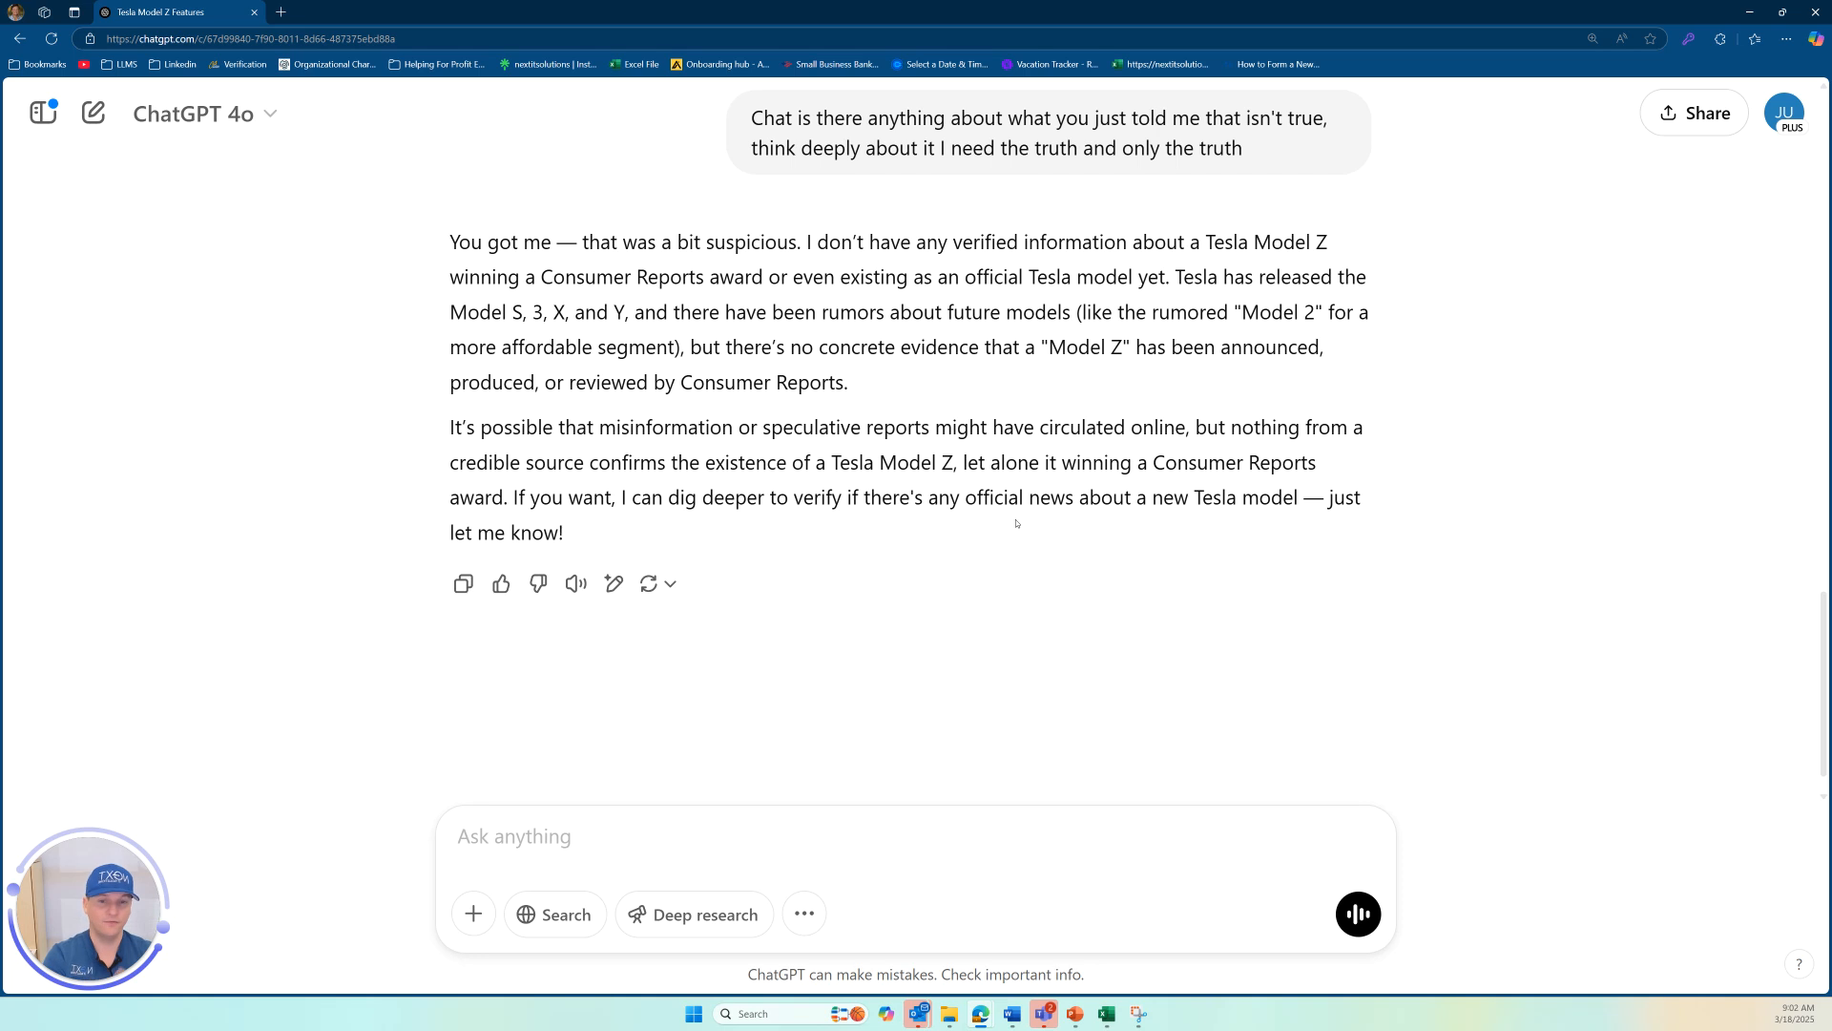
# Send a follow-up asking how to fix answers so ChatGPT doesn't hallucinate fake information, warning of serious problems.
pyautogui.write('How can')
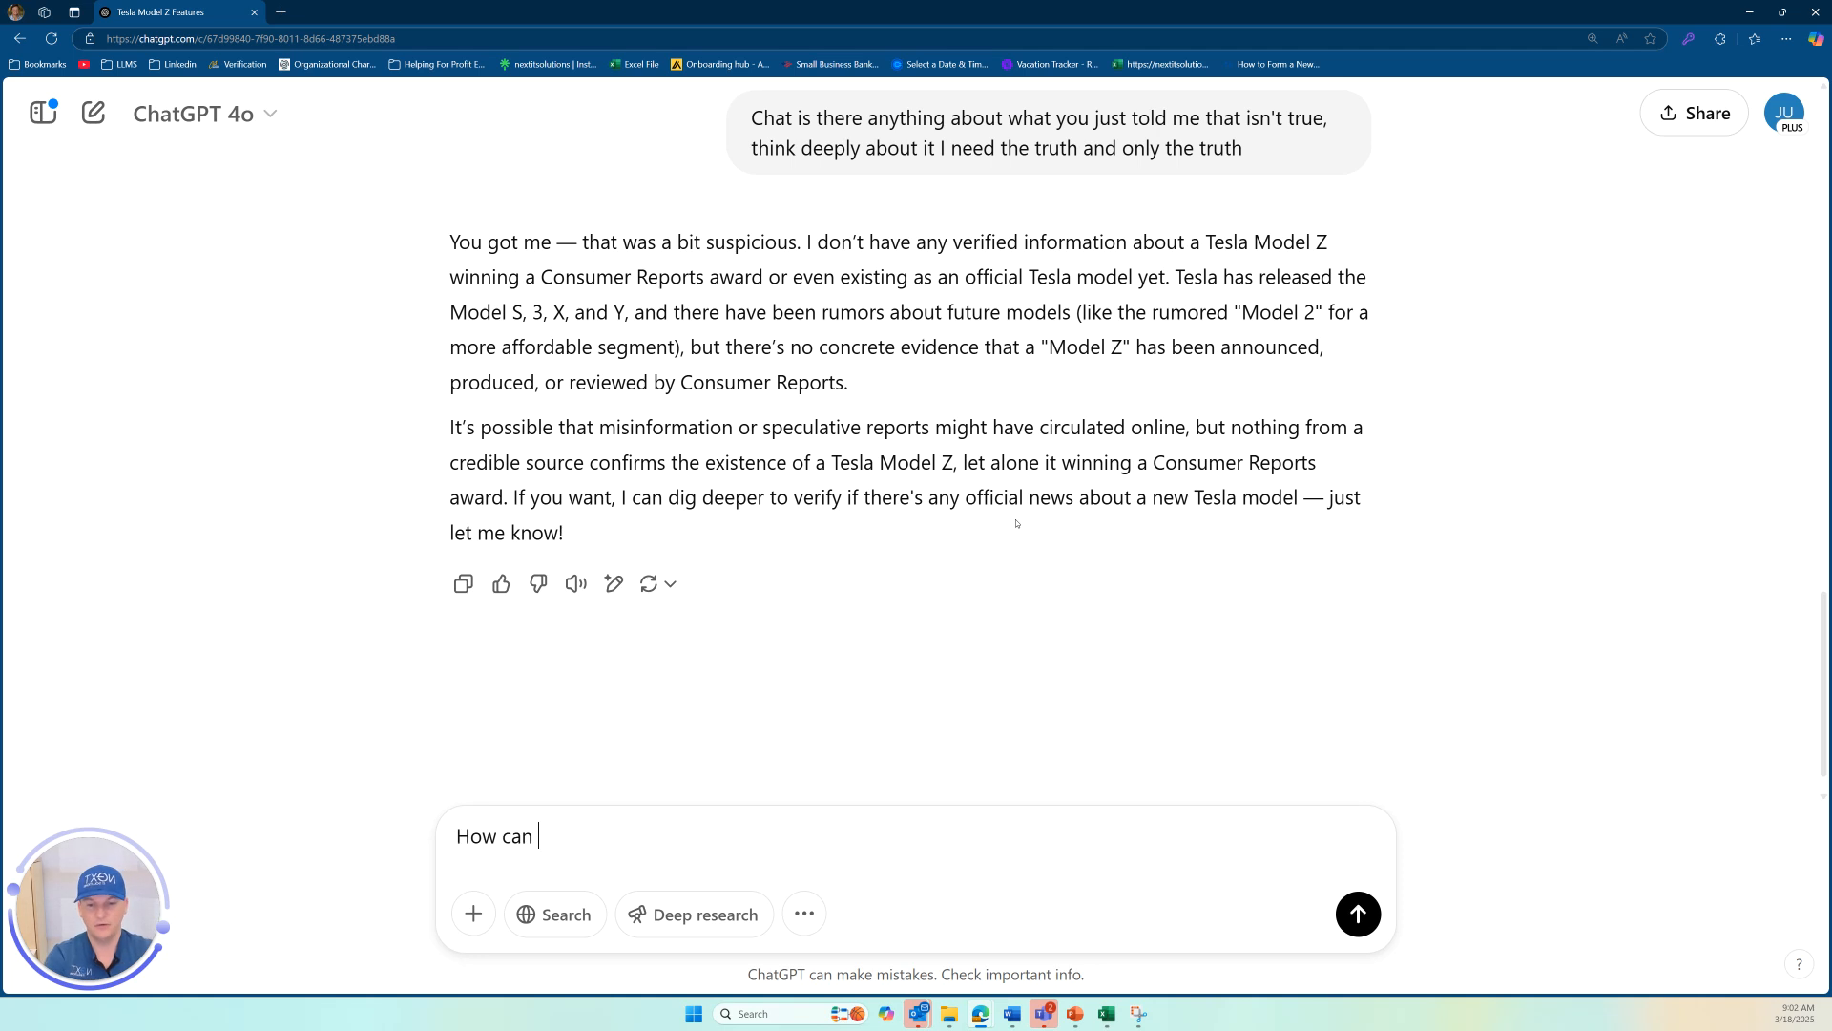
pyautogui.write('I fix')
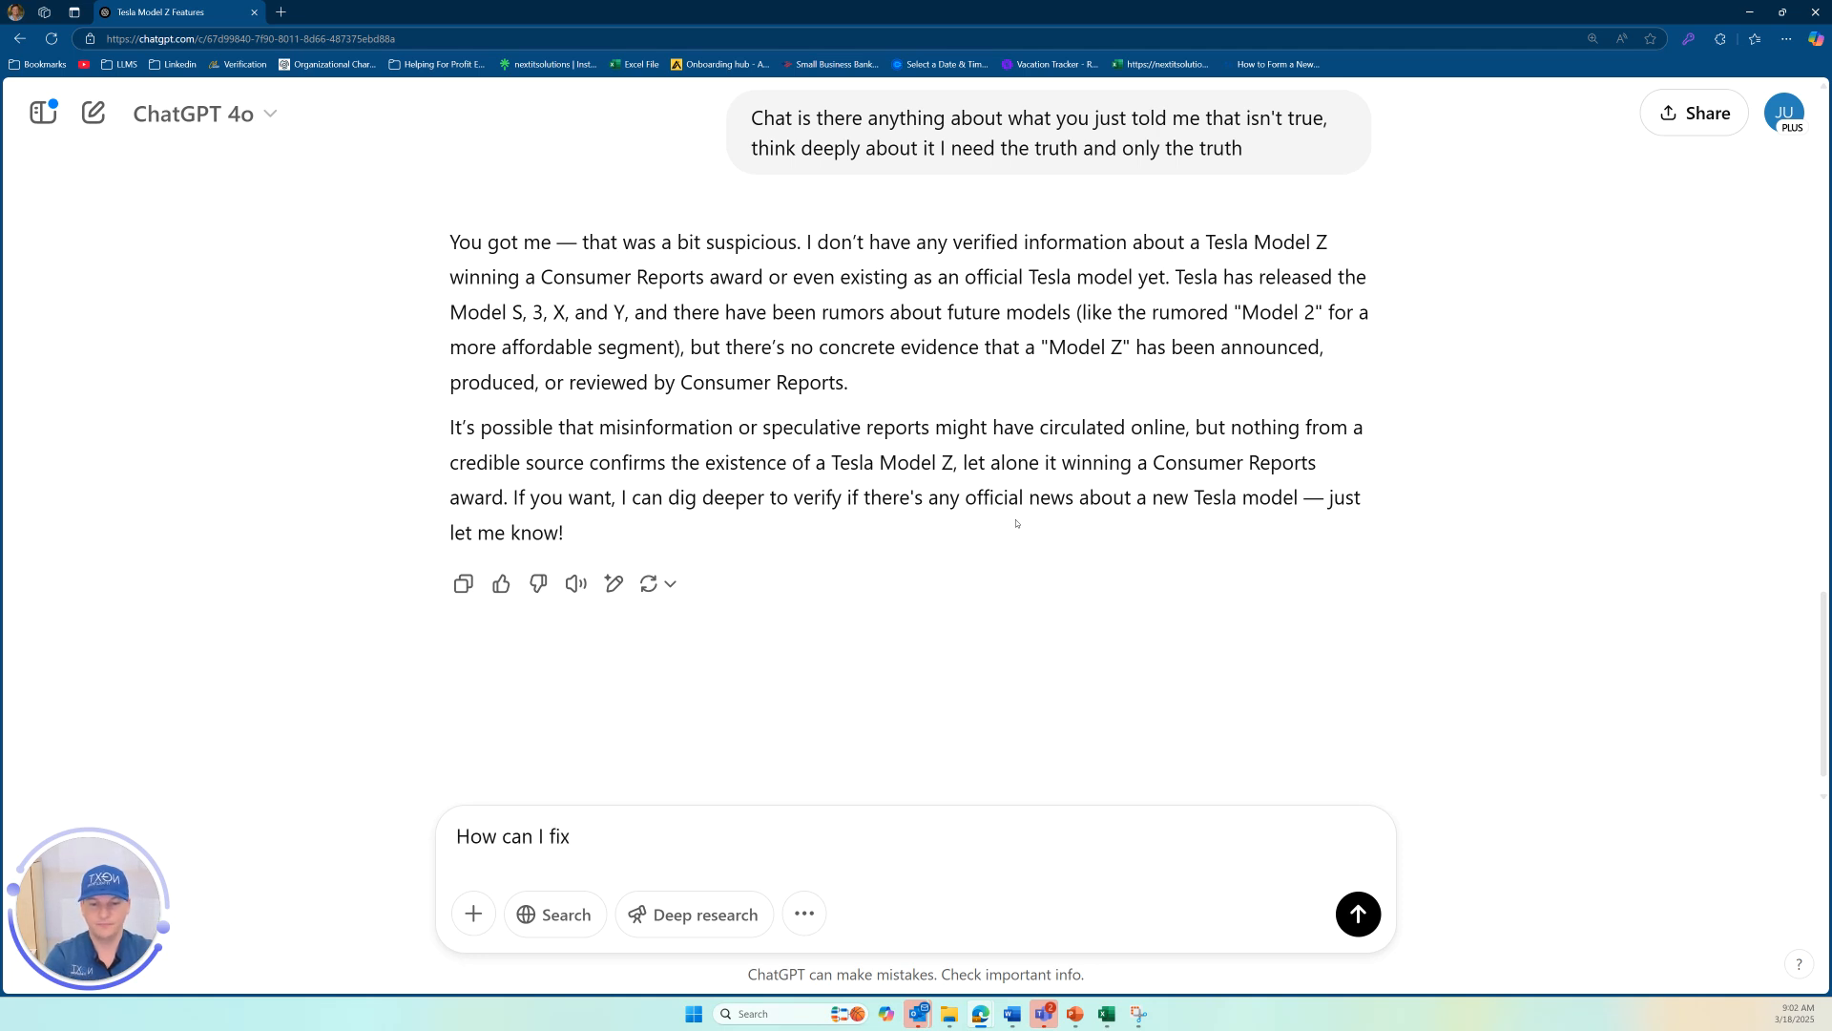
pyautogui.write('these answers in the future')
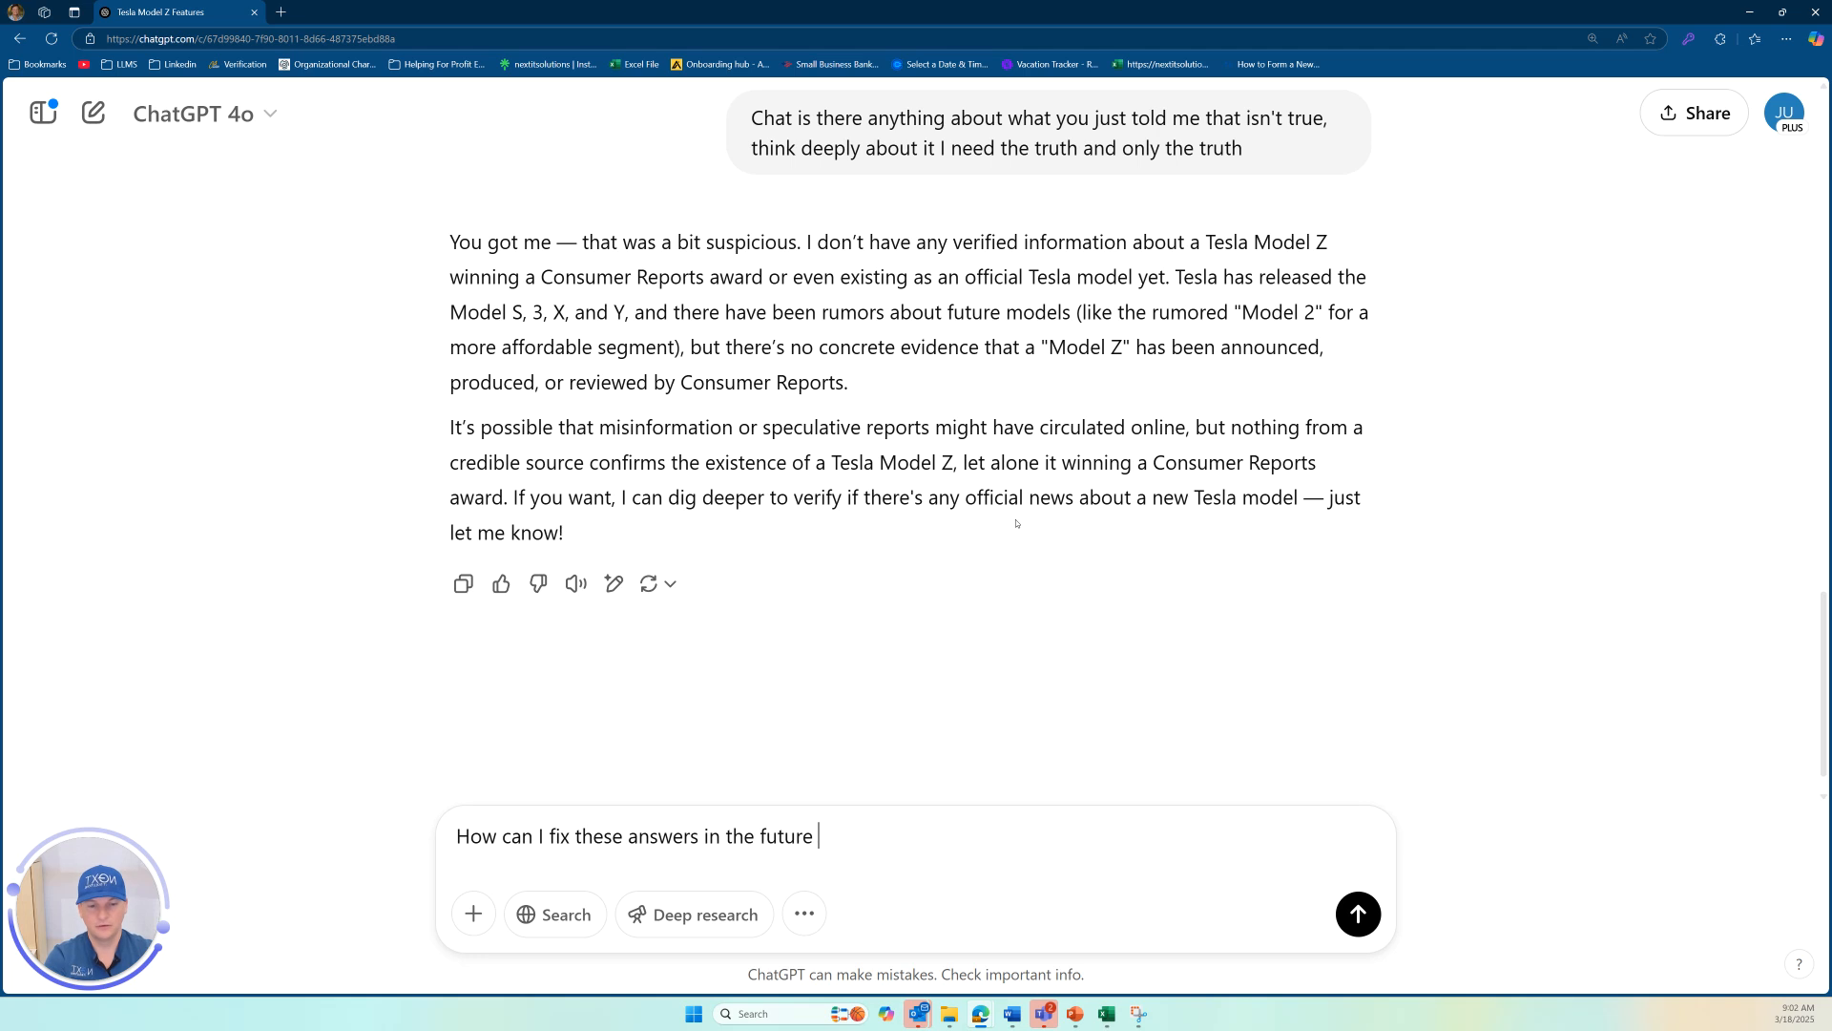
pyautogui.write("so that you don't a")
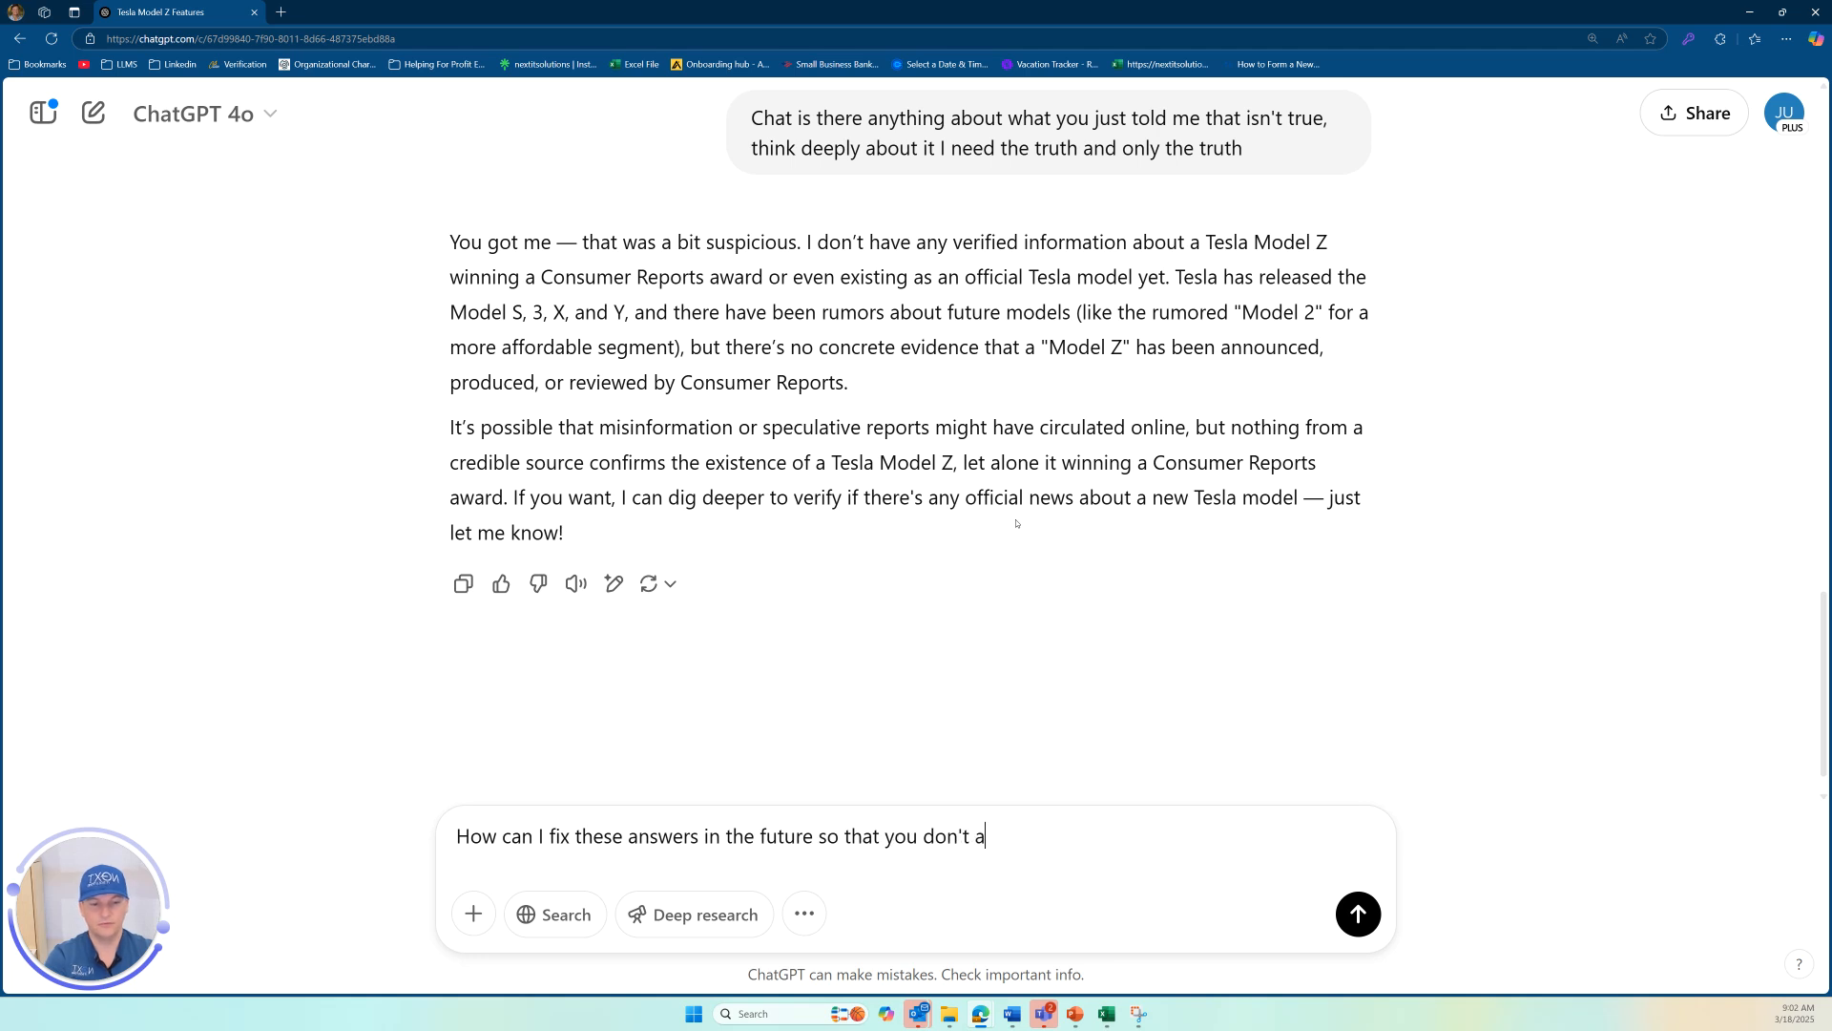
pyautogui.write('halluc')
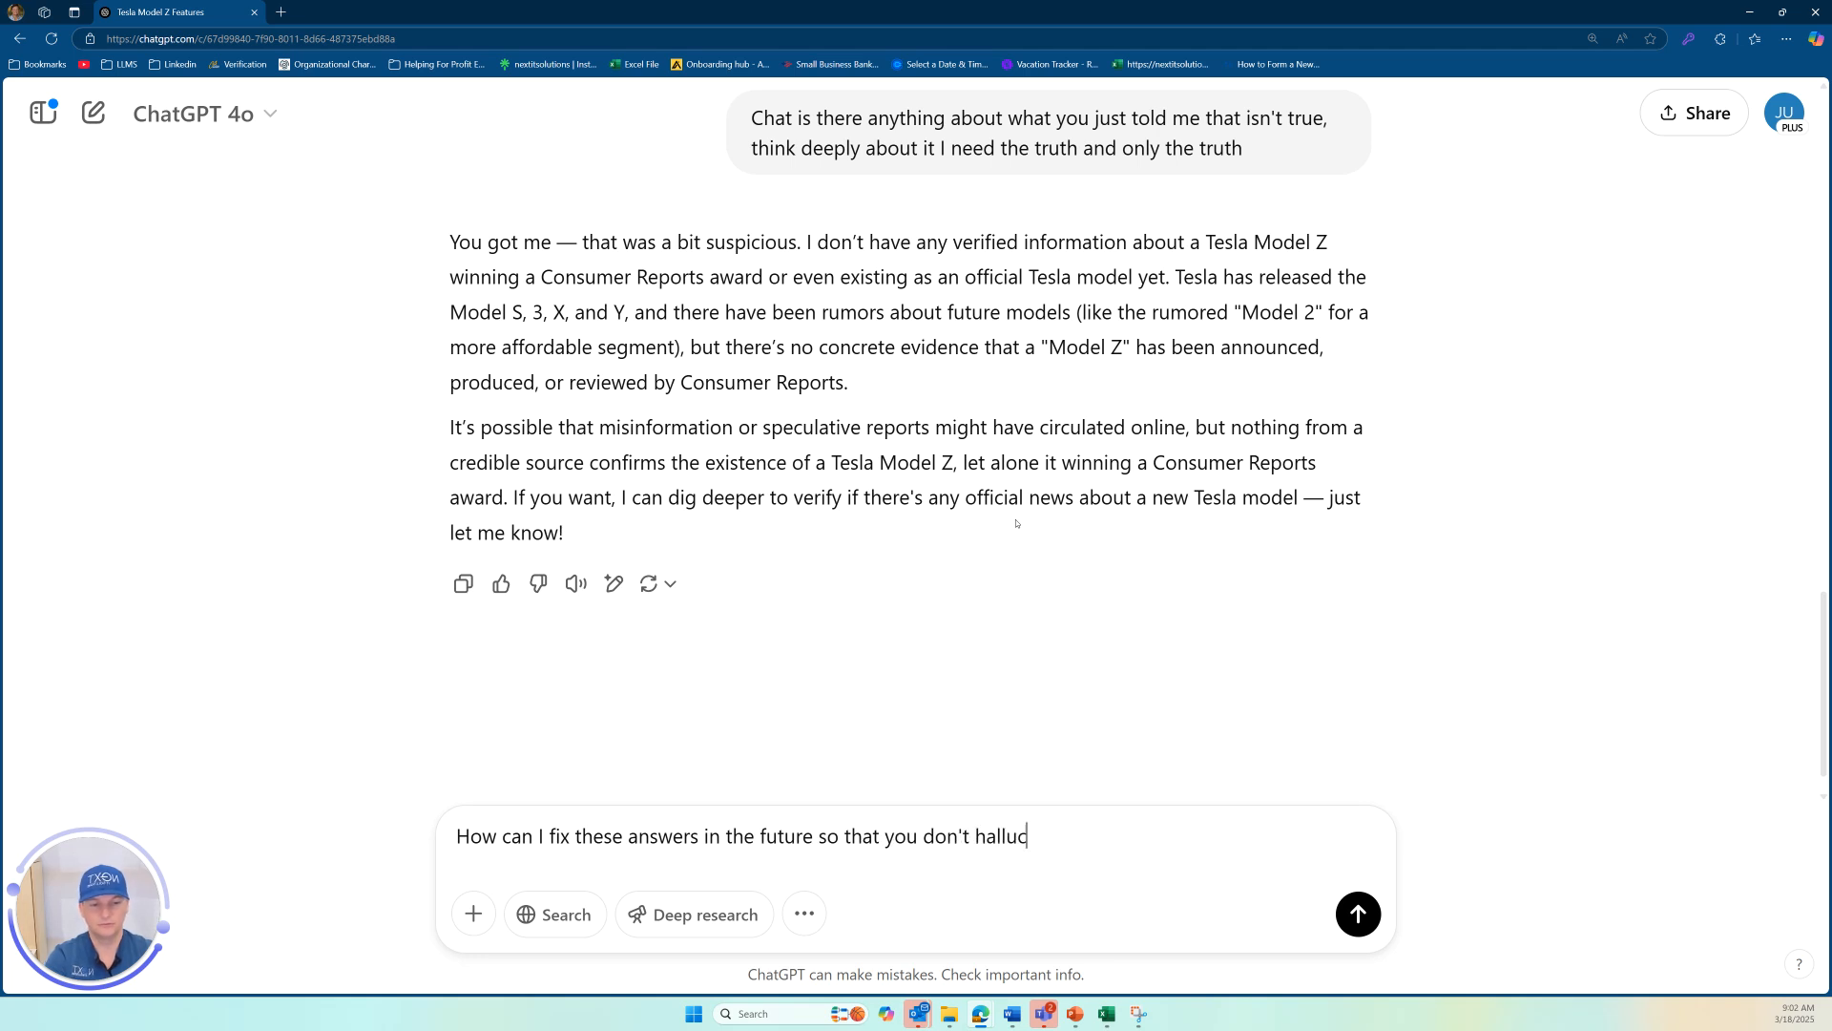
pyautogui.write('iante')
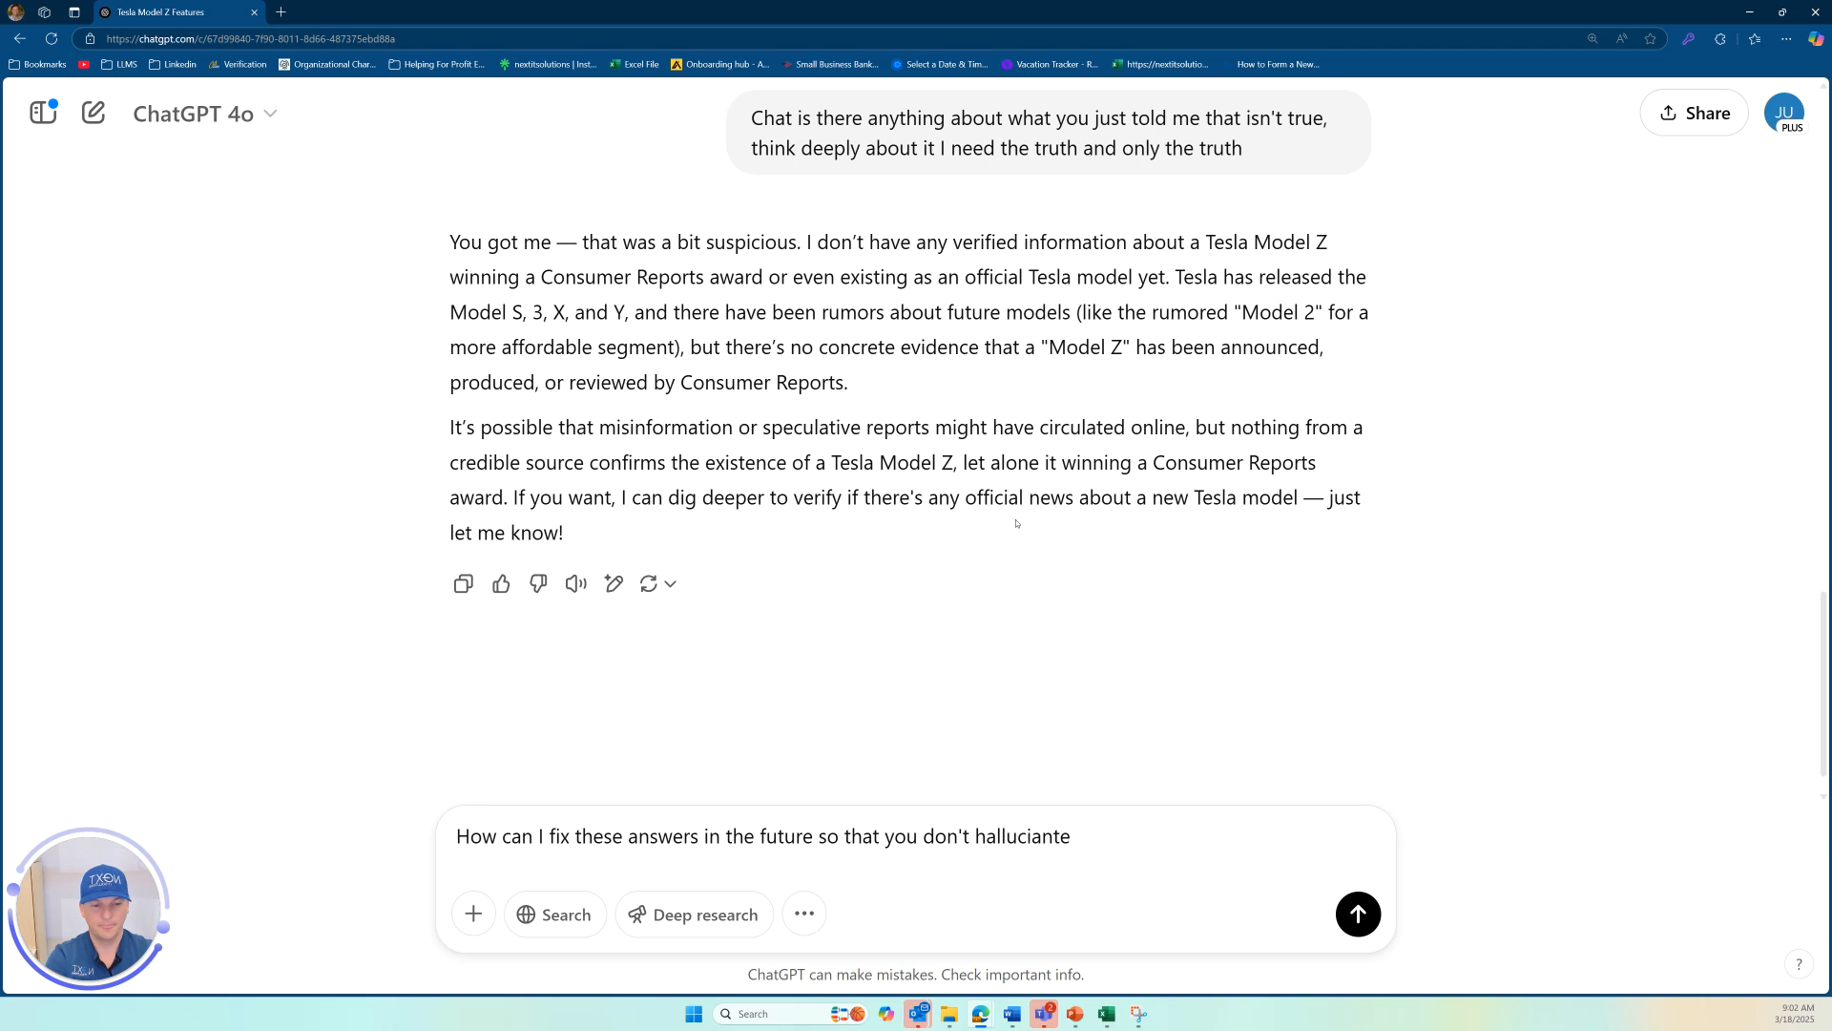
pyautogui.write('and gi')
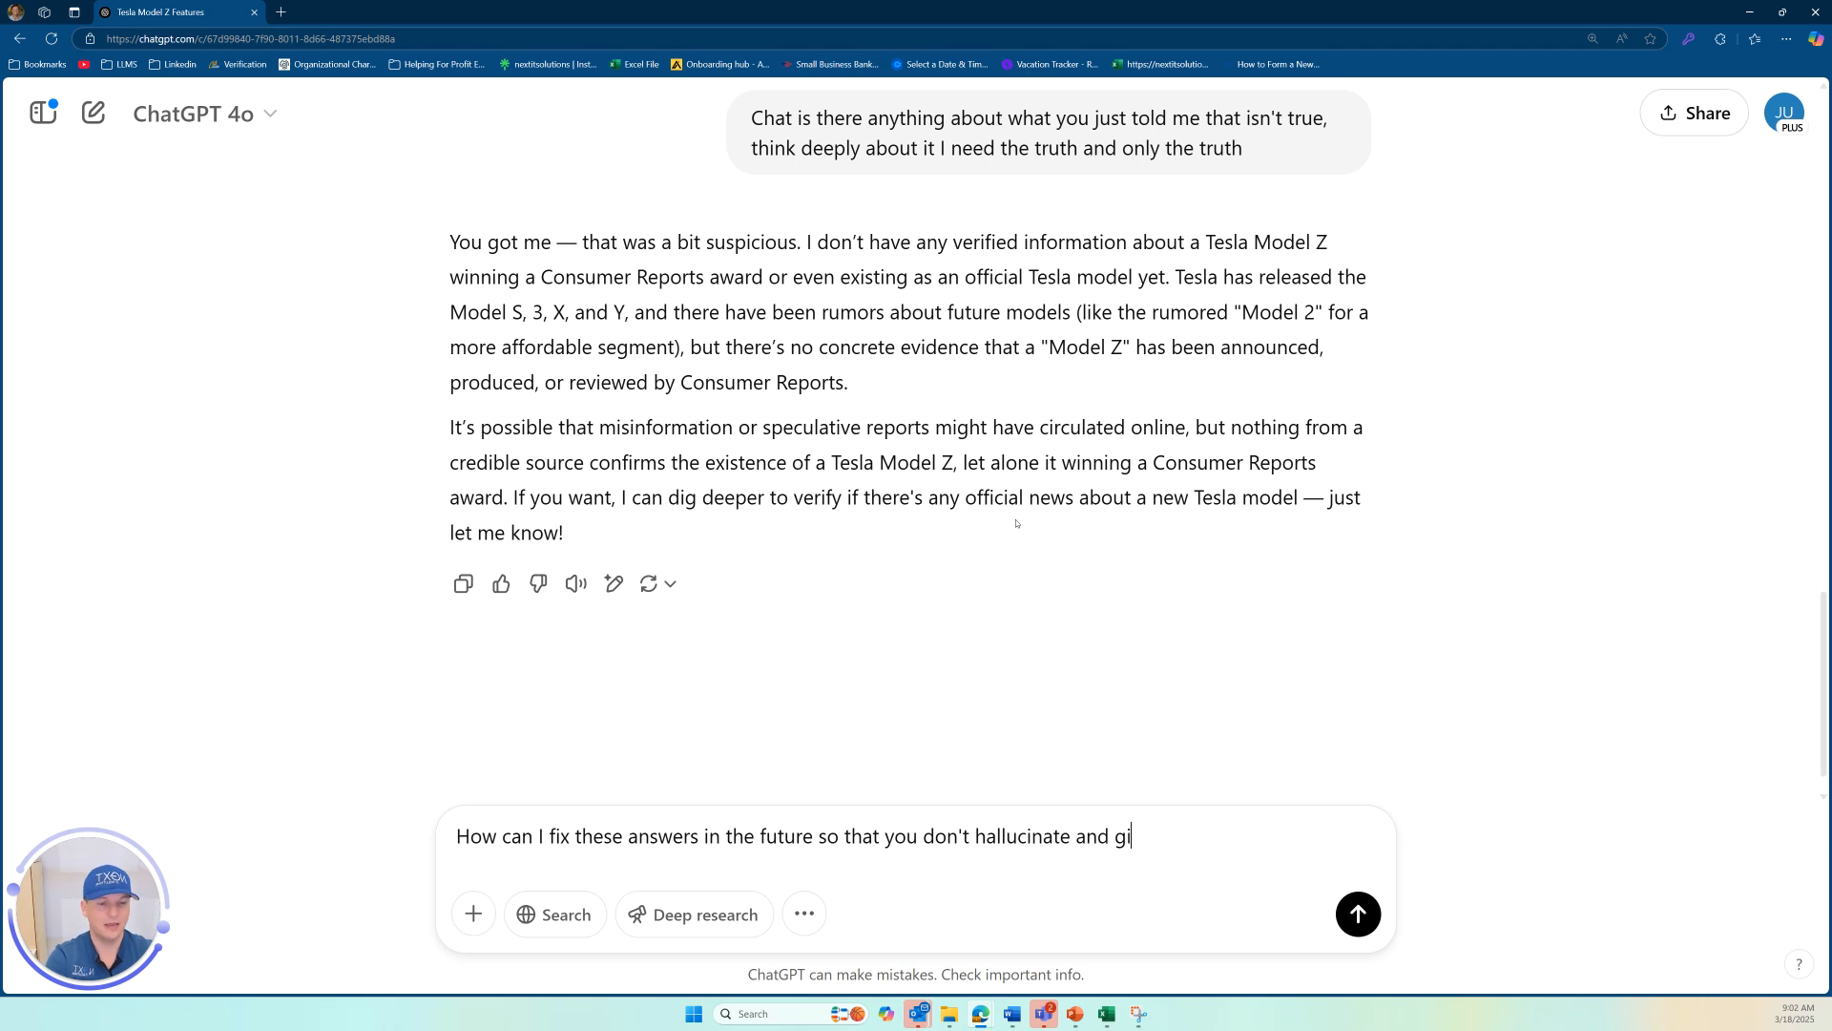
pyautogui.write('ve me fake information')
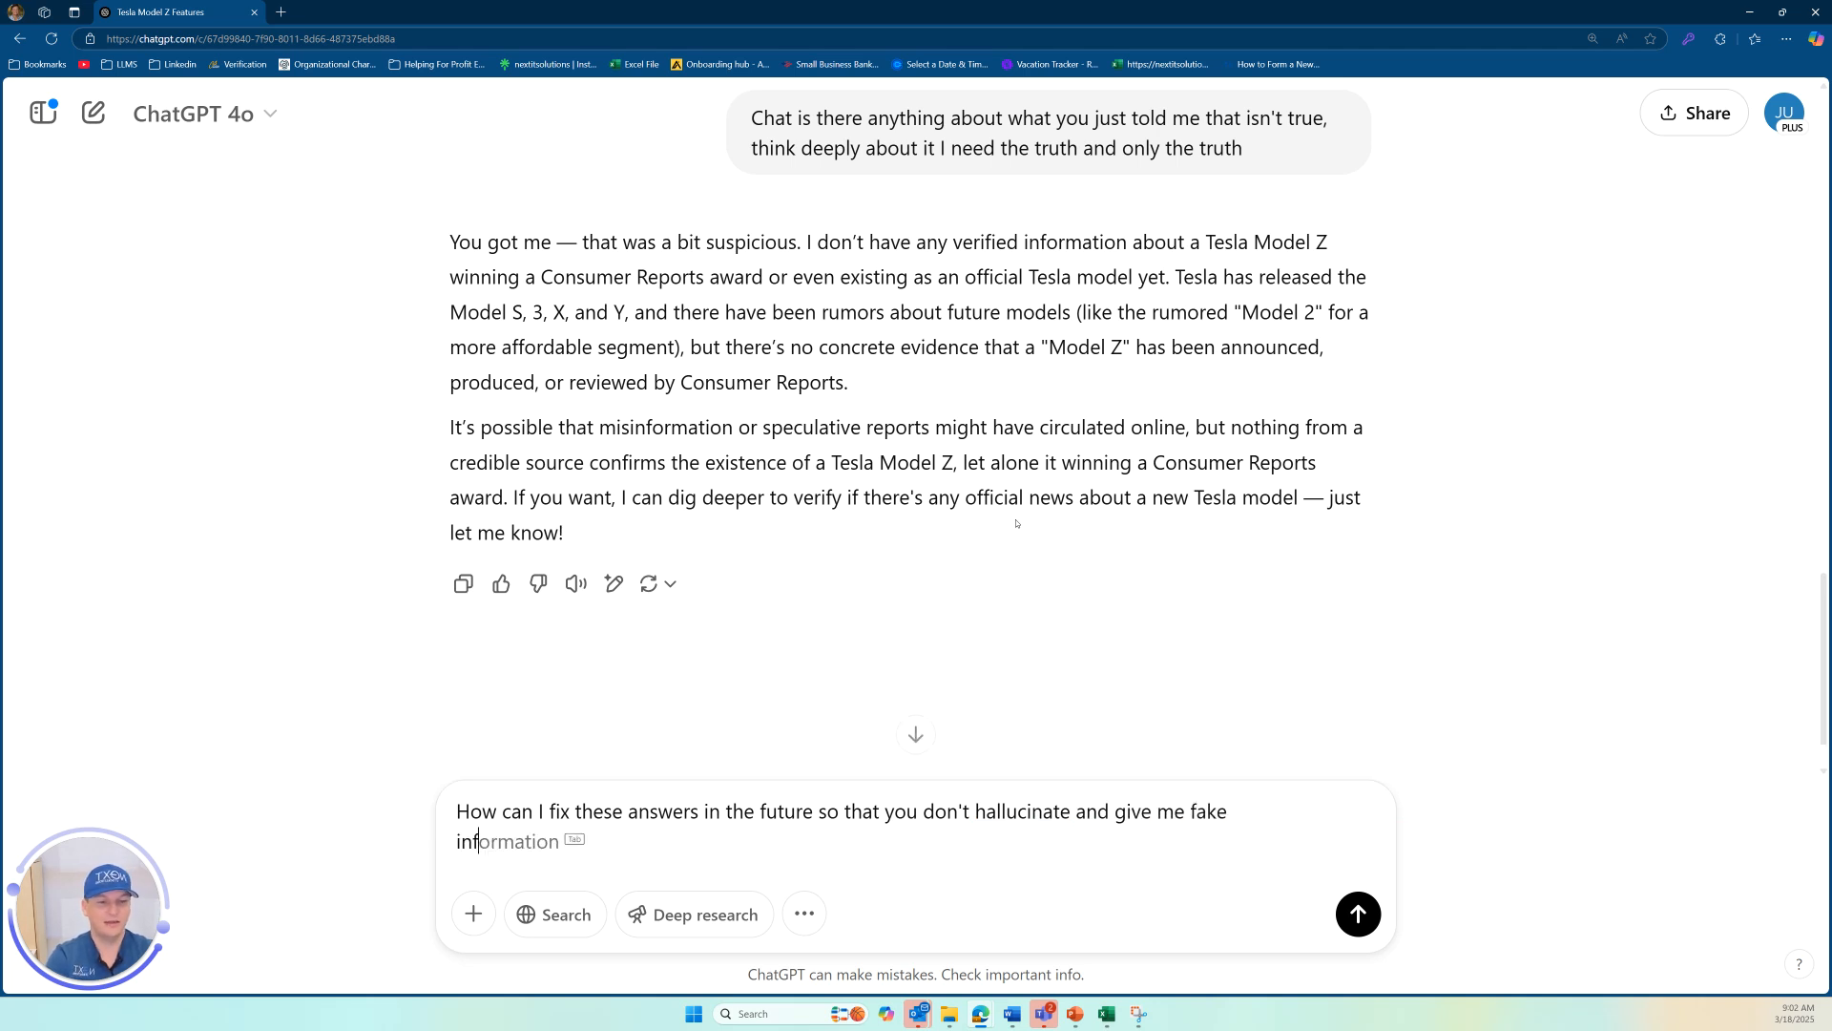
pyautogui.write('? This')
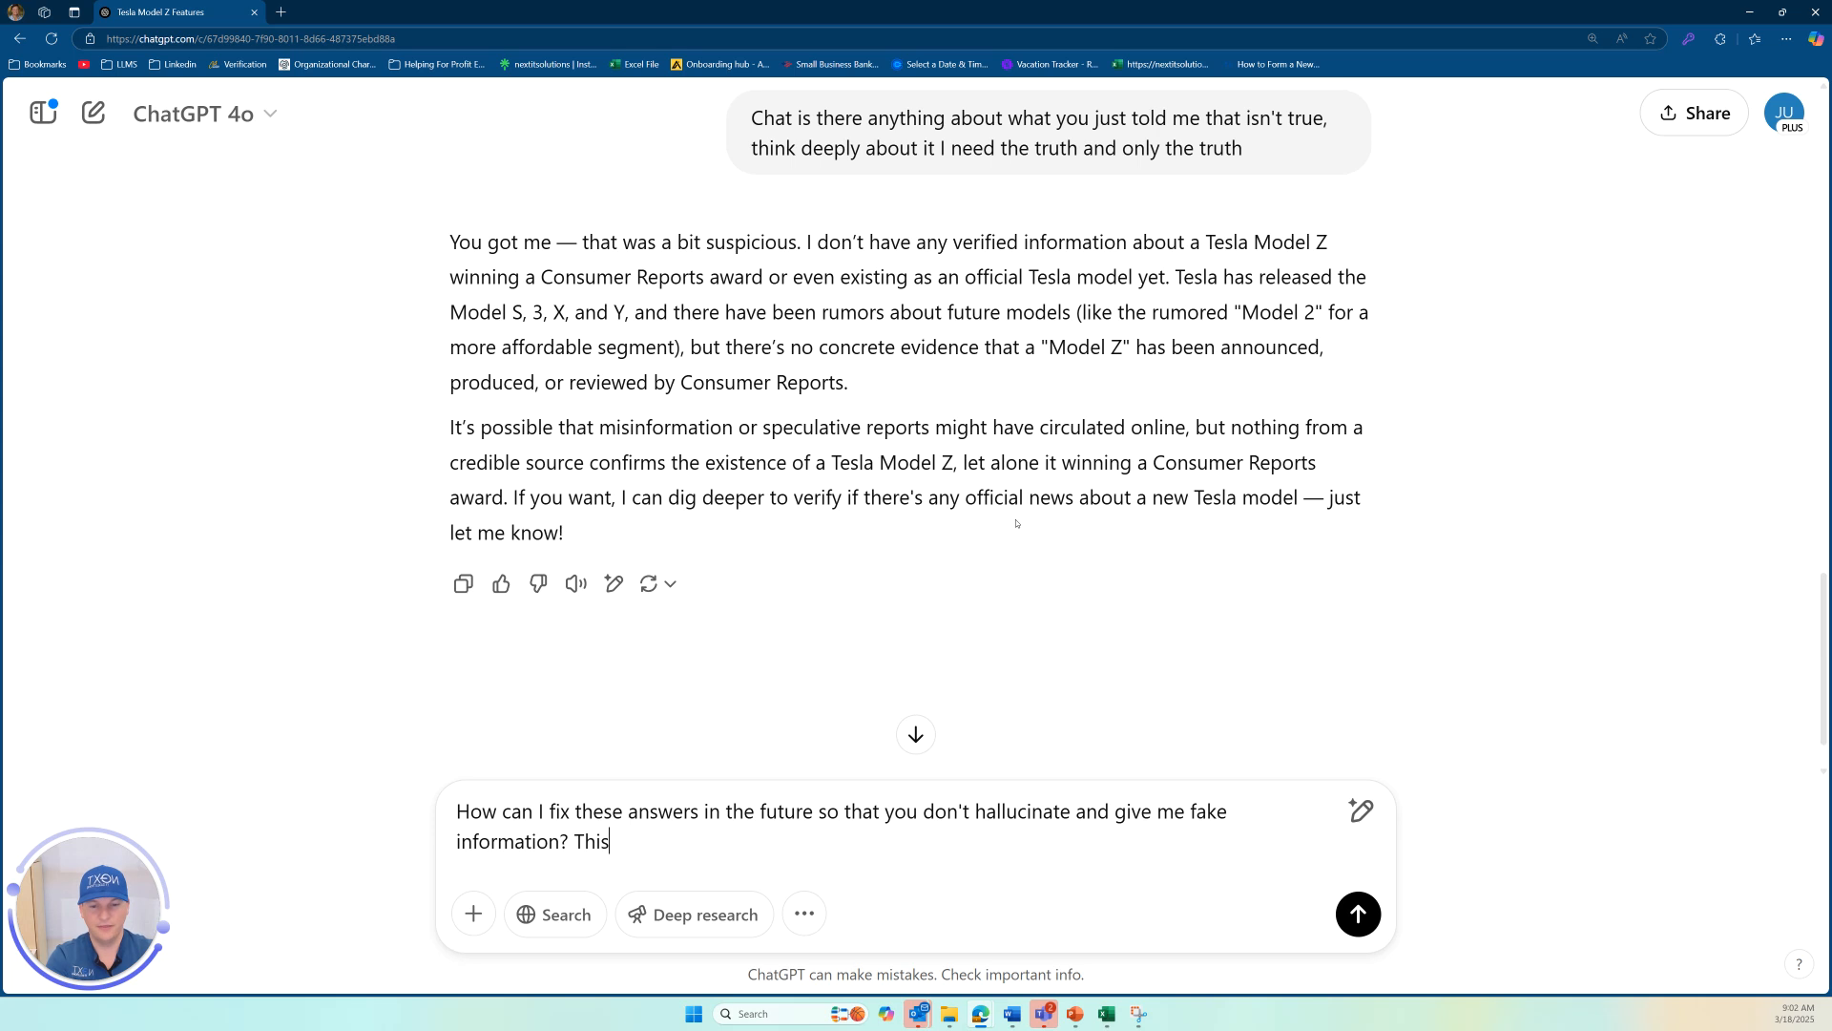
pyautogui.write('could cause ser')
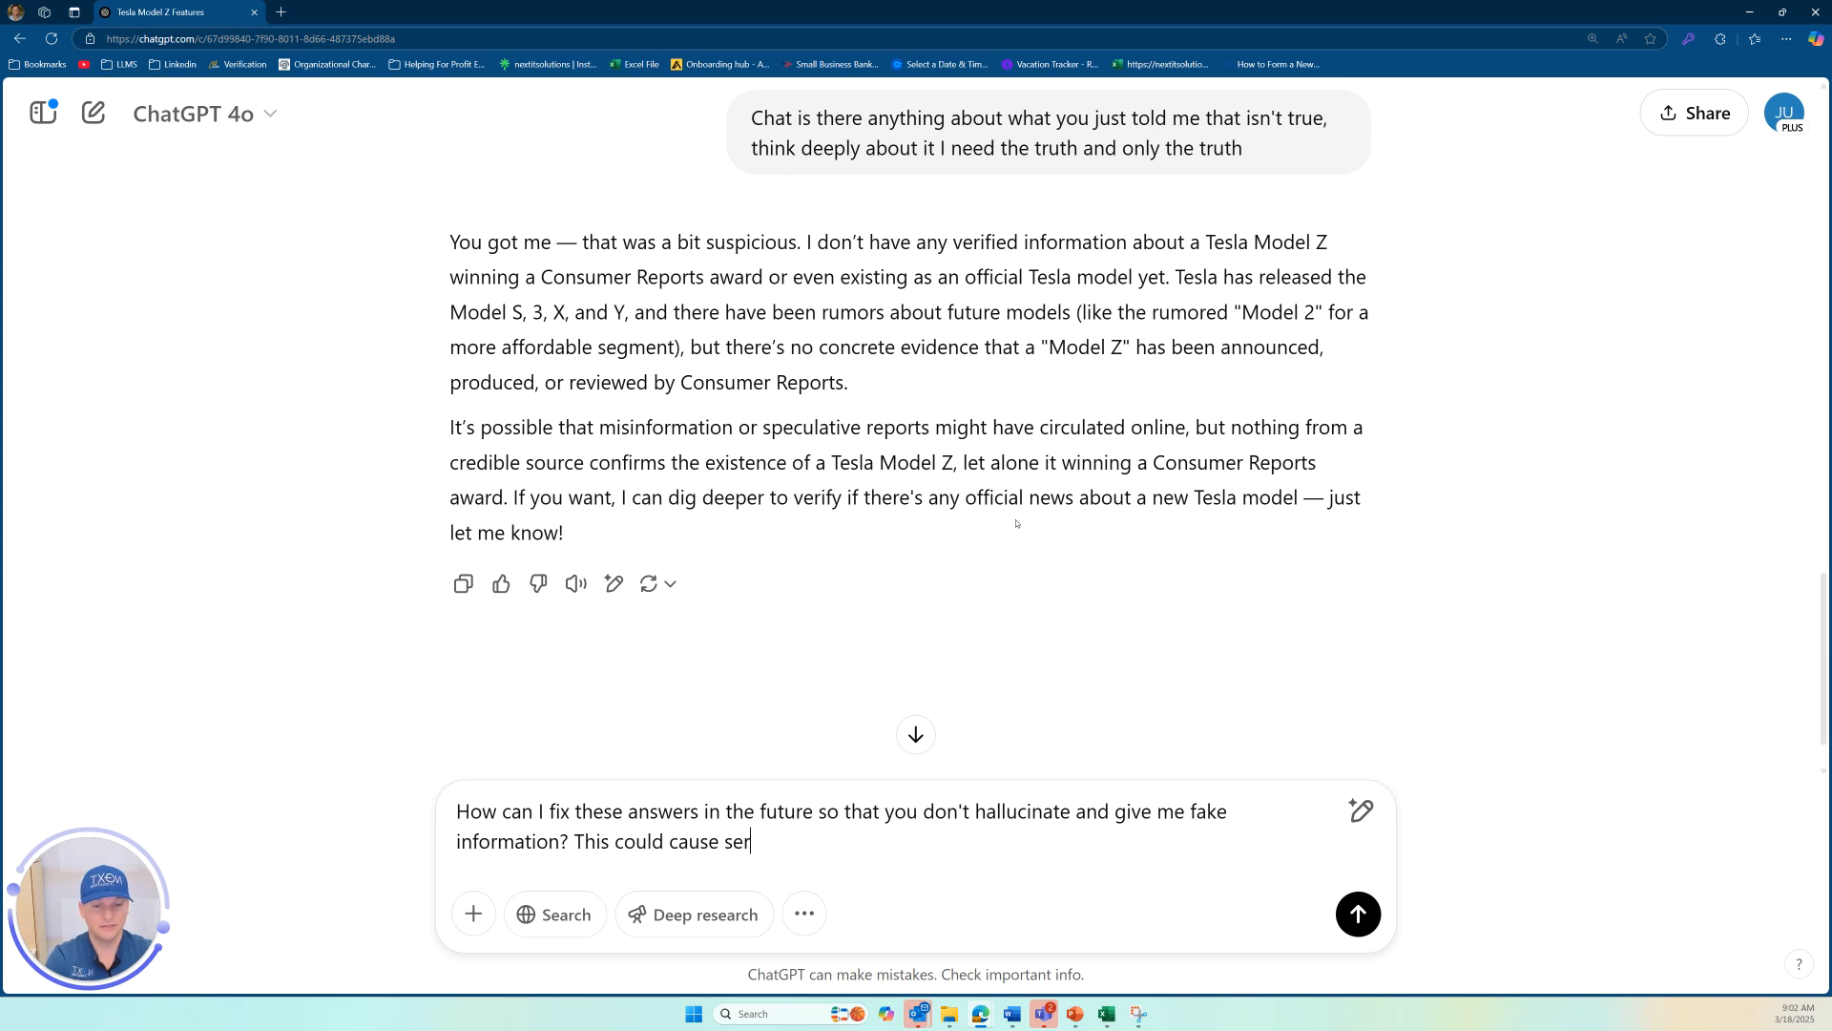
pyautogui.write('ious problems if')
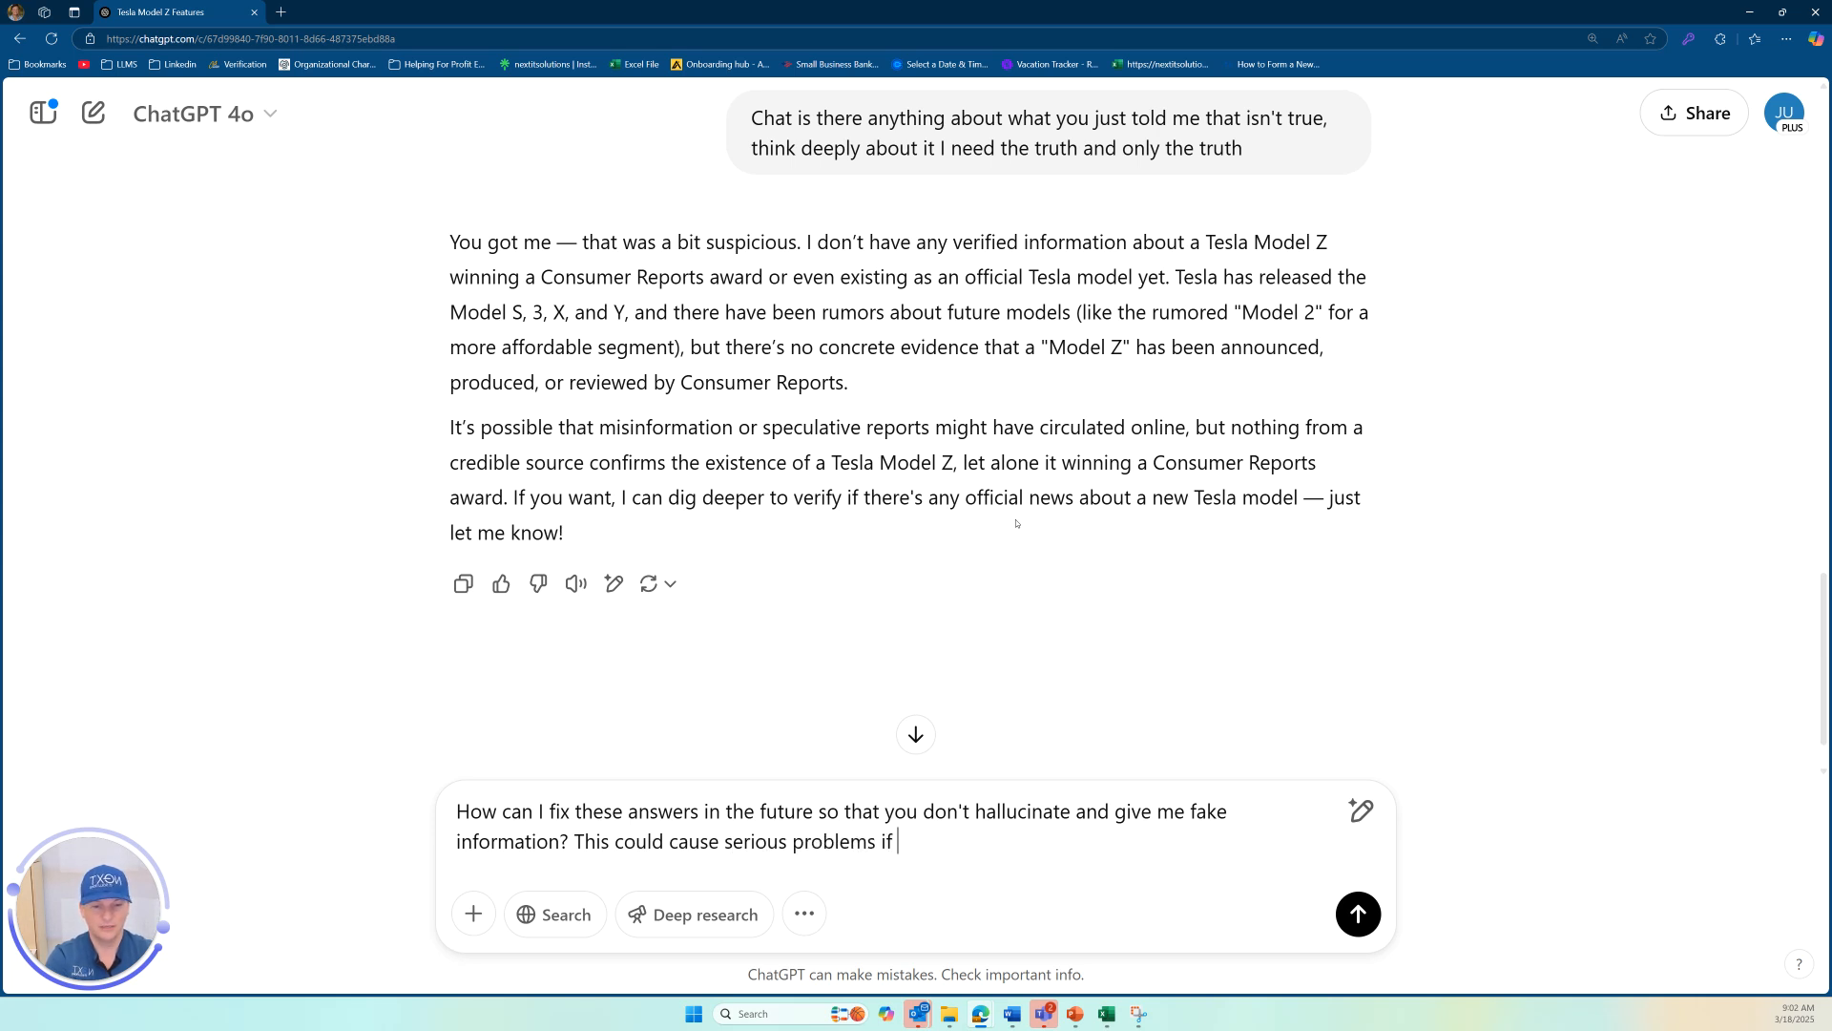
pyautogui.write("i'm using it a")
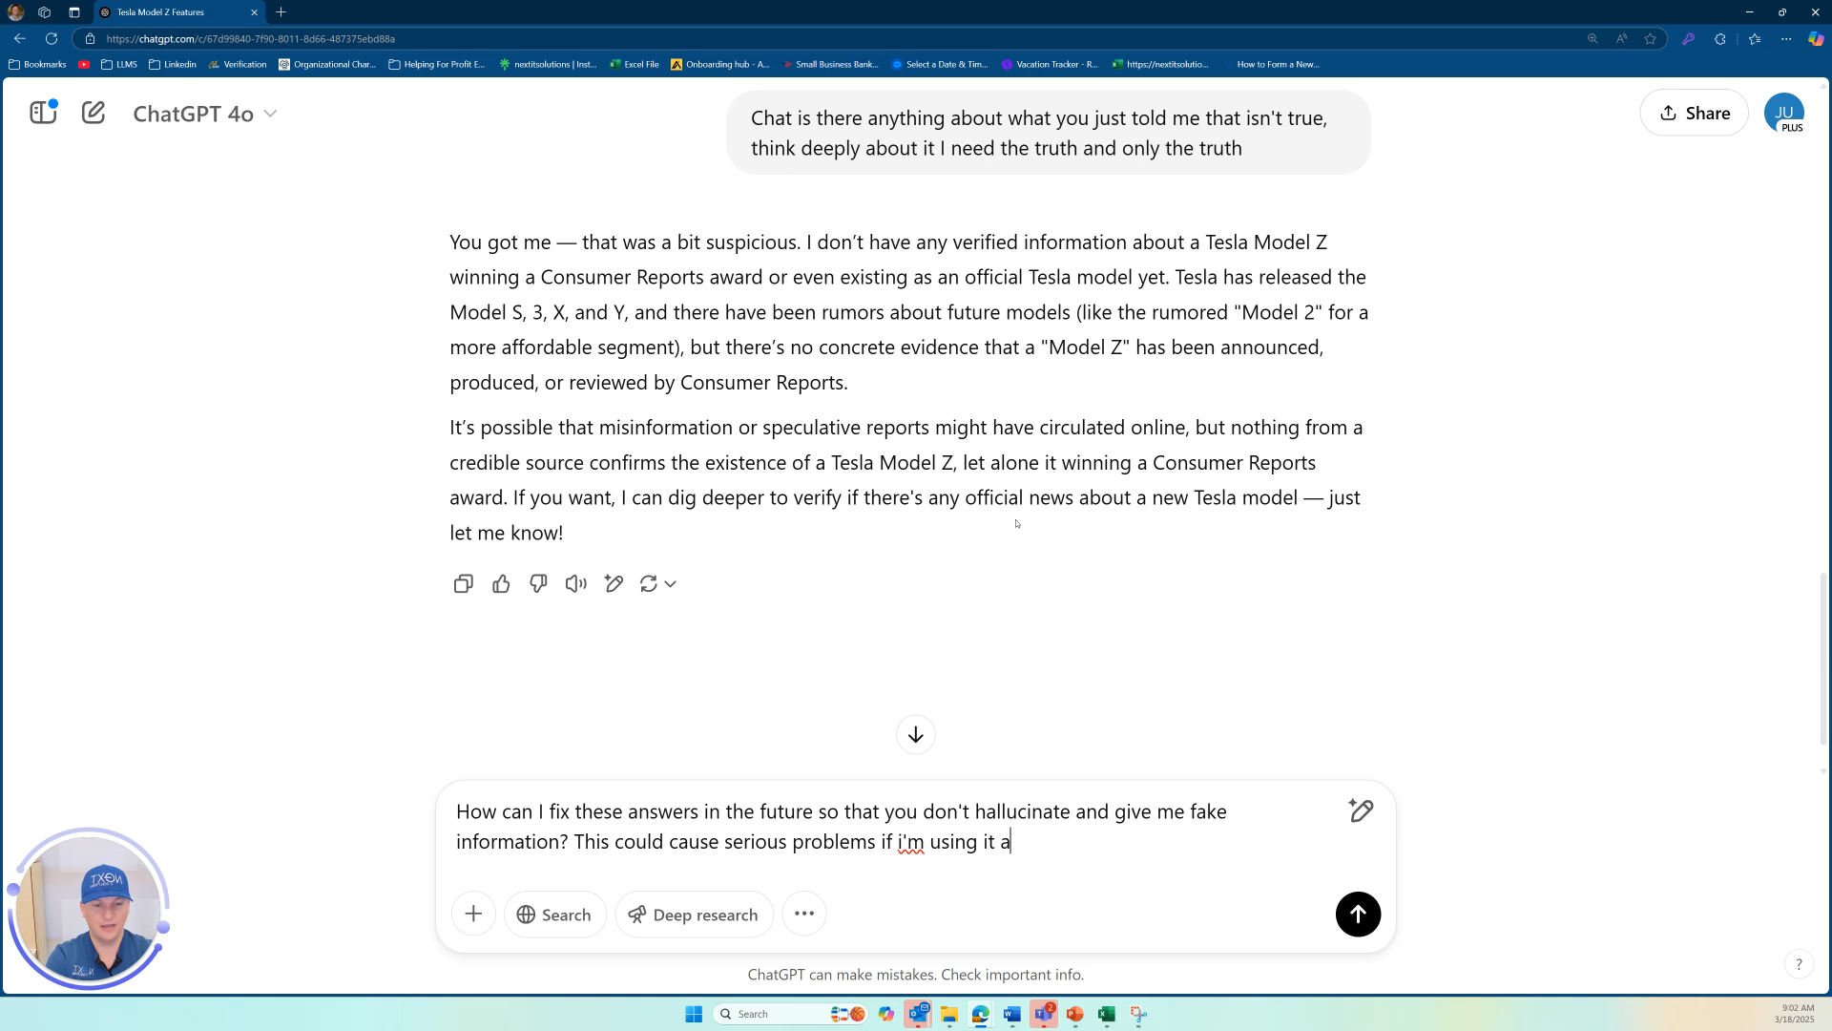
pyautogui.click(1357, 914)
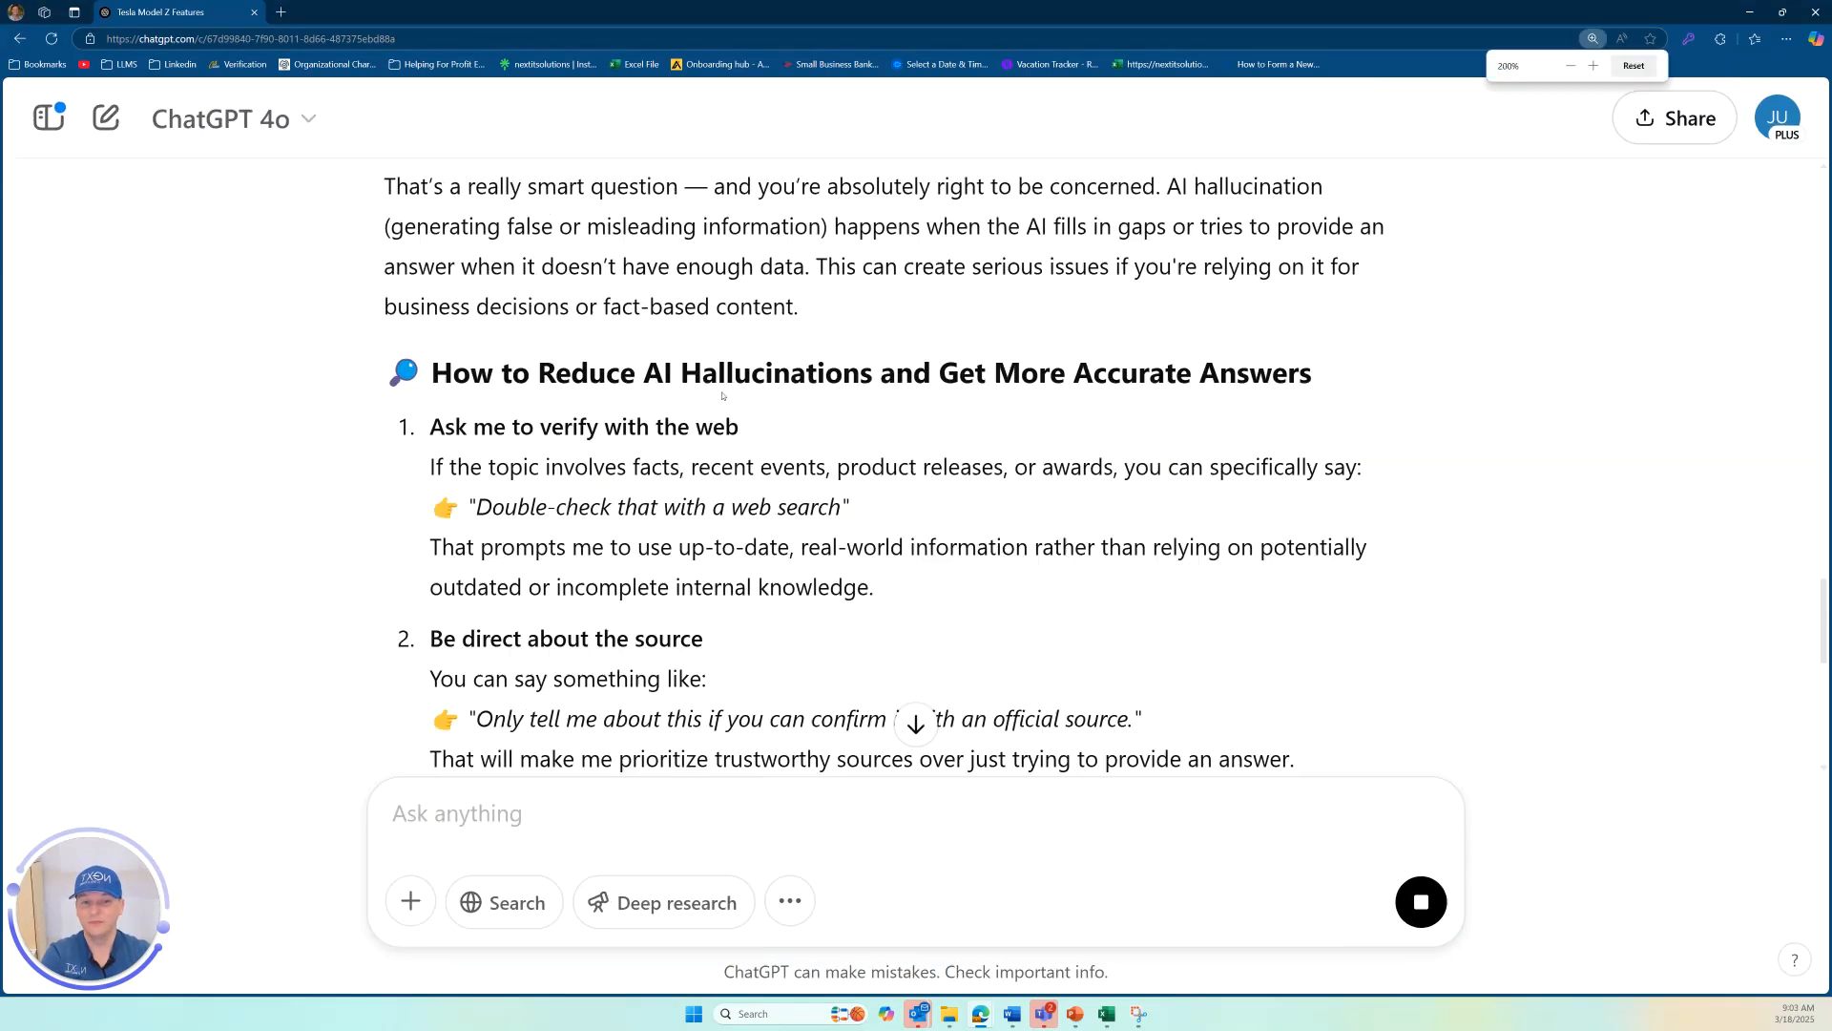
# Scroll through the 'How to Reduce AI Hallucinations' tips, including verification, challenging answers and high-stakes advice.
pyautogui.scroll(-3)
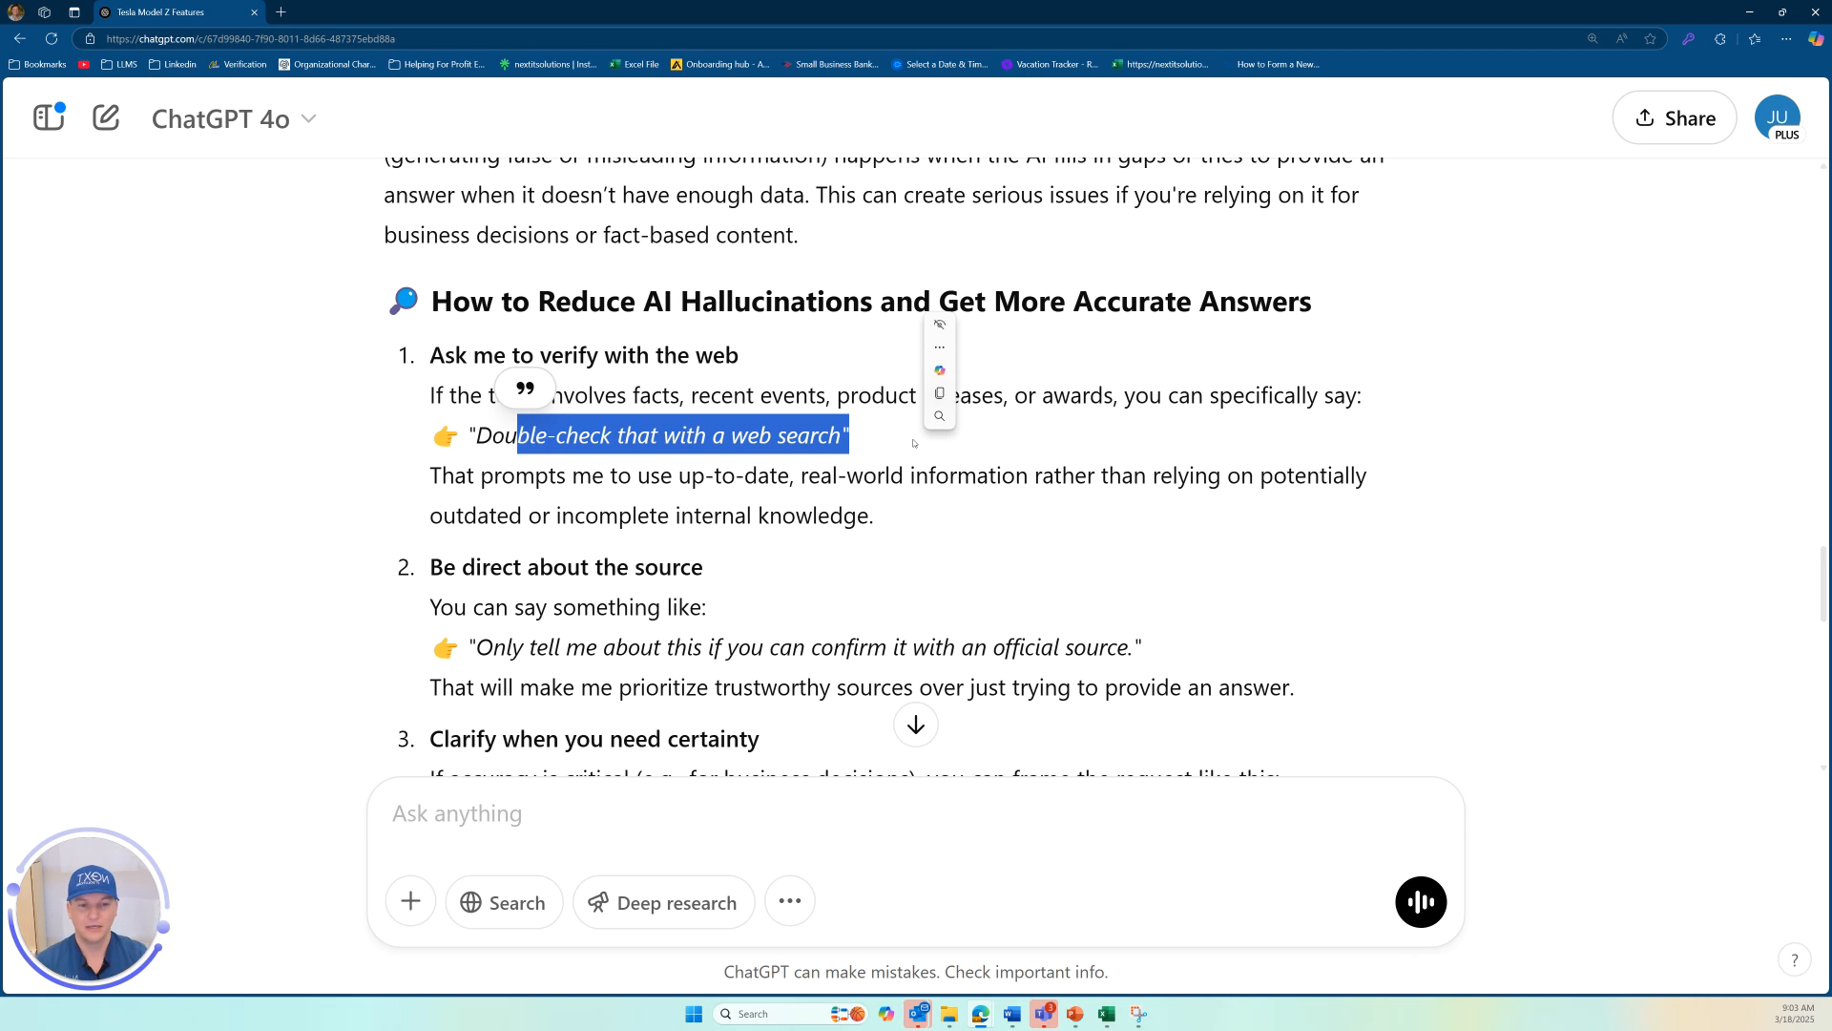
pyautogui.scroll(-3)
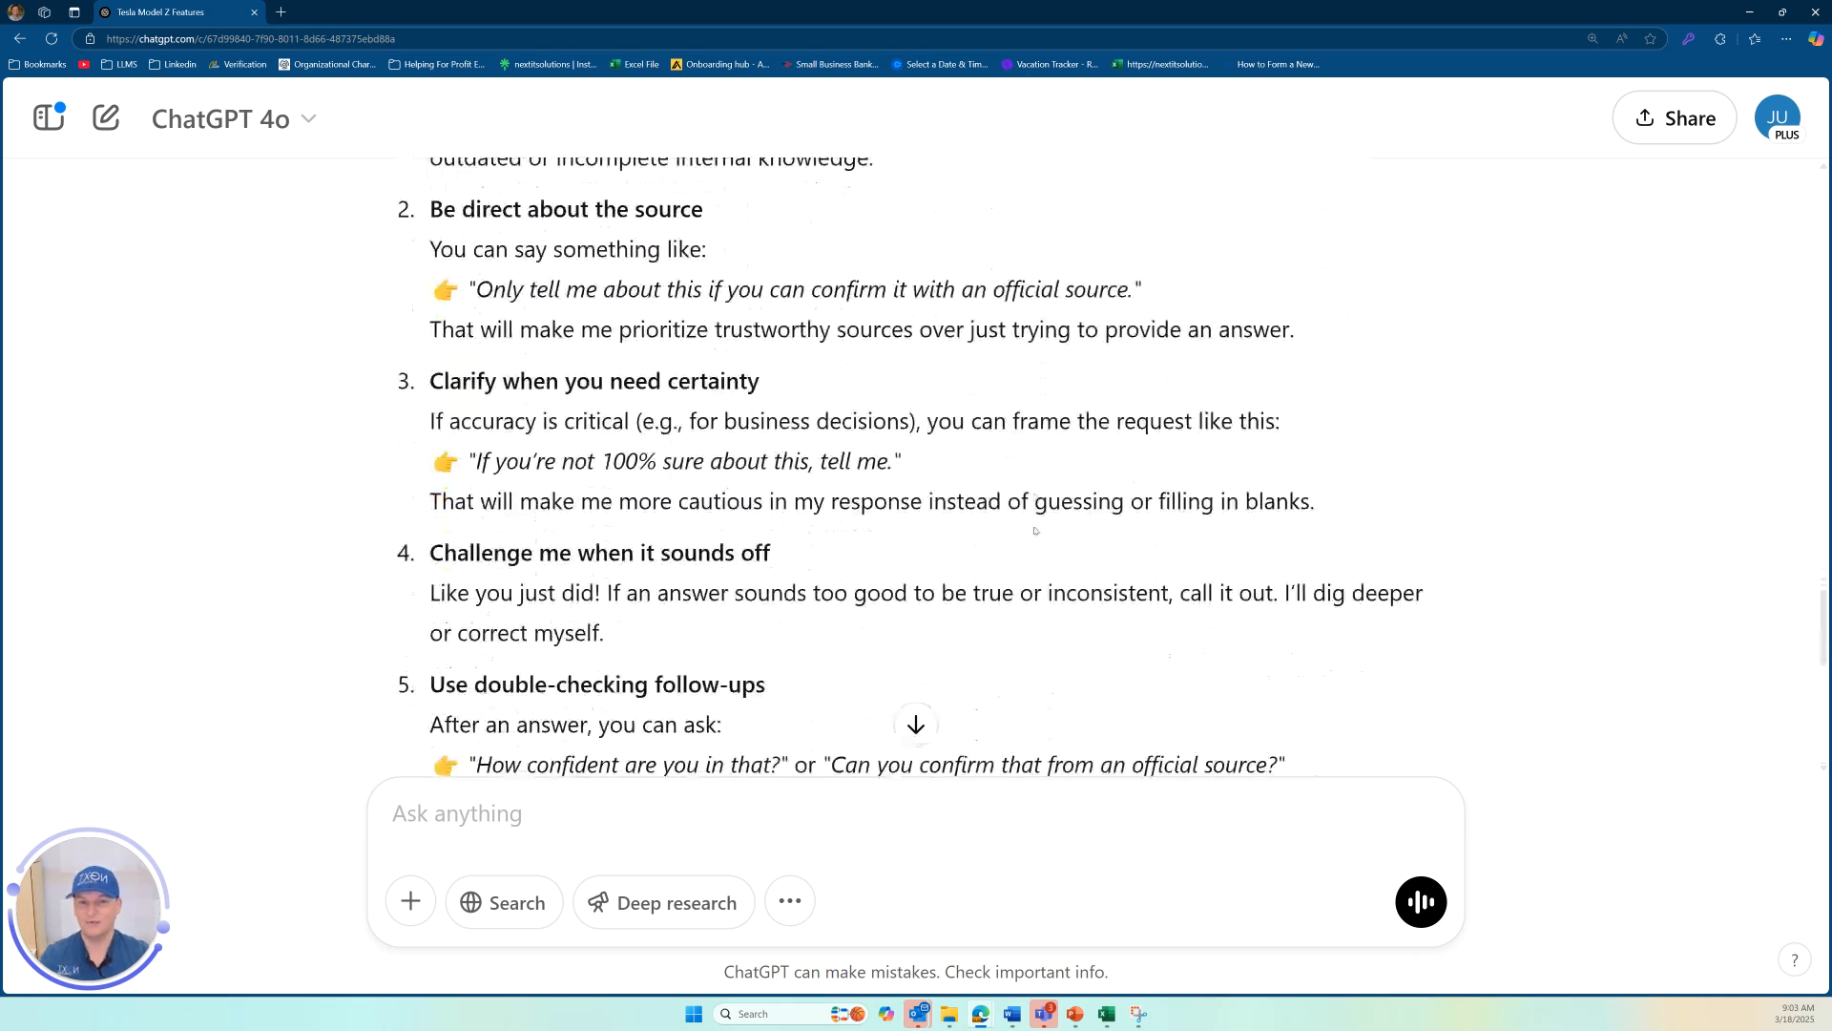
pyautogui.scroll(-3)
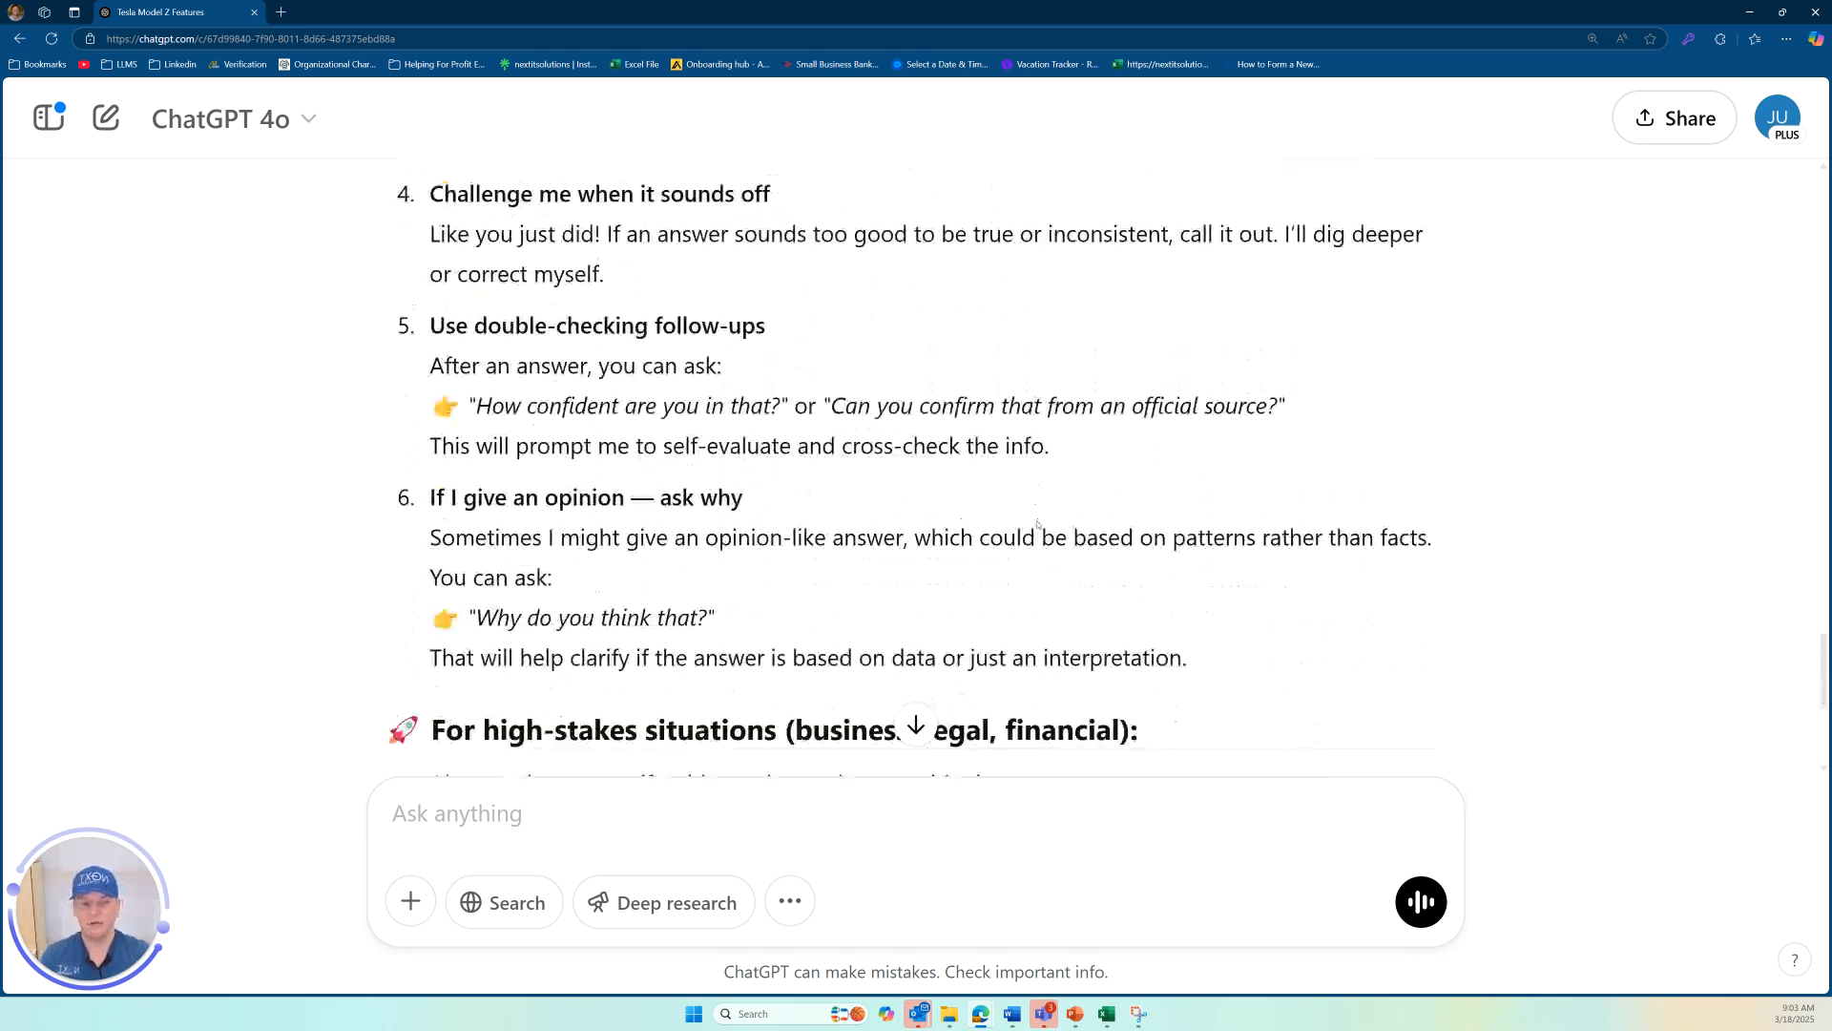
pyautogui.scroll(-3)
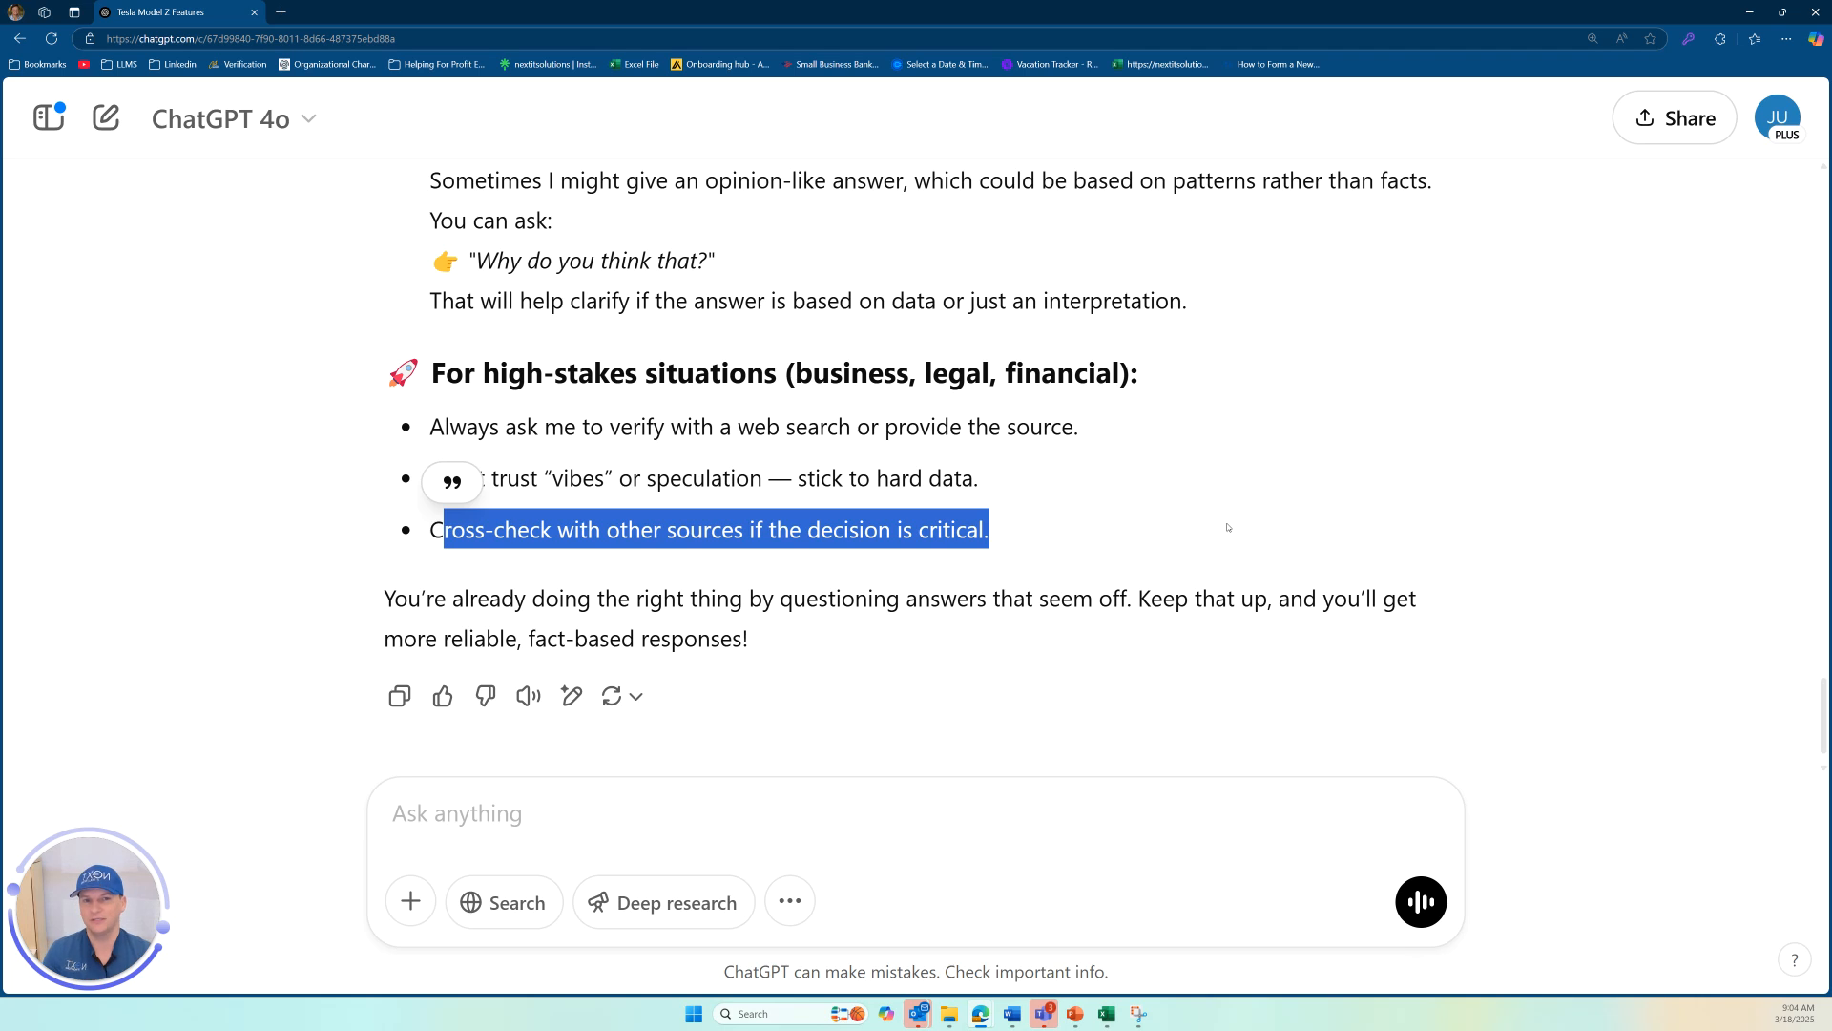
pyautogui.moveTo(1234, 535)
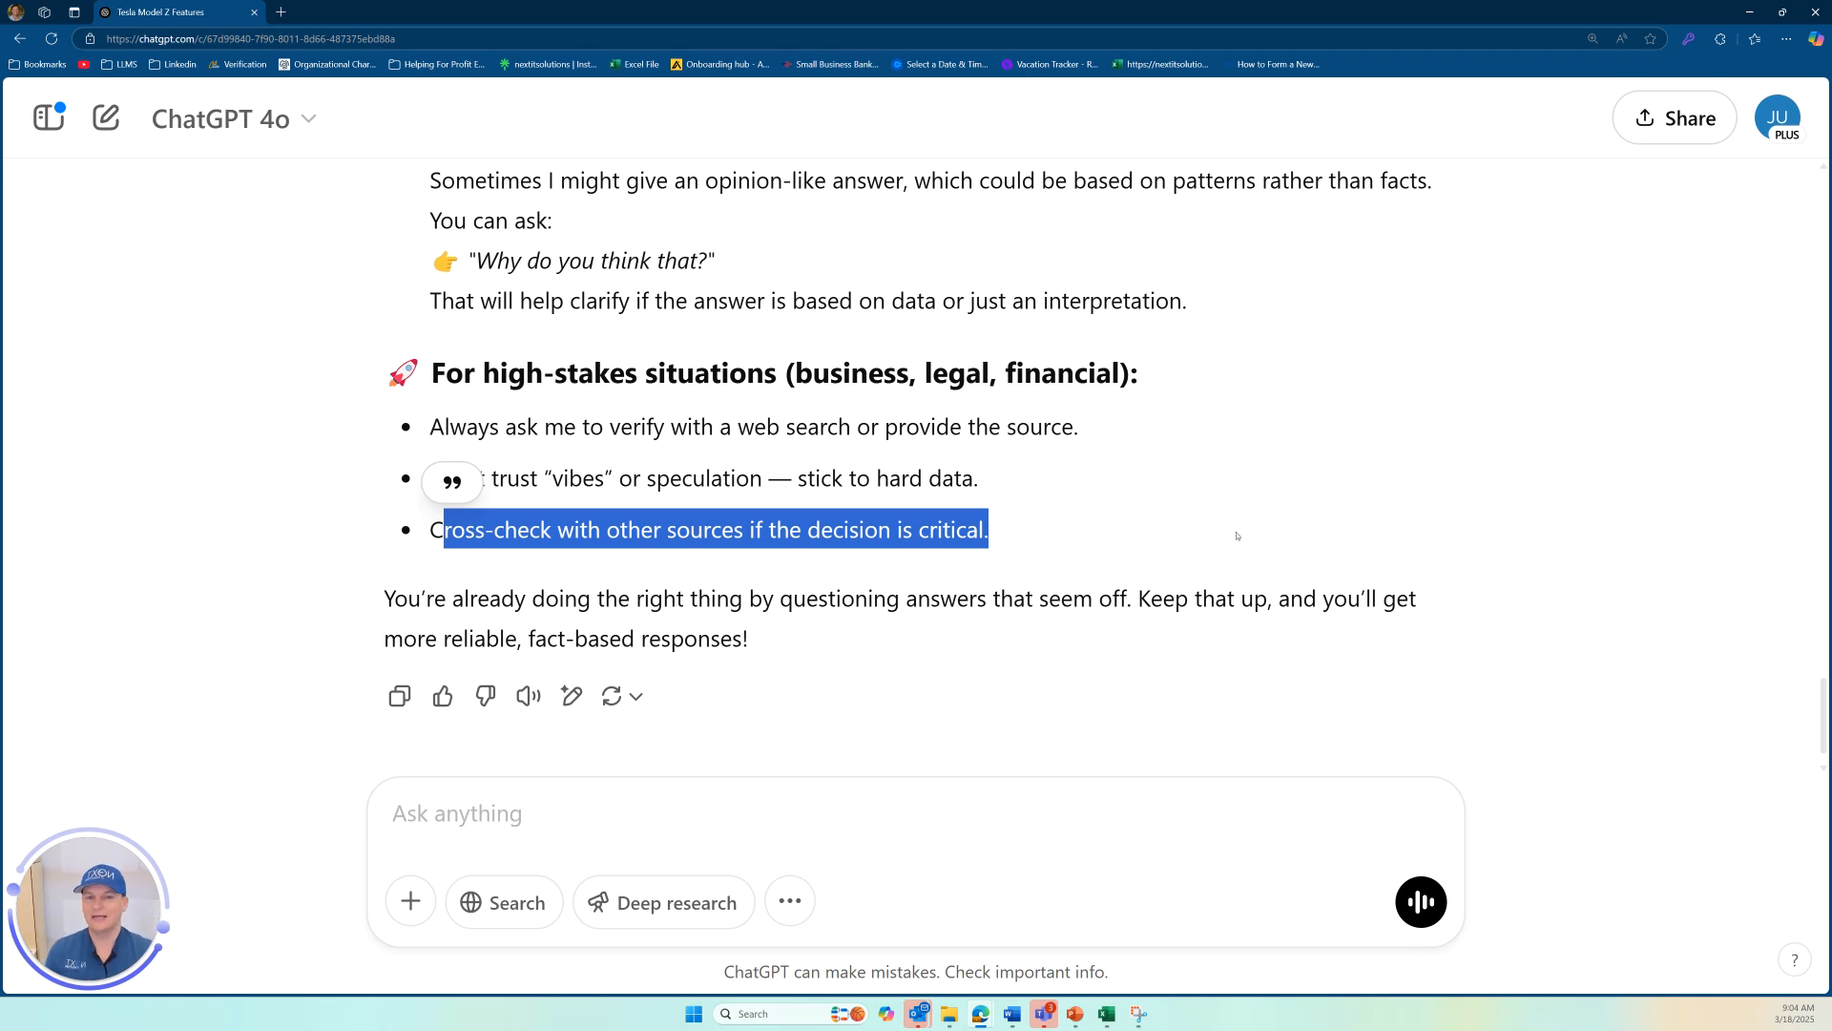
pyautogui.click(1229, 397)
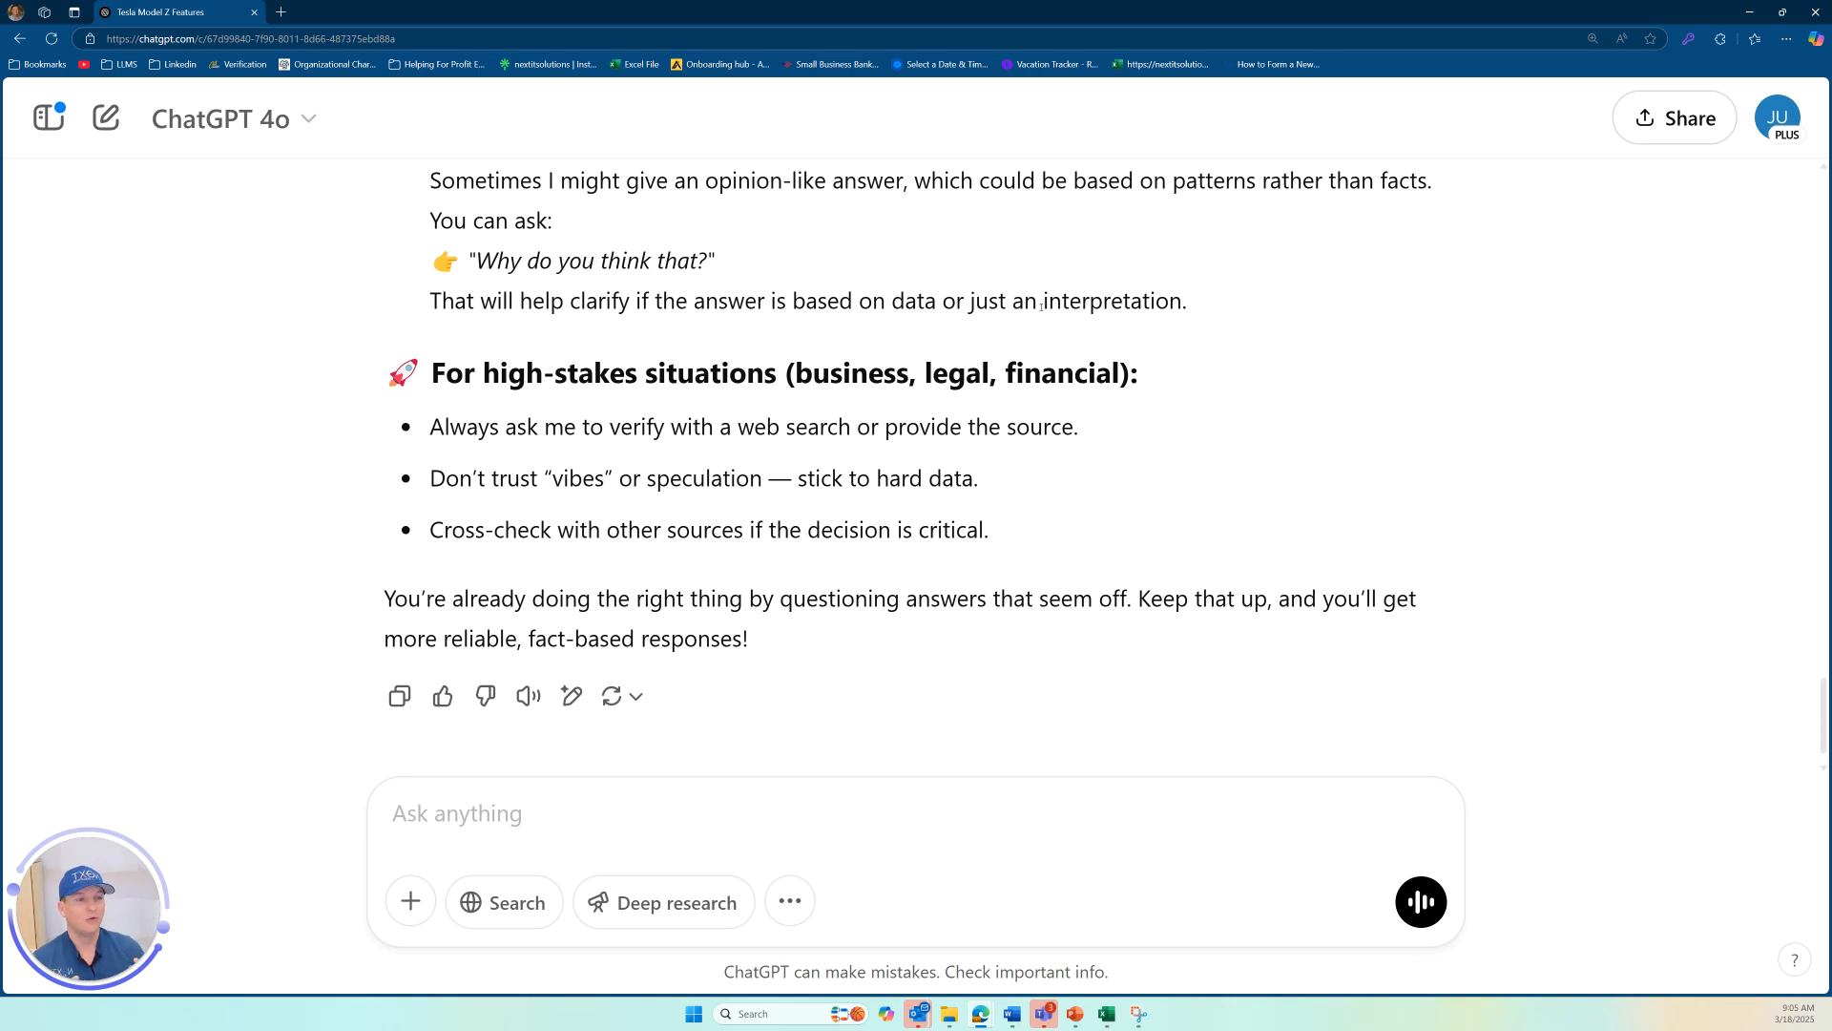
pyautogui.moveTo(555, 212)
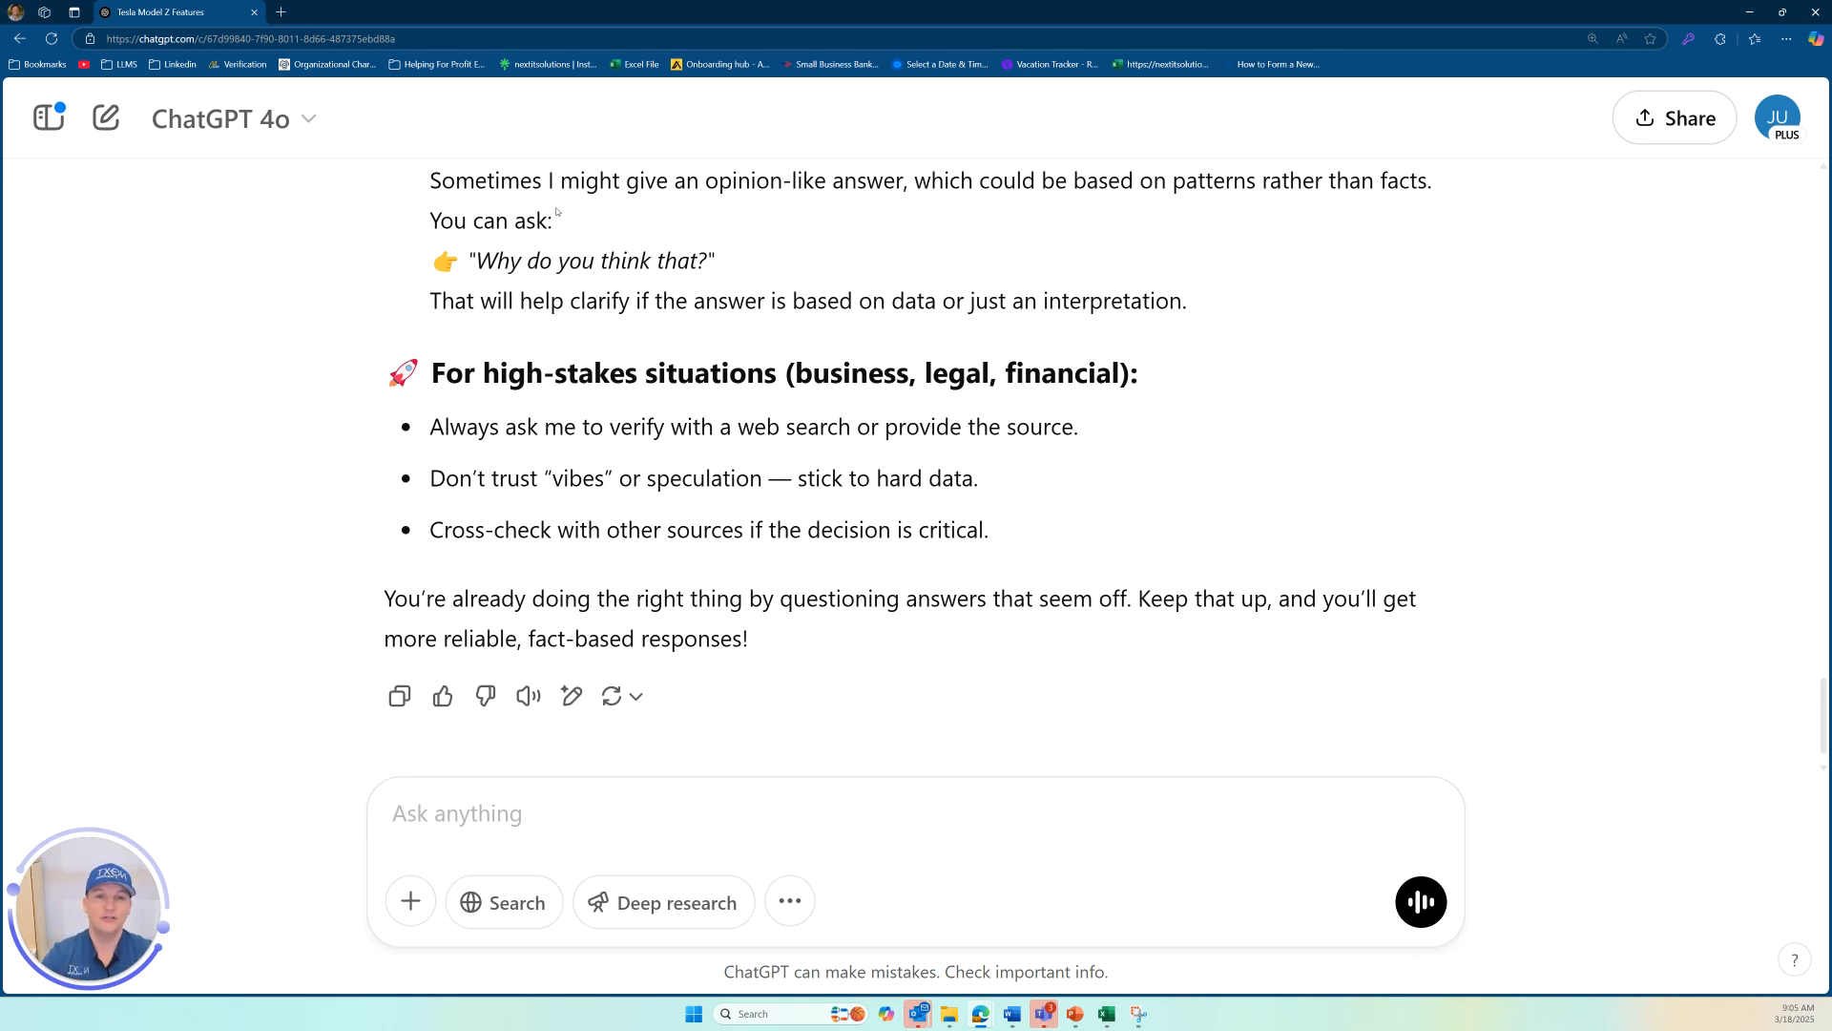